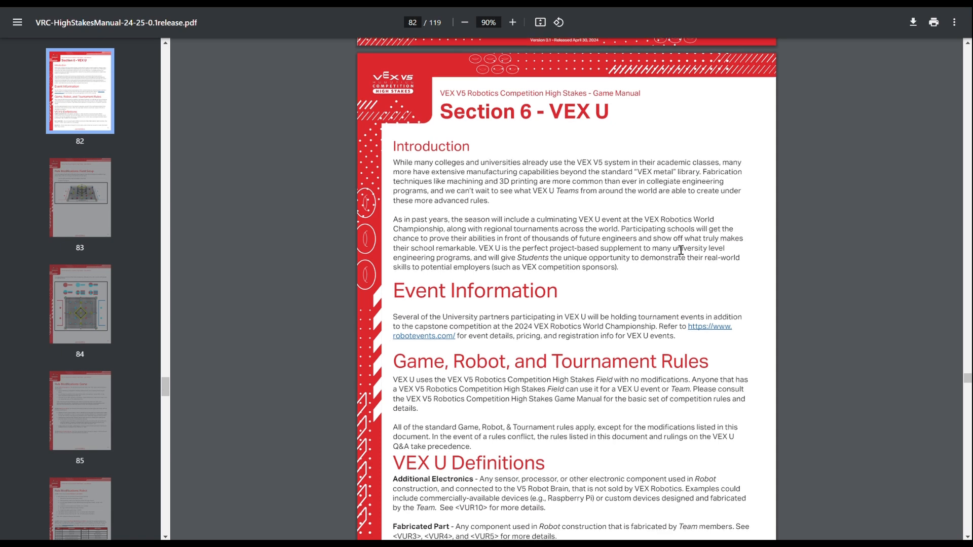
# Step: Scroll down the Section 6 VEX U intro page to the Definitions (Additional Electronics, Fabricated Part, Raw Stock)
pyautogui.scroll(-3)
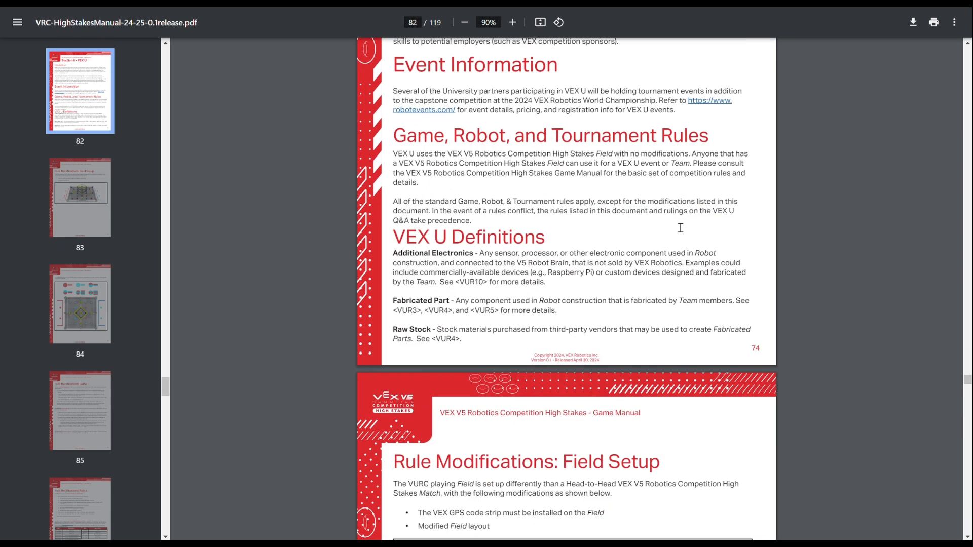
pyautogui.scroll(-3)
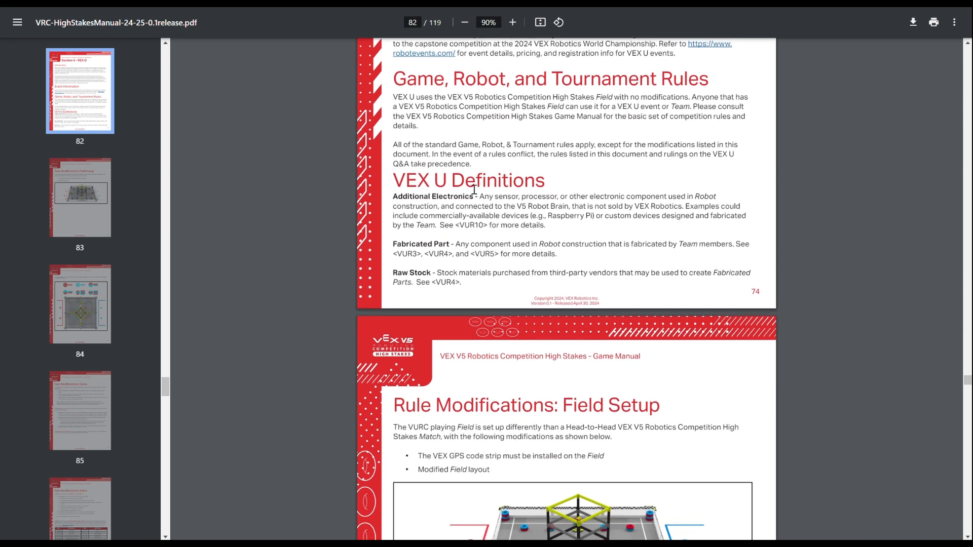
pyautogui.moveTo(402, 251)
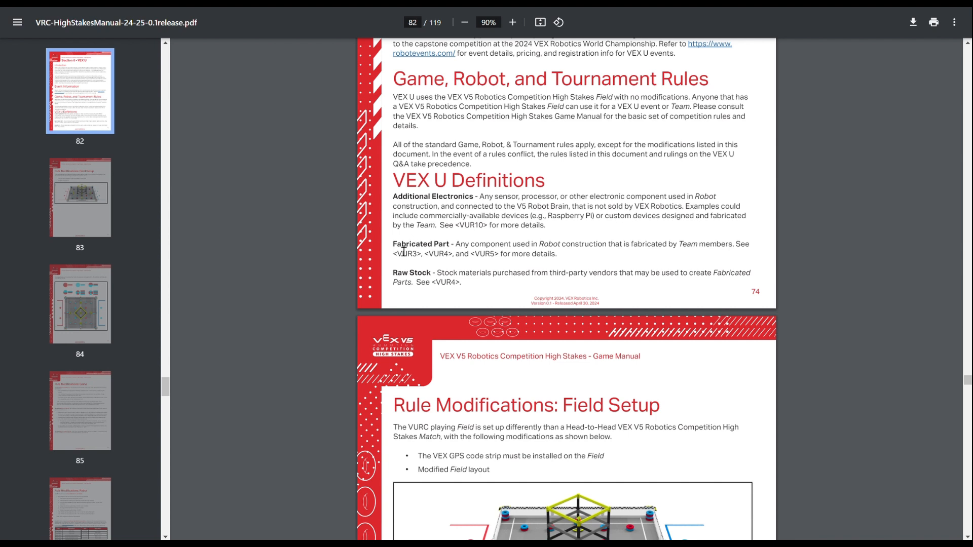
pyautogui.moveTo(483, 265)
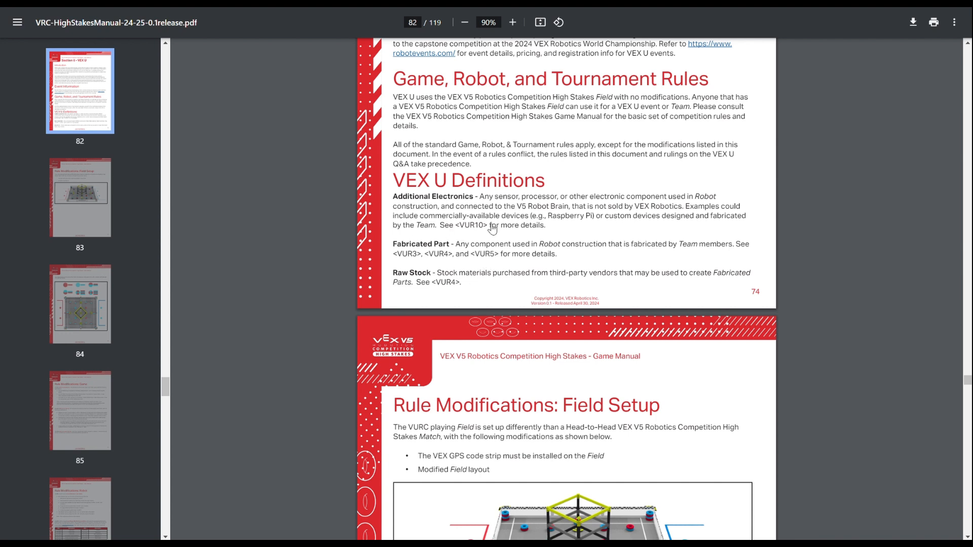
# Step: Scroll down past the Rule Modifications: Field Setup page toward the field diagram
pyautogui.scroll(-3)
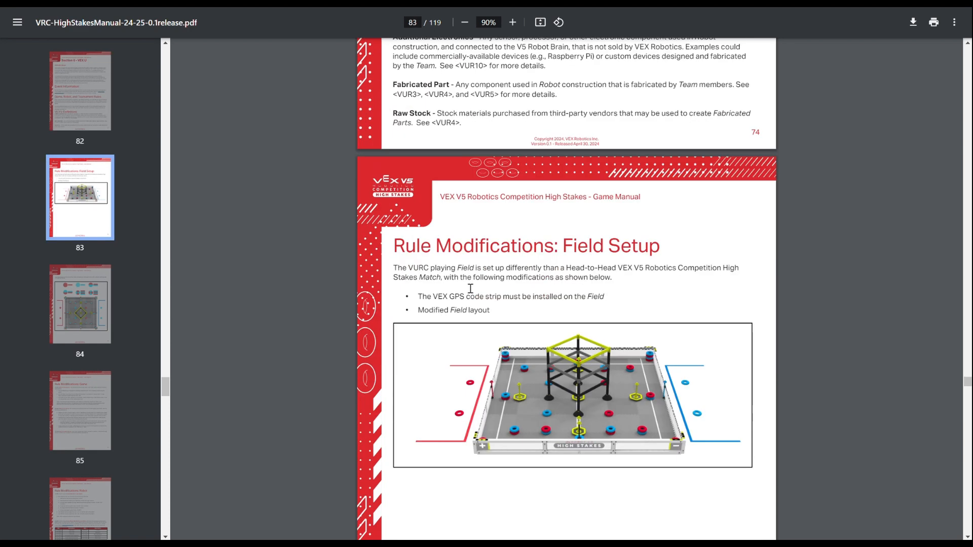
pyautogui.scroll(-3)
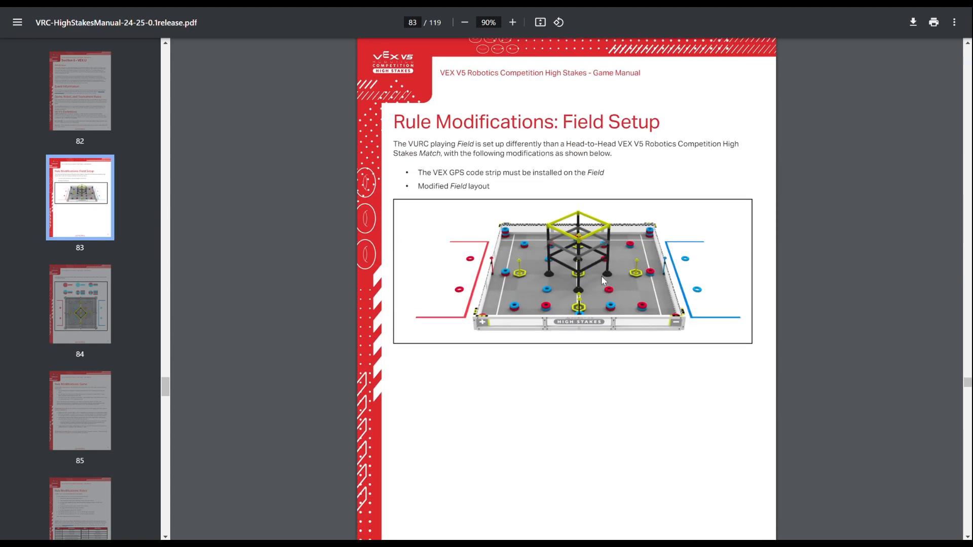
pyautogui.moveTo(652, 292)
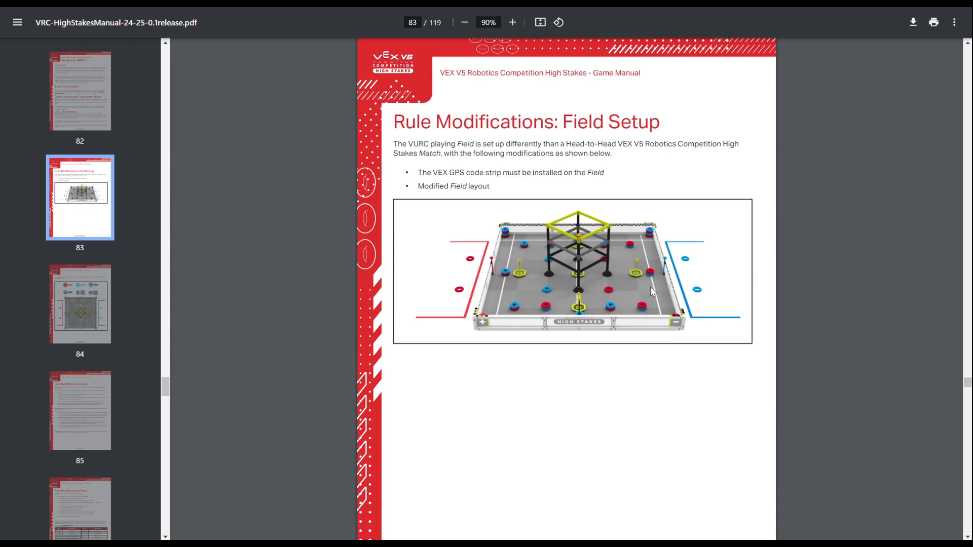
pyautogui.moveTo(584, 246)
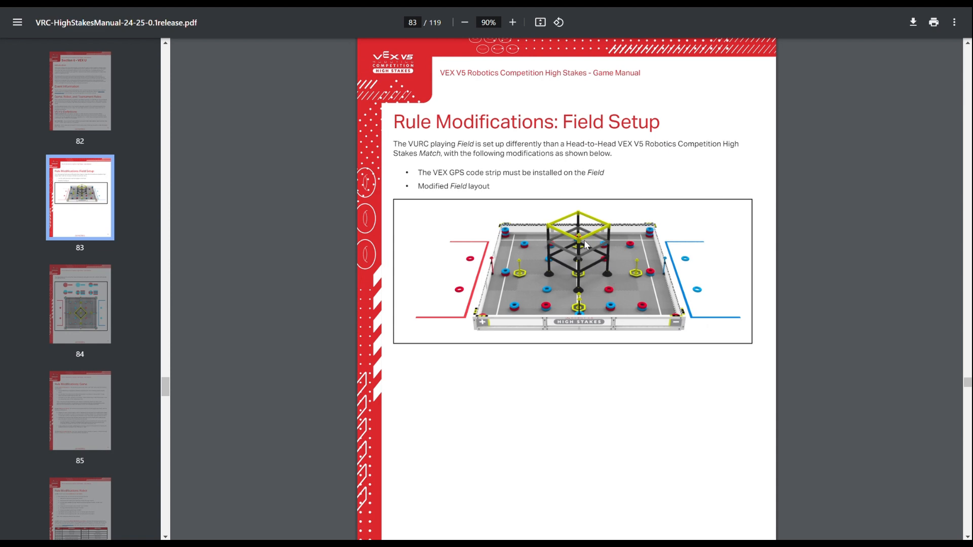
pyautogui.scroll(-3)
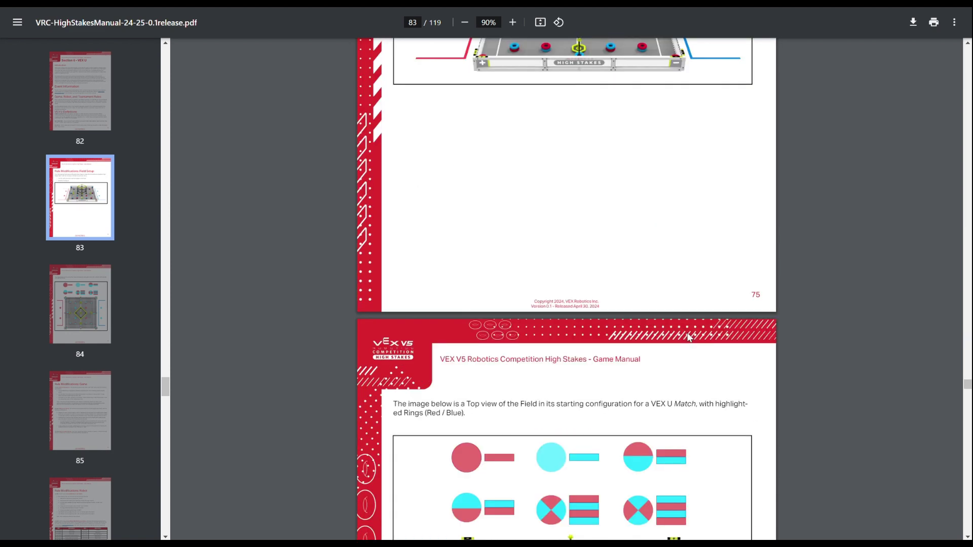
pyautogui.scroll(-3)
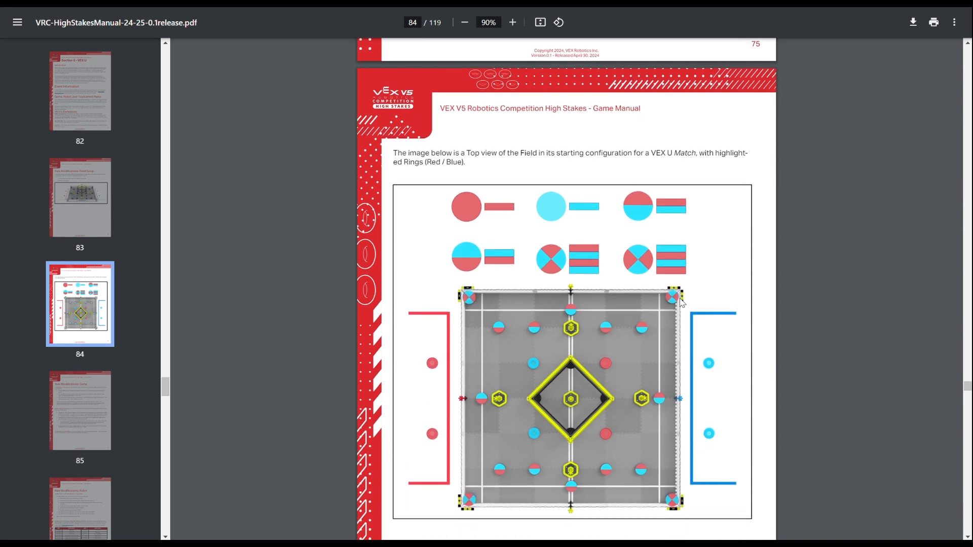
pyautogui.moveTo(552, 480)
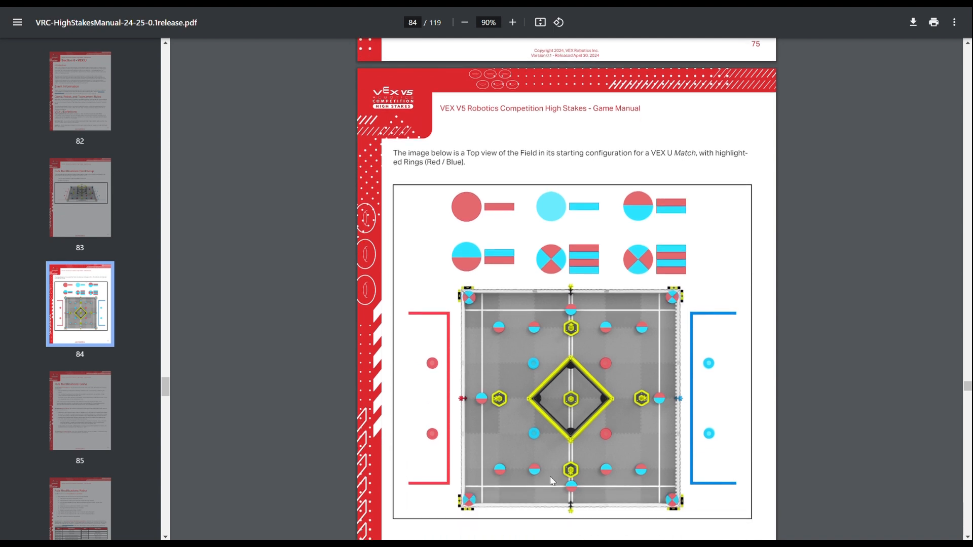
pyautogui.moveTo(488, 401)
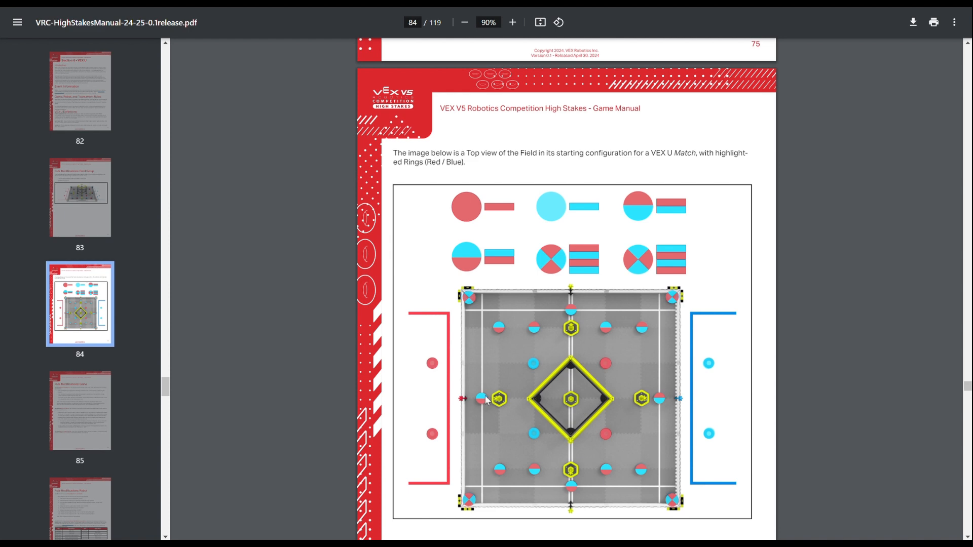
# Step: Scroll back up briefly, then settle on the top-view field starting layout with red and blue rings
pyautogui.scroll(3)
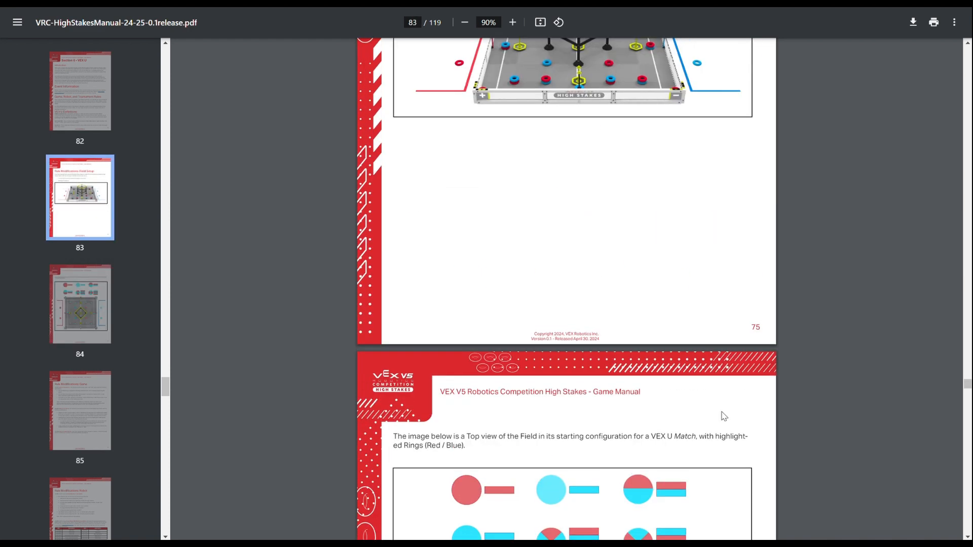
pyautogui.scroll(3)
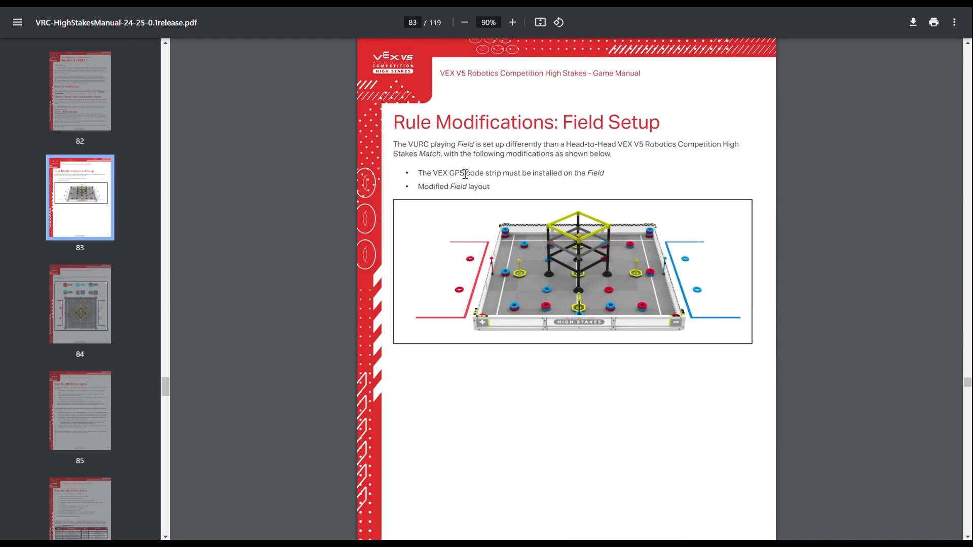
pyautogui.scroll(-3)
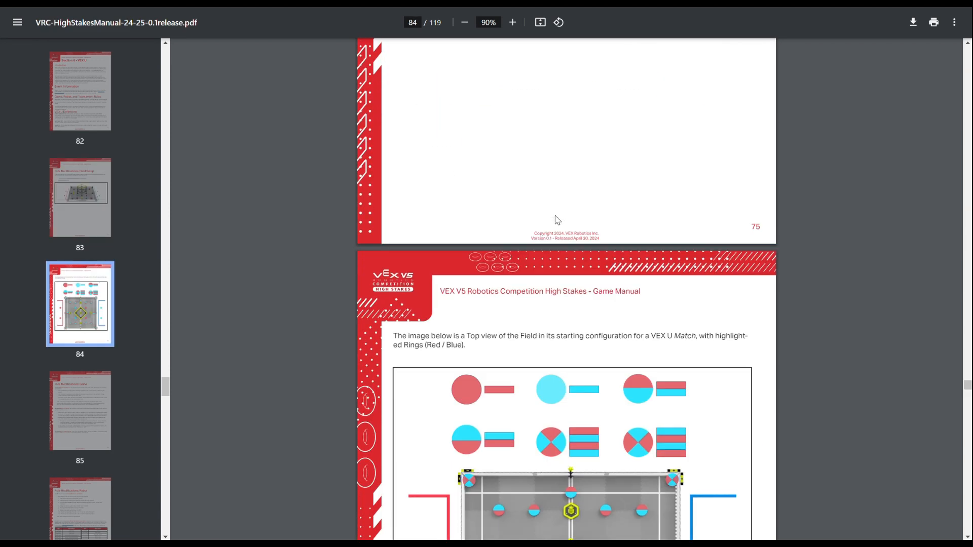
pyautogui.scroll(-3)
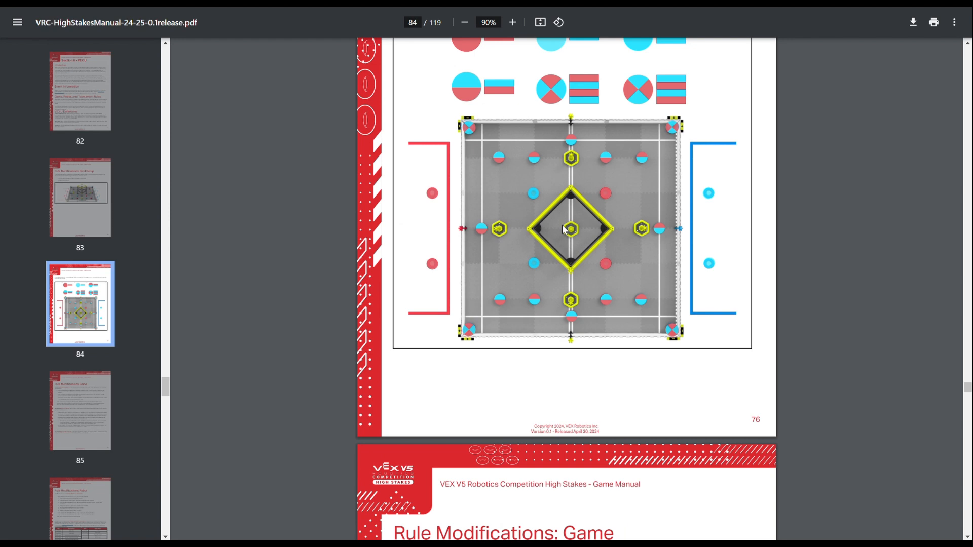
pyautogui.moveTo(565, 225)
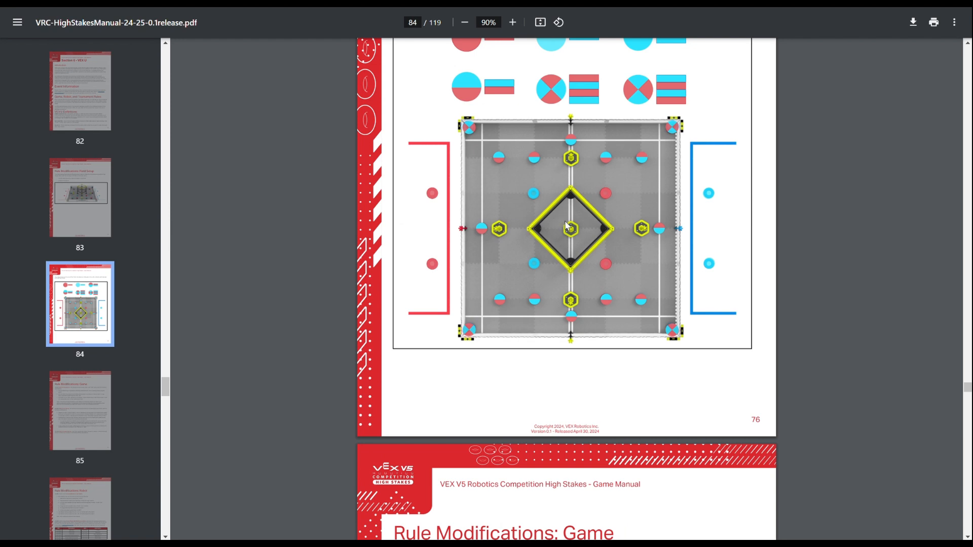
# Step: Scroll down to page 77 with the VUG1 expansion, VUG2 climbing and VUG3 autonomous rules
pyautogui.scroll(-3)
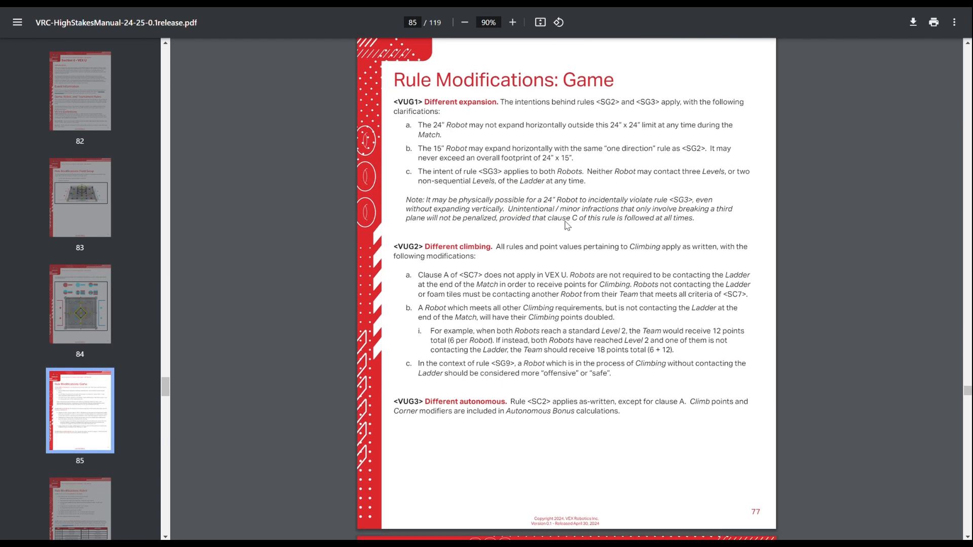
pyautogui.moveTo(580, 85)
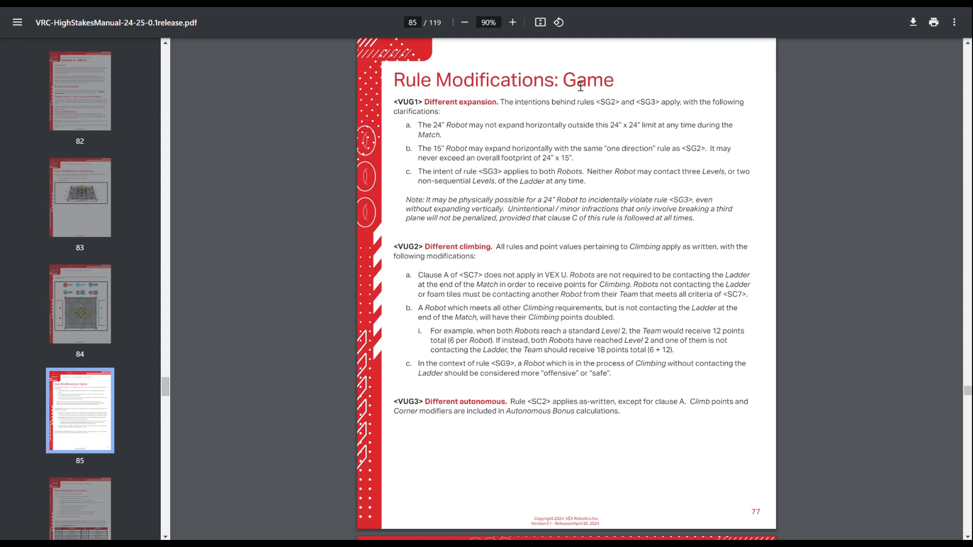
pyautogui.moveTo(492, 134)
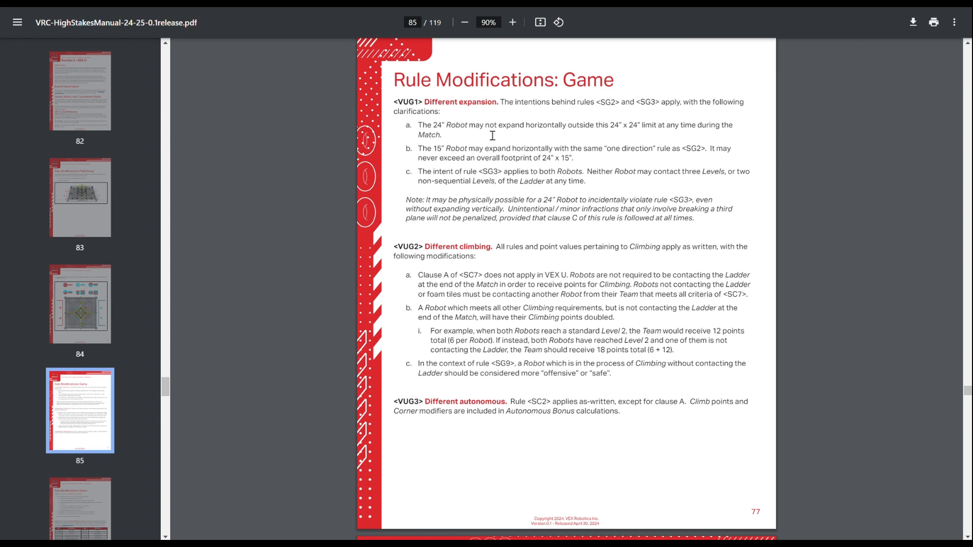
pyautogui.moveTo(453, 138)
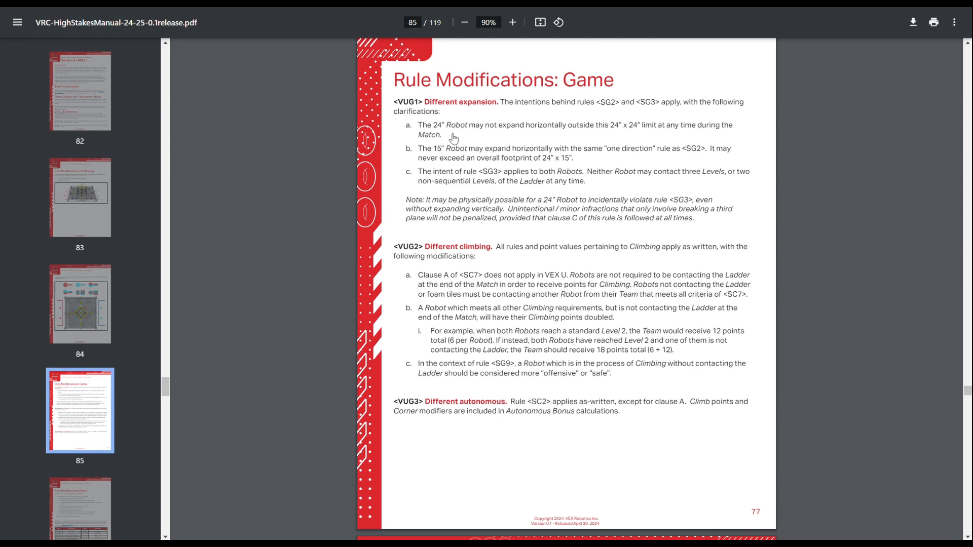
pyautogui.moveTo(461, 155)
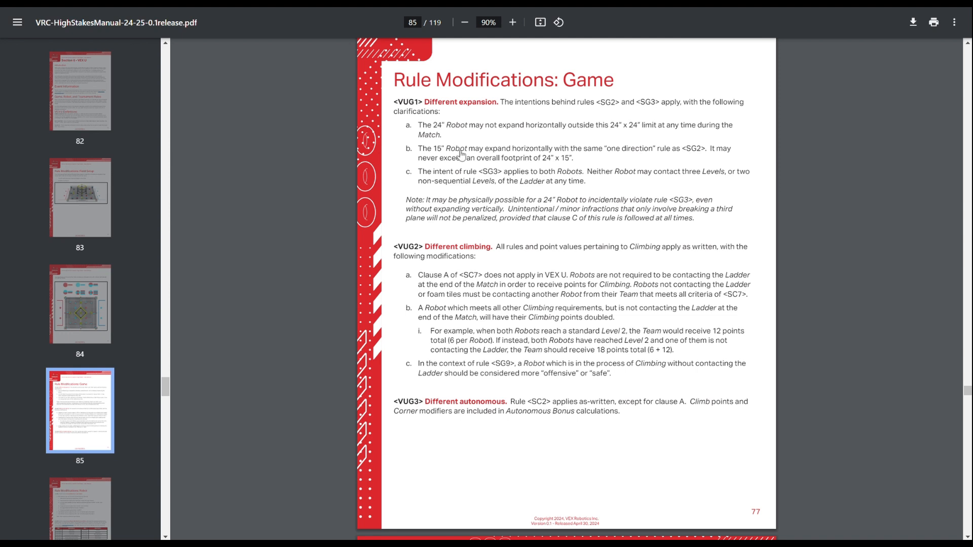
pyautogui.moveTo(601, 165)
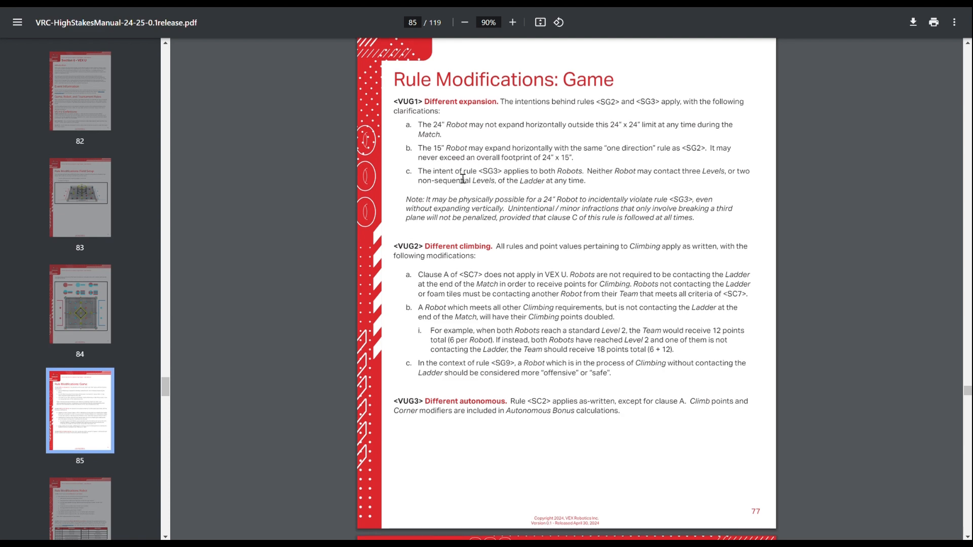
pyautogui.scroll(-3)
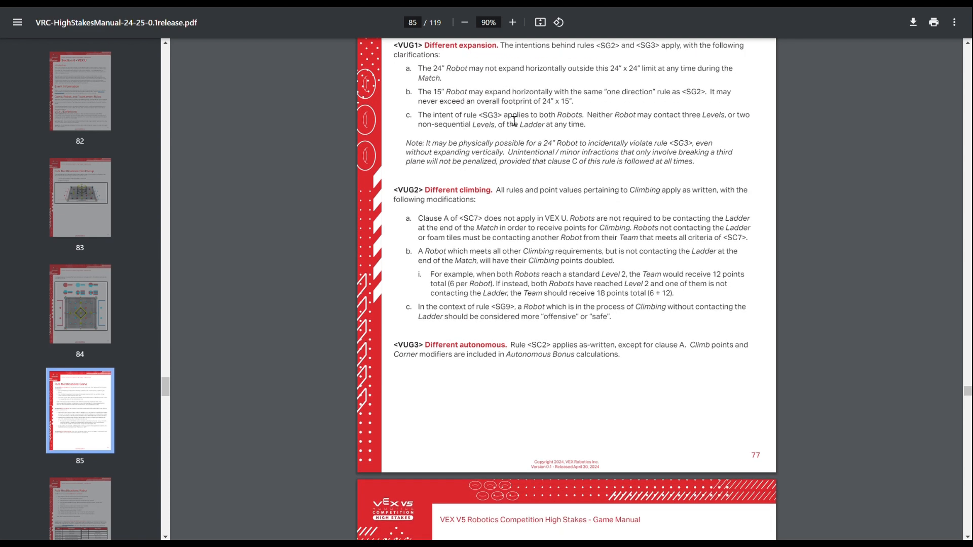
pyautogui.moveTo(534, 103)
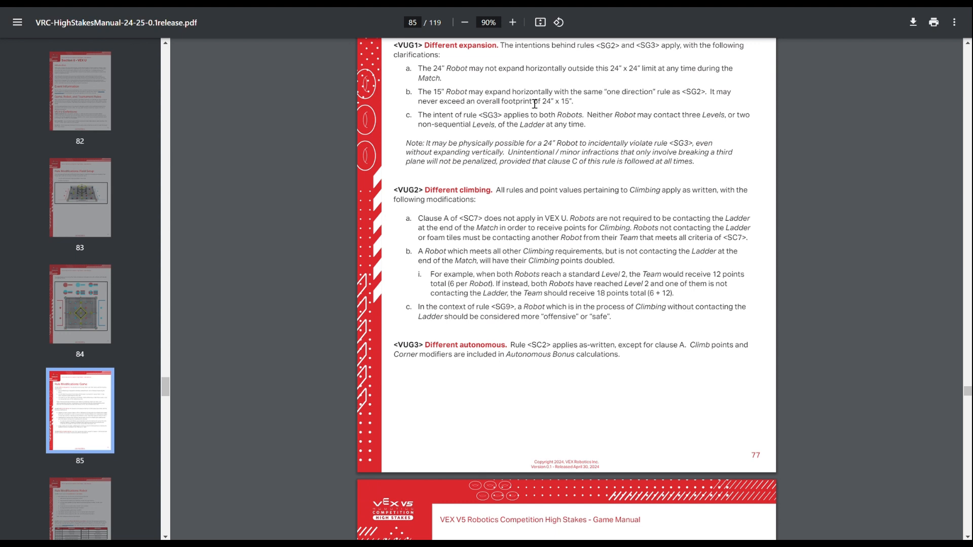
pyautogui.moveTo(576, 226)
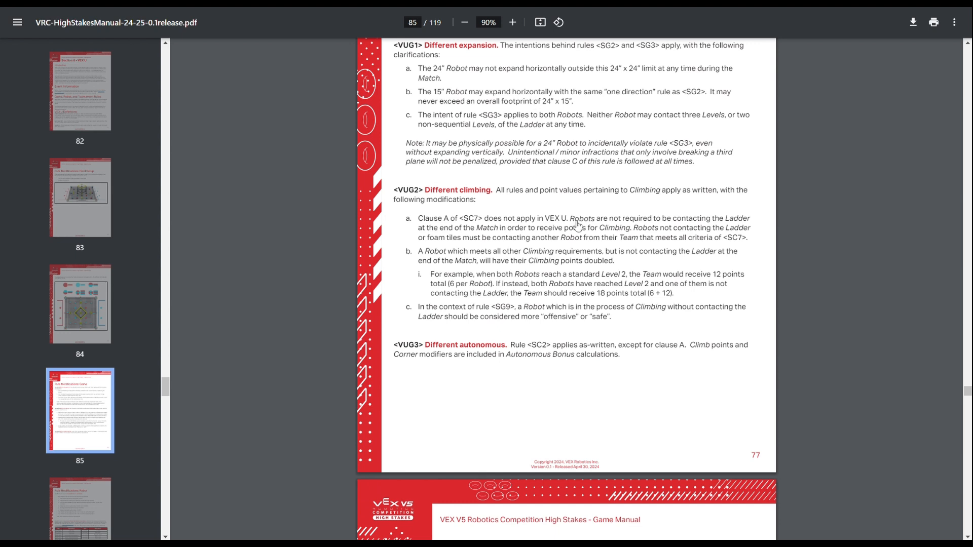
pyautogui.moveTo(604, 197)
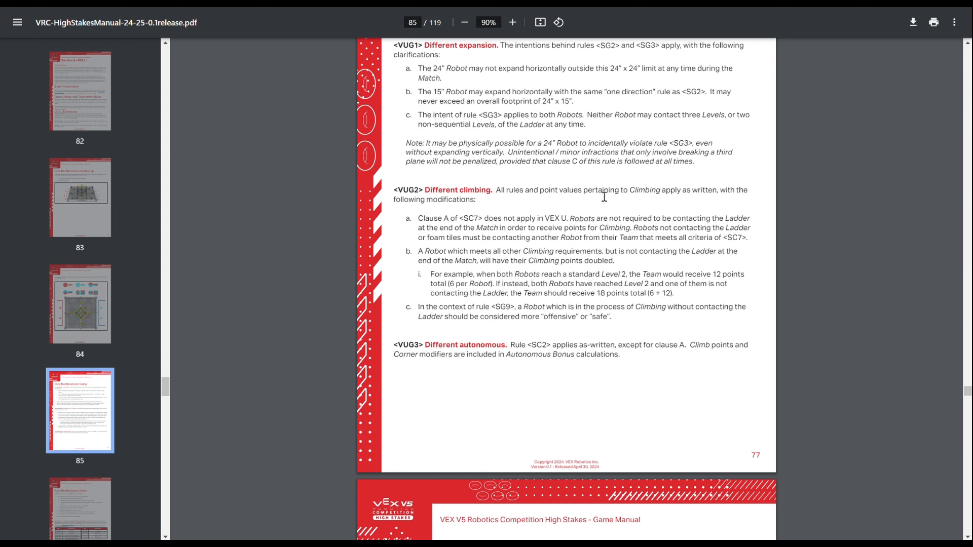
# Step: Scroll down slightly past VUG3 until the Rule Modifications: Robot header appears
pyautogui.scroll(-3)
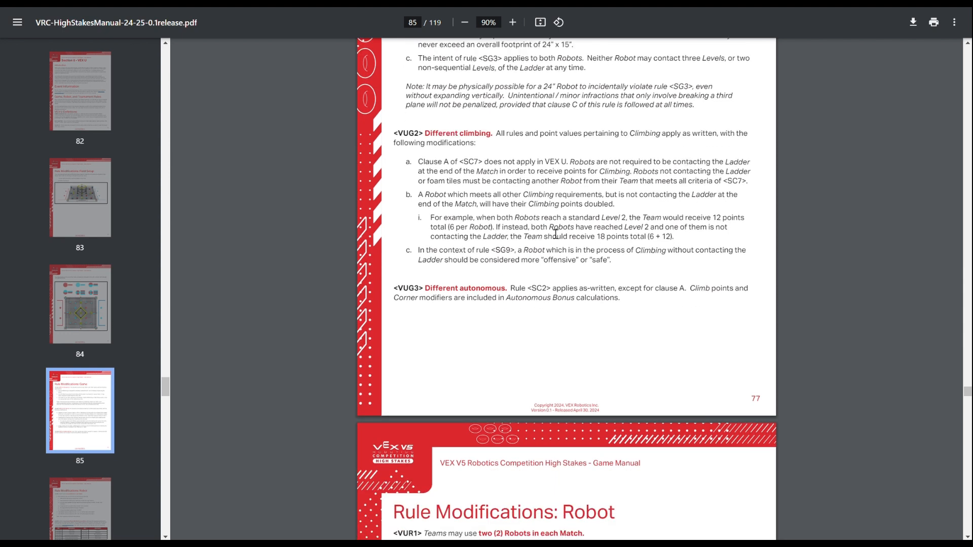
pyautogui.moveTo(539, 183)
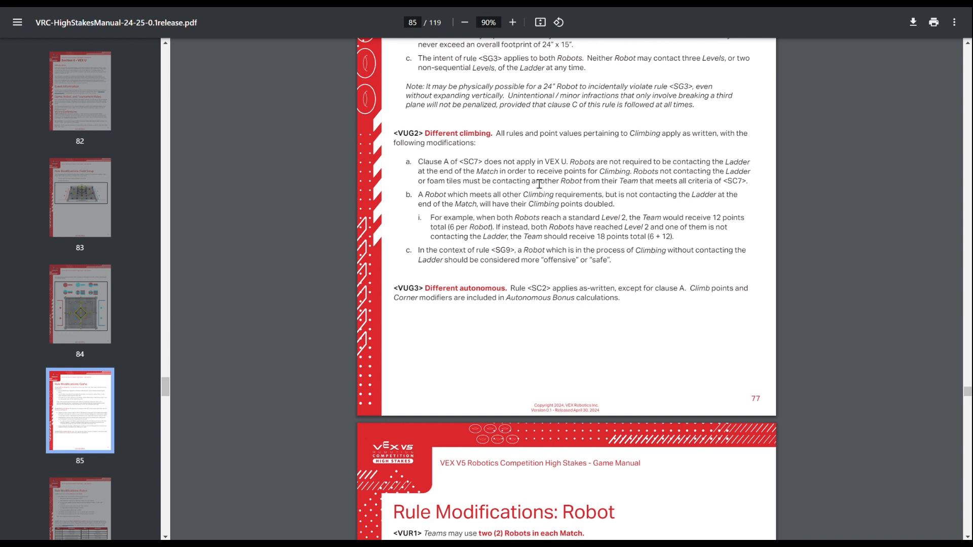
pyautogui.moveTo(631, 10)
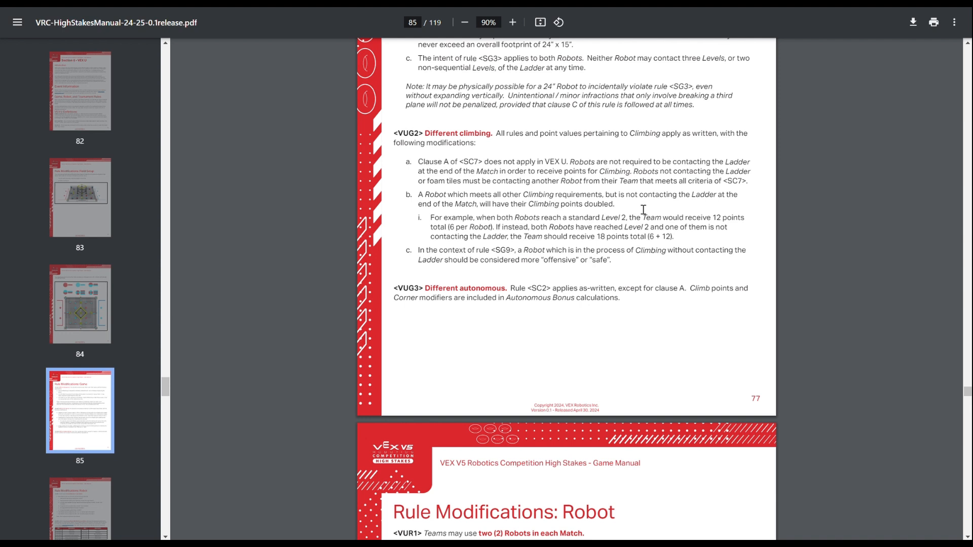
pyautogui.moveTo(642, 259)
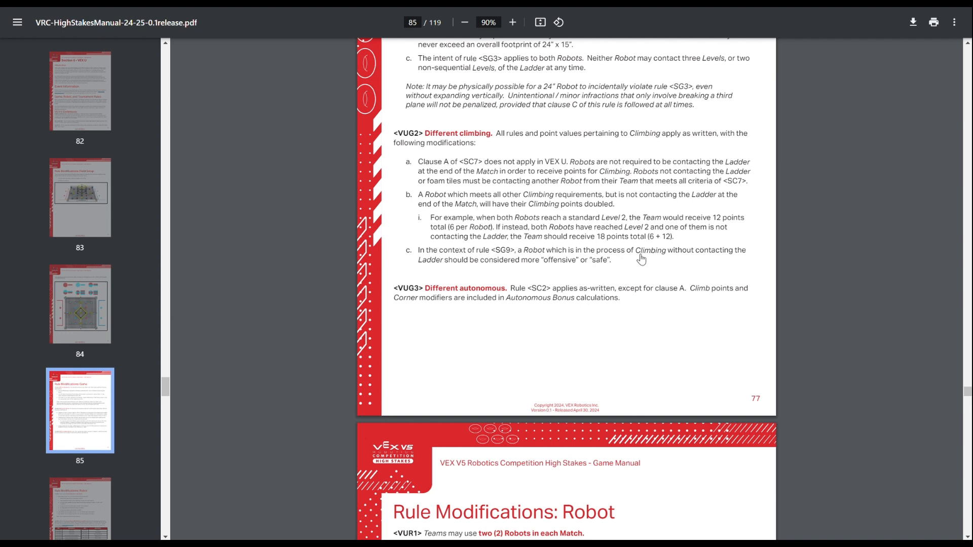
pyautogui.moveTo(622, 271)
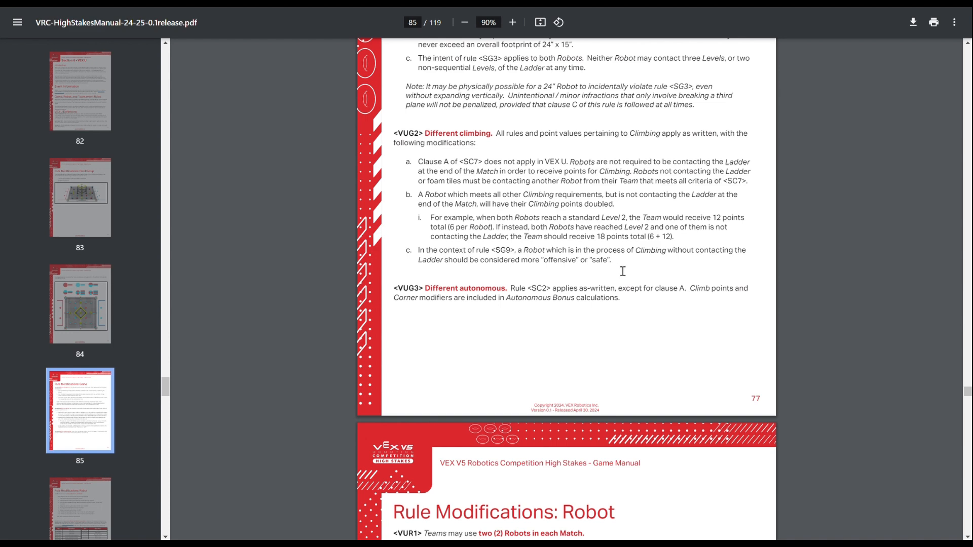
pyautogui.scroll(-3)
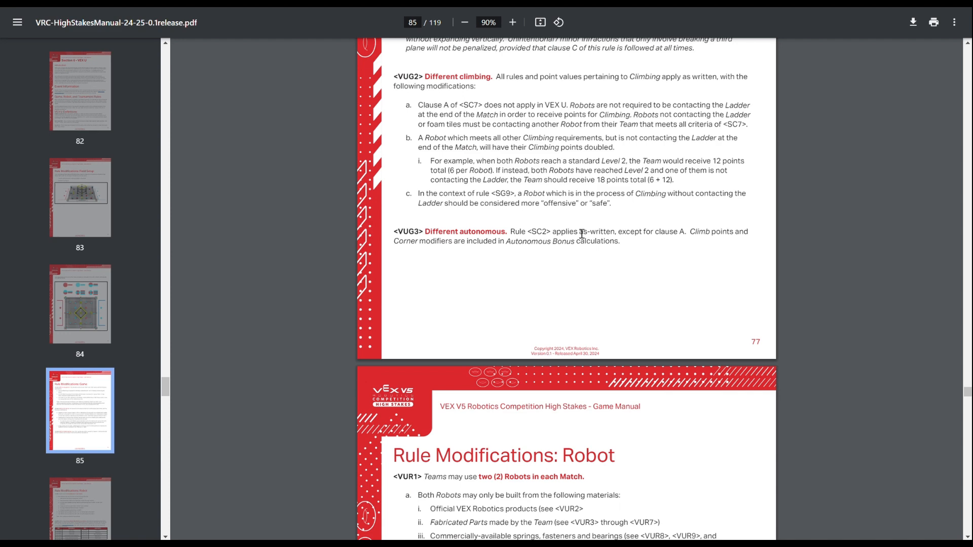
# Step: Scroll down through page 78's VUR1 and VUR2 robot rules
pyautogui.scroll(-3)
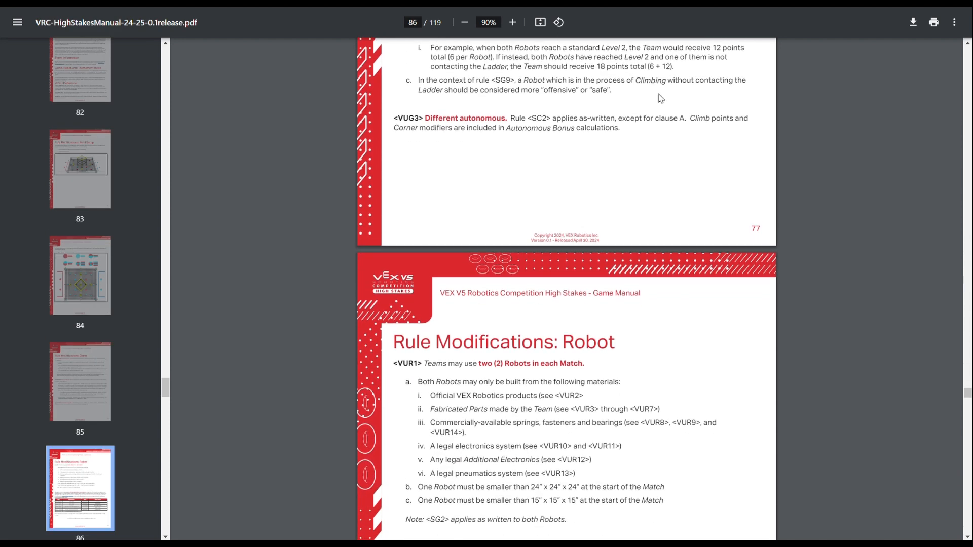
pyautogui.moveTo(715, 154)
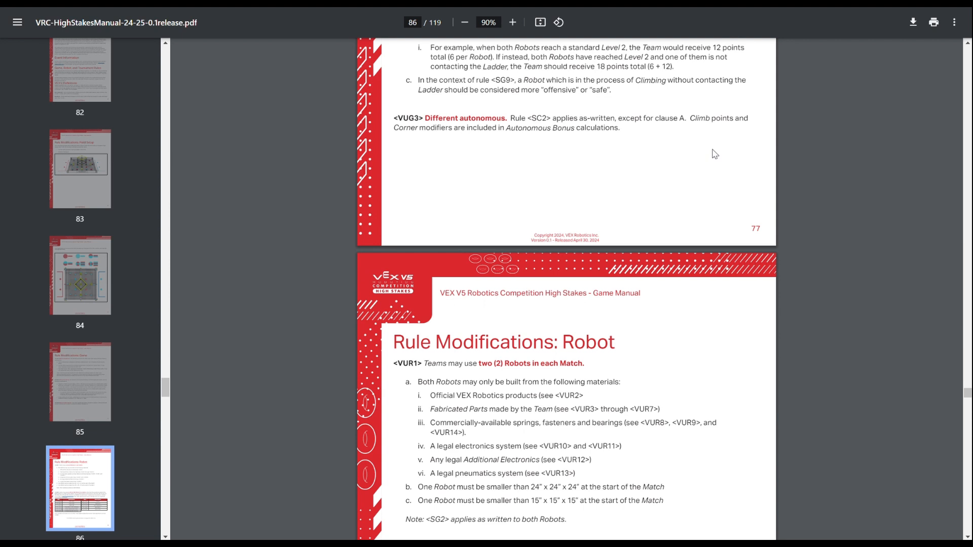
pyautogui.moveTo(711, 153)
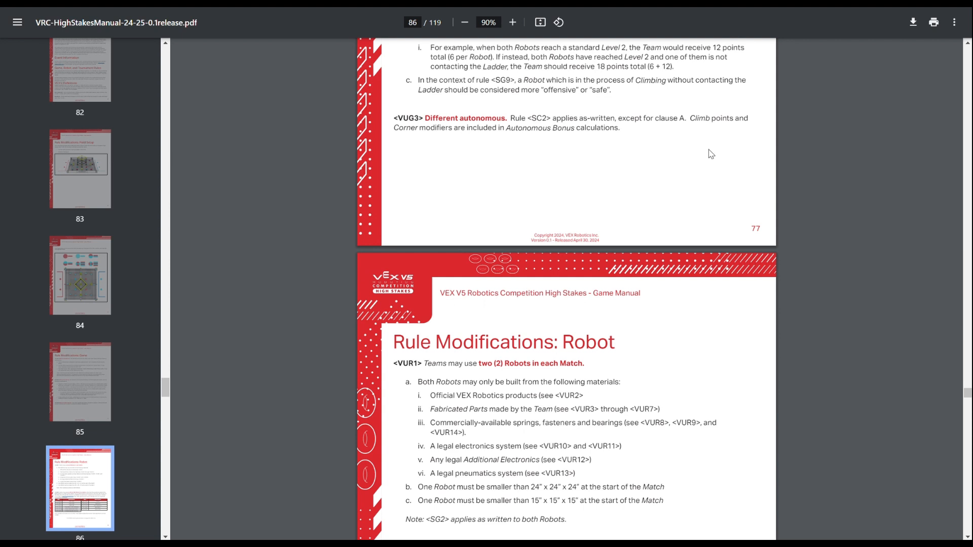
pyautogui.scroll(-3)
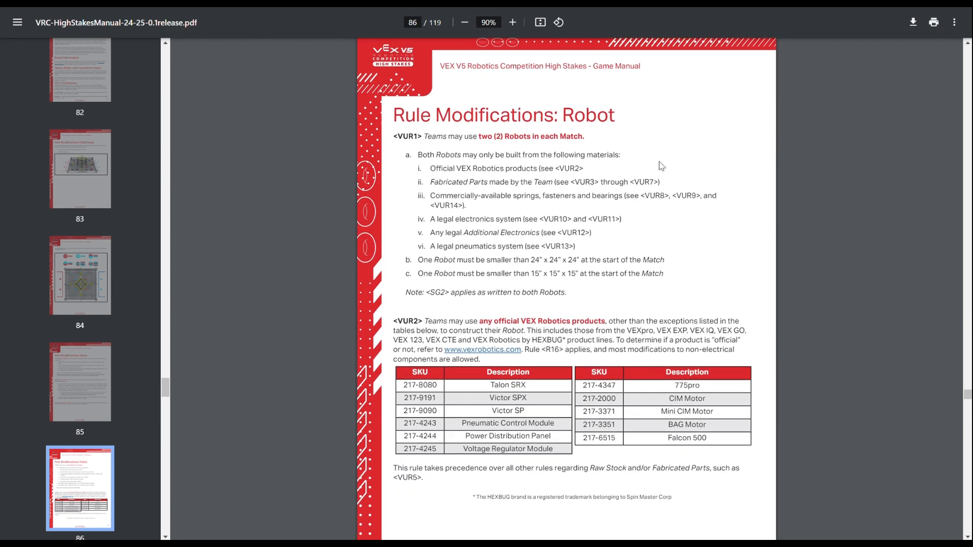
pyautogui.scroll(-3)
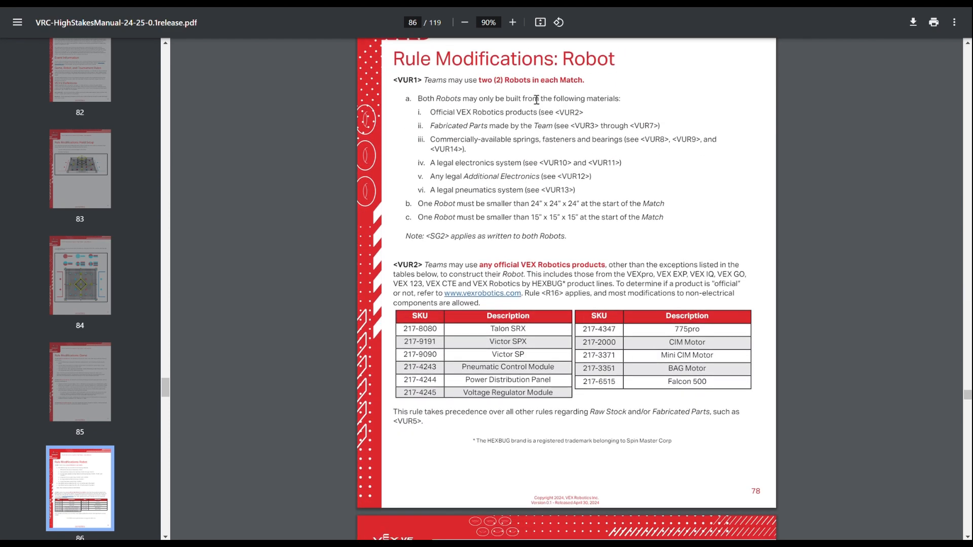
pyautogui.moveTo(556, 222)
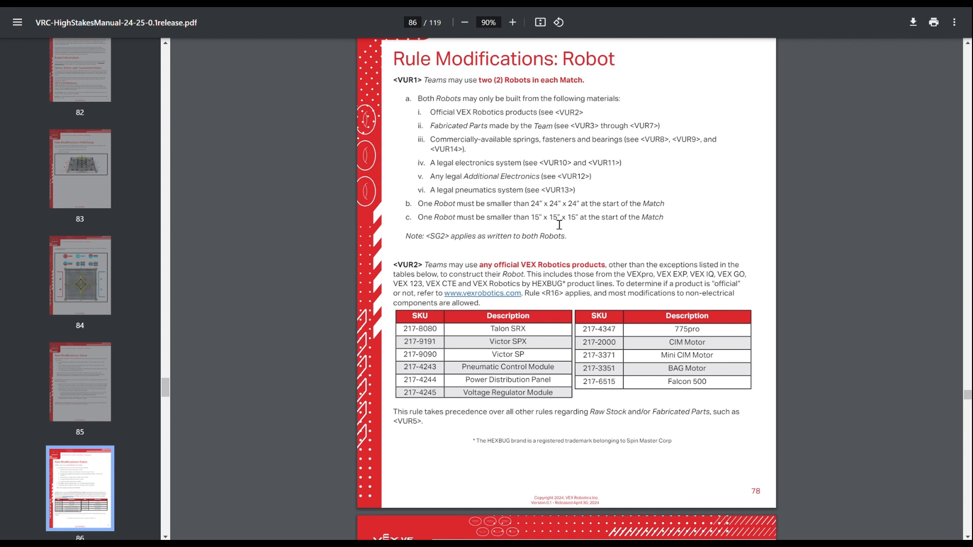
pyautogui.moveTo(555, 193)
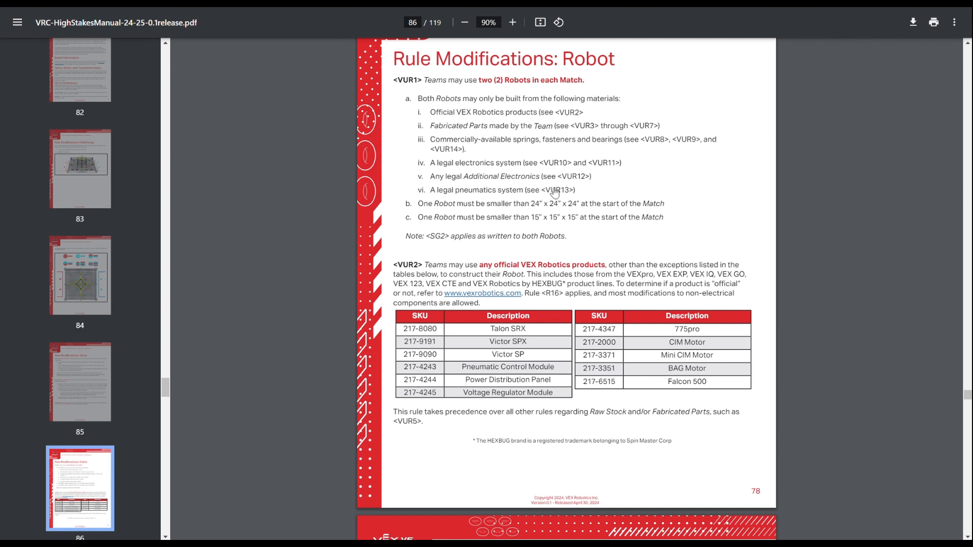
pyautogui.moveTo(504, 178)
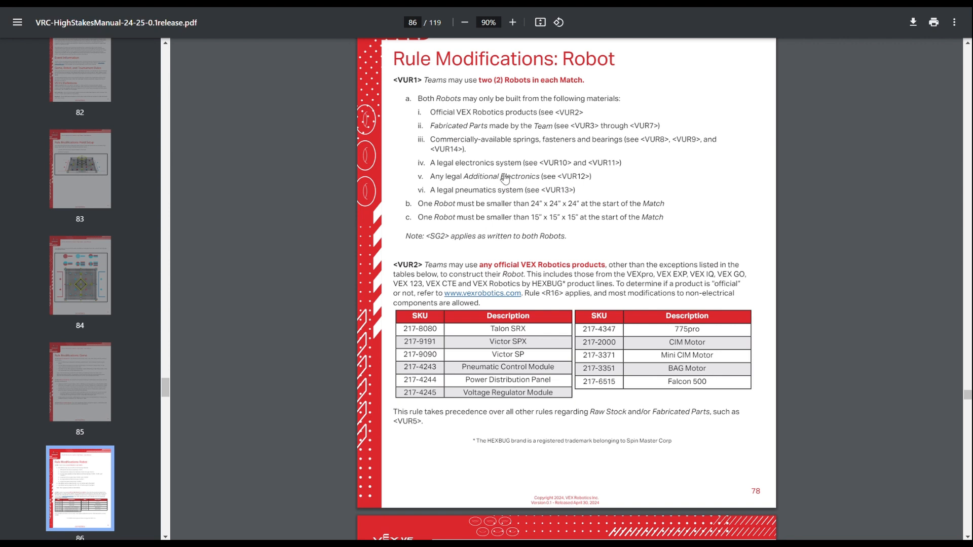
pyautogui.moveTo(565, 167)
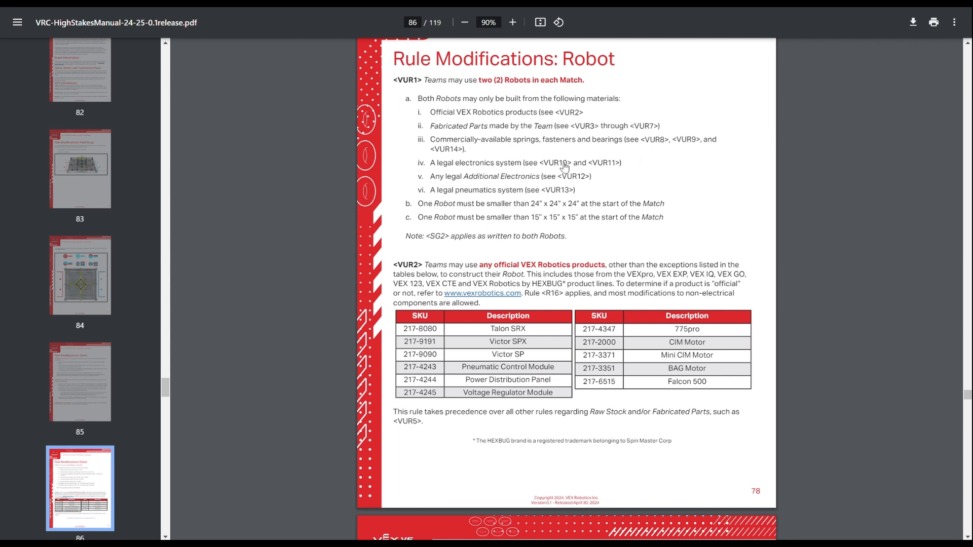
pyautogui.scroll(-3)
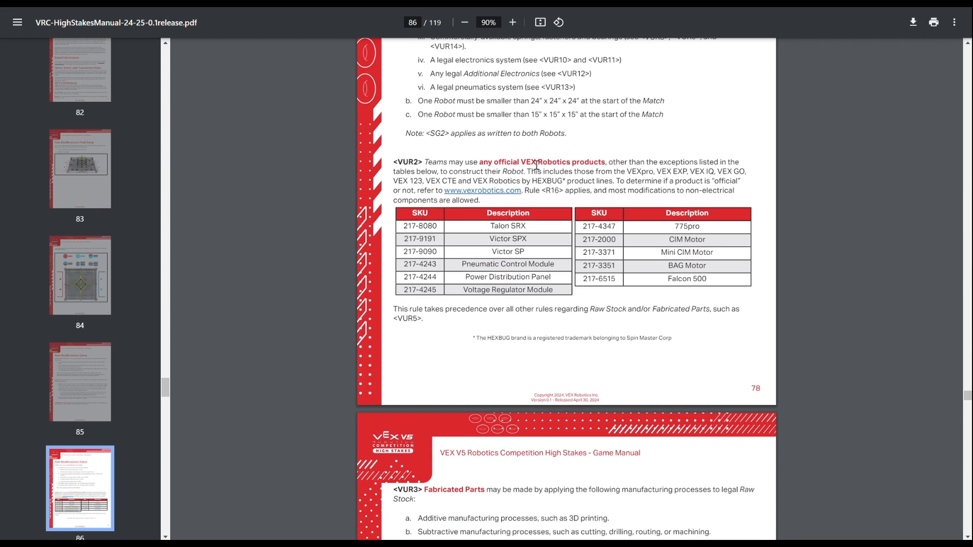
# Step: Continue scrolling to page 79 with VUR3 fabricated parts and the VUR4 Raw Stock table
pyautogui.scroll(-3)
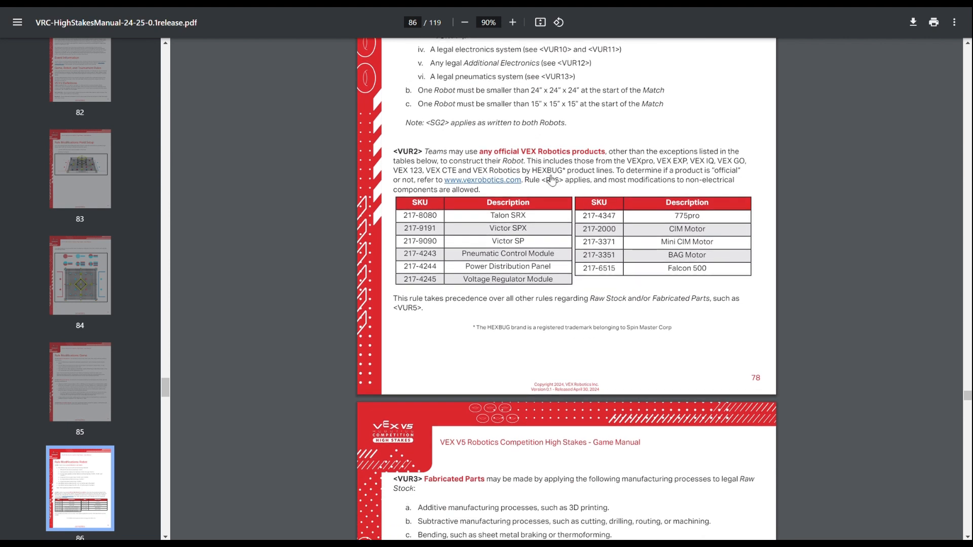
pyautogui.moveTo(506, 223)
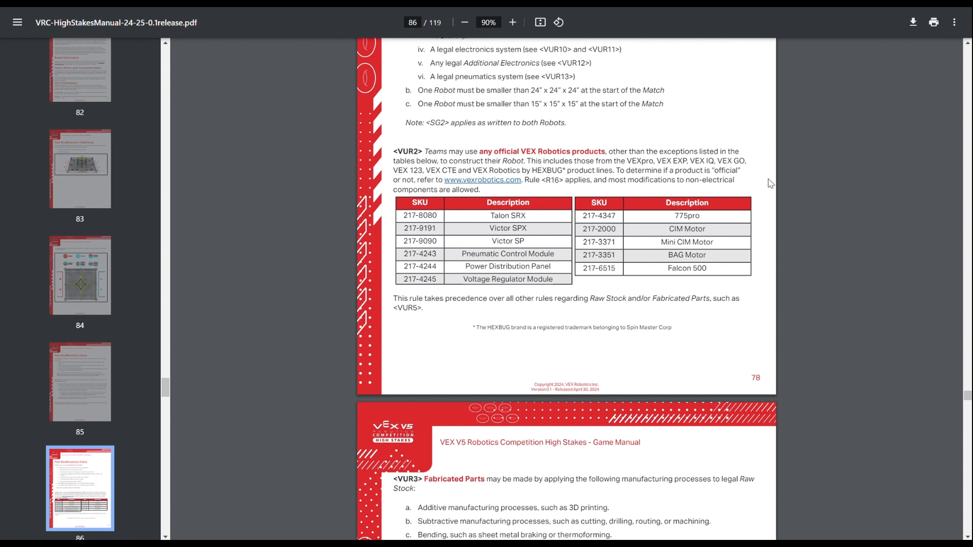
pyautogui.moveTo(550, 184)
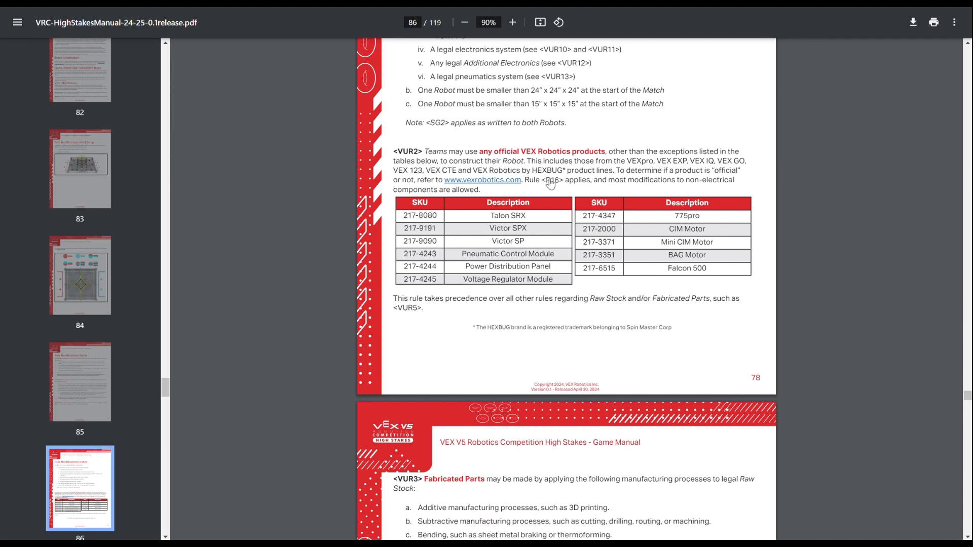
pyautogui.moveTo(614, 176)
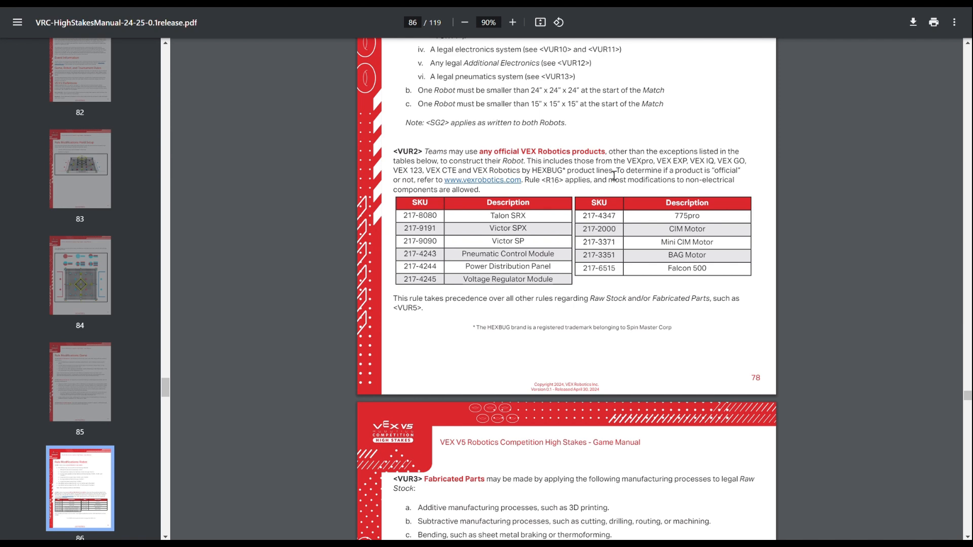
pyautogui.scroll(-3)
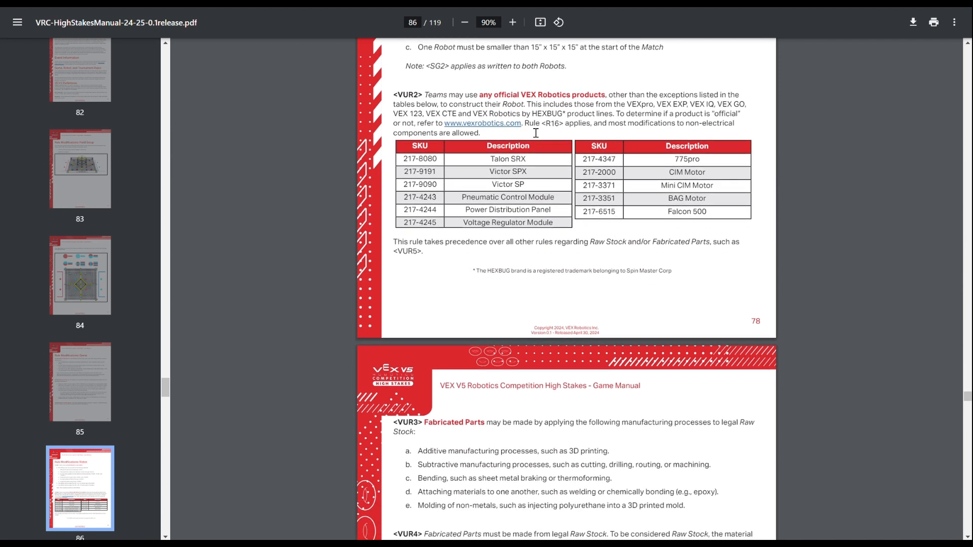
pyautogui.scroll(-3)
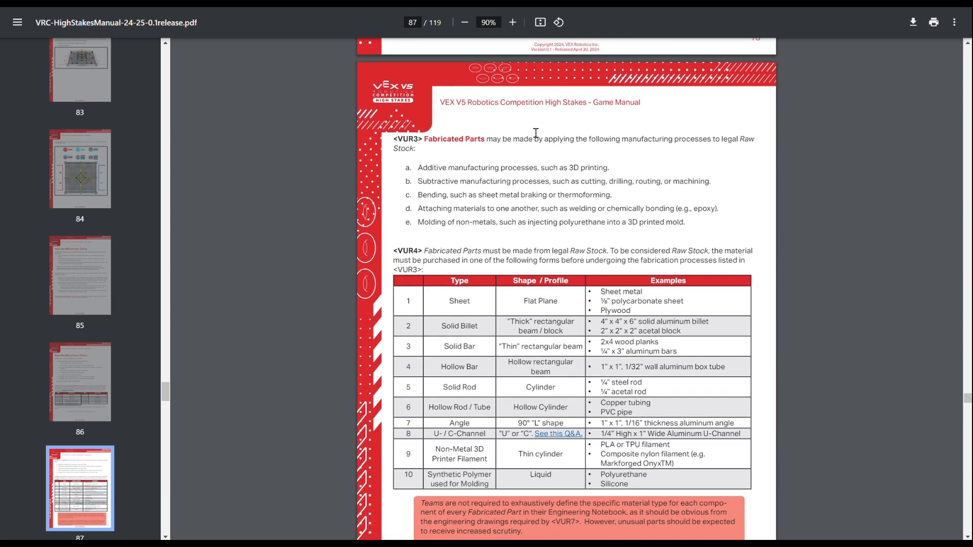
# Step: Scroll down past the VUR4 Raw Stock table to page 88's VUR5 non-Raw-Stock materials list
pyautogui.scroll(-3)
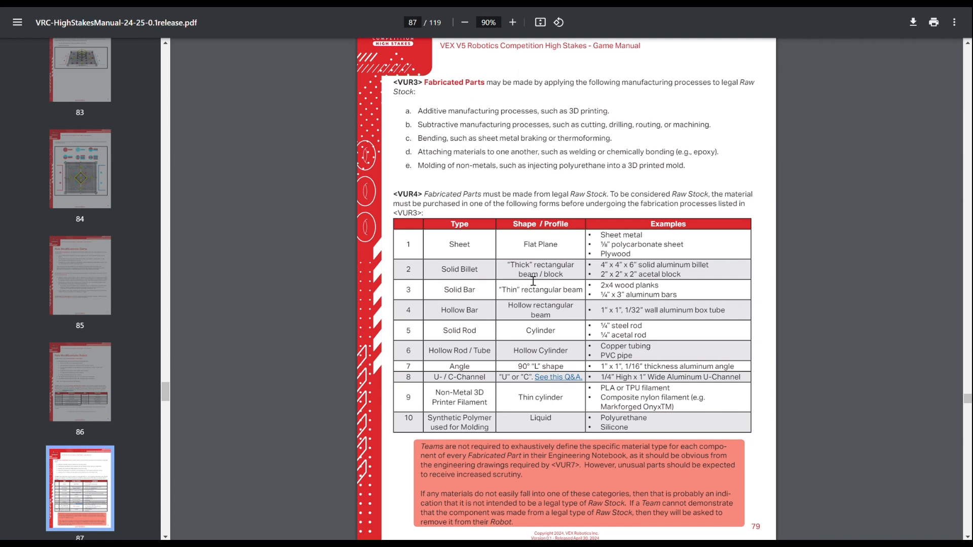
pyautogui.moveTo(563, 255)
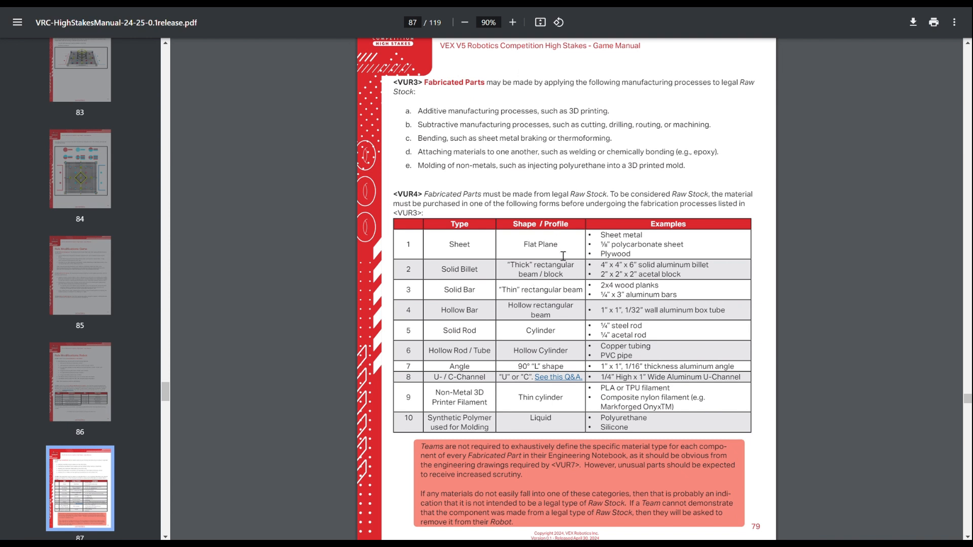
pyautogui.moveTo(492, 256)
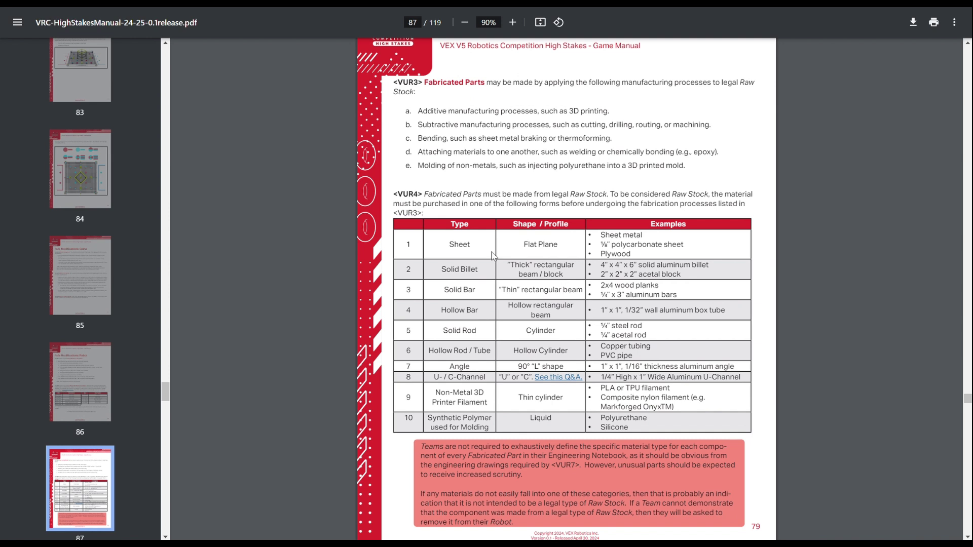
pyautogui.moveTo(499, 297)
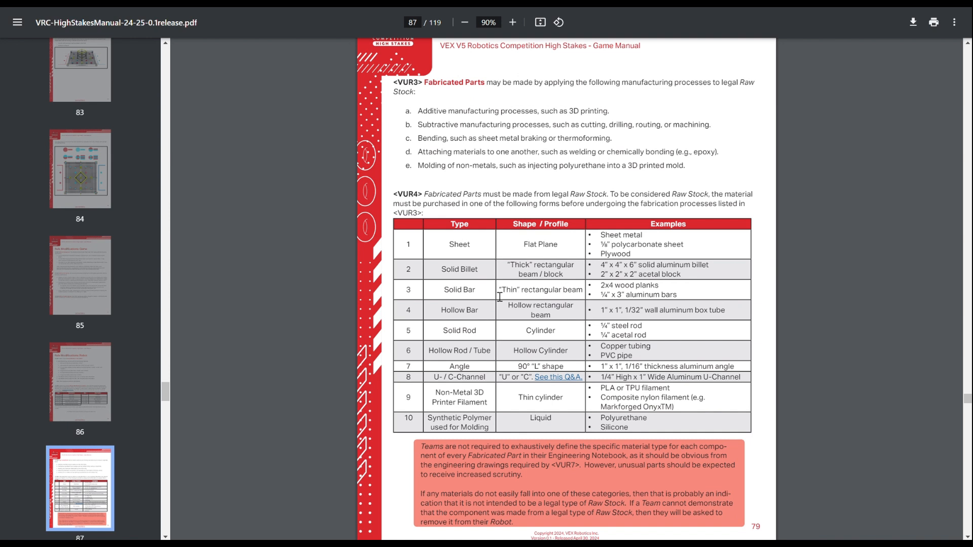
pyautogui.moveTo(511, 333)
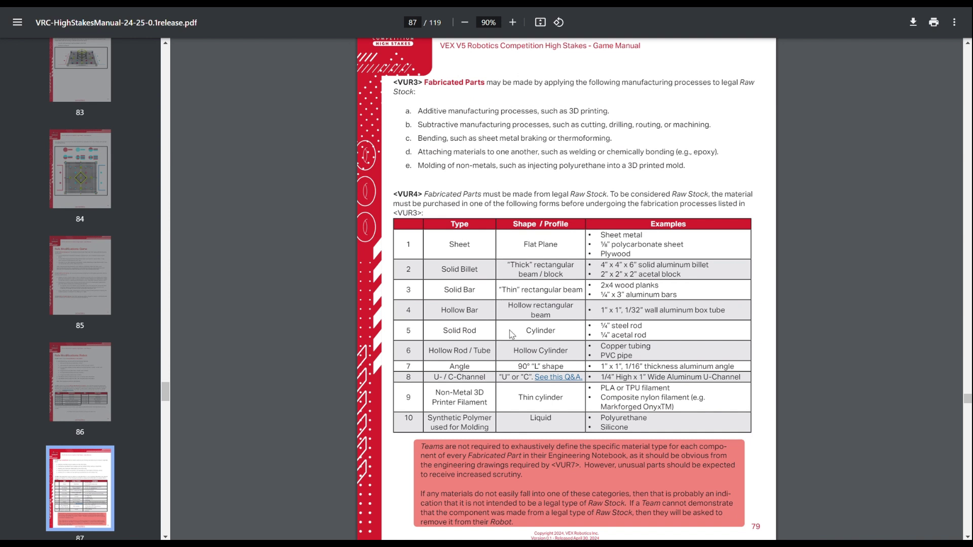
pyautogui.moveTo(520, 369)
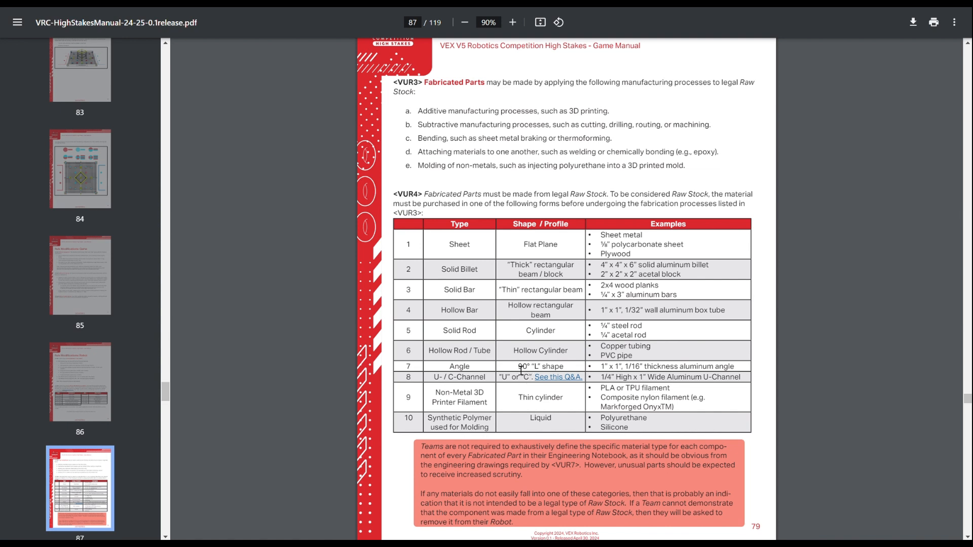
pyautogui.moveTo(510, 380)
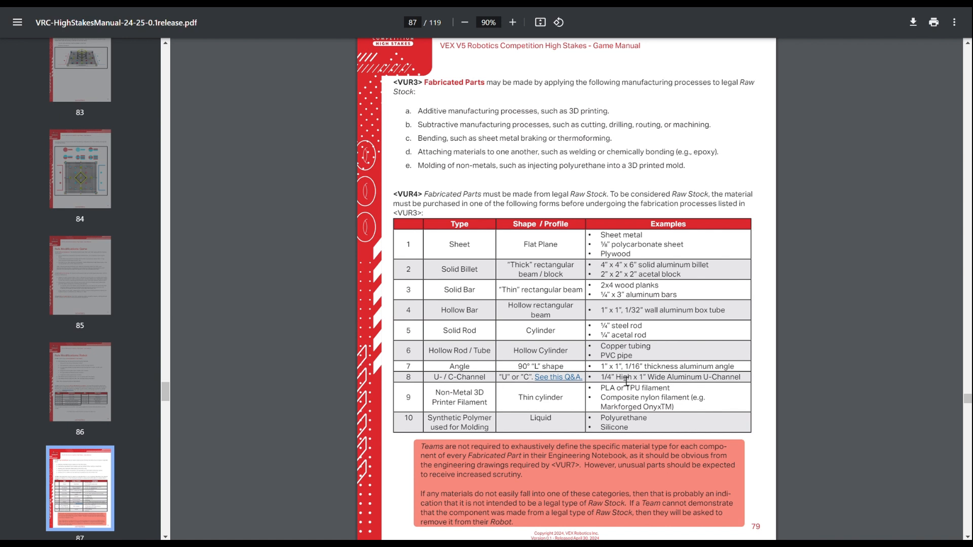
pyautogui.moveTo(545, 292)
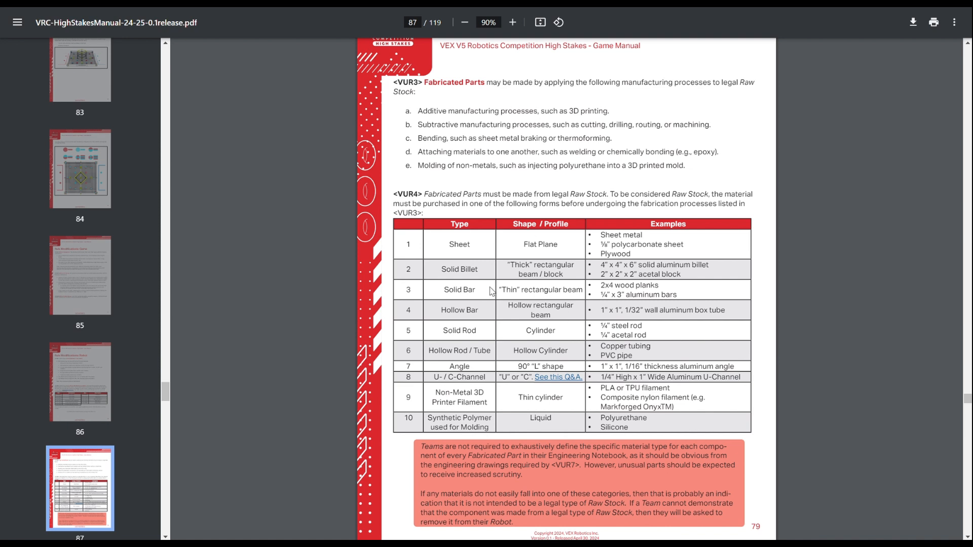
pyautogui.moveTo(737, 175)
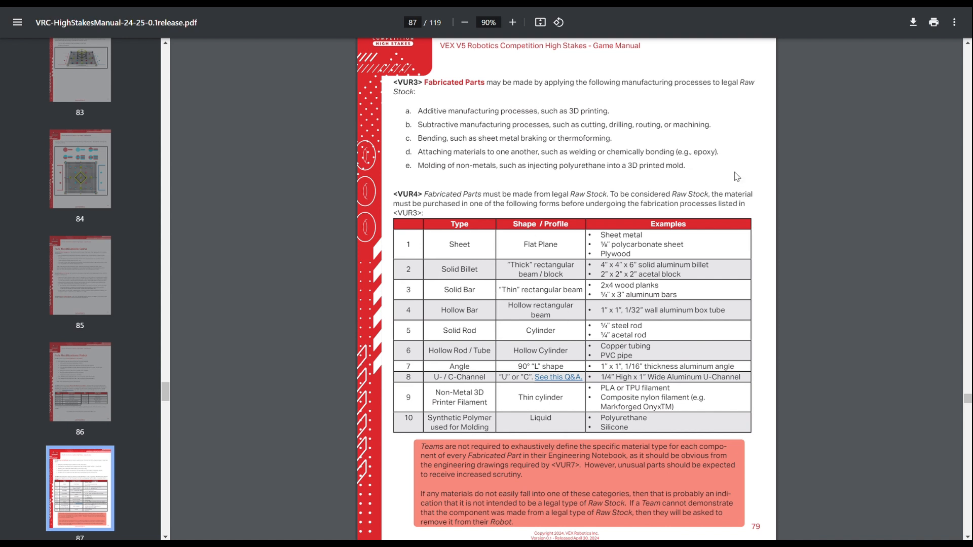
pyautogui.moveTo(596, 115)
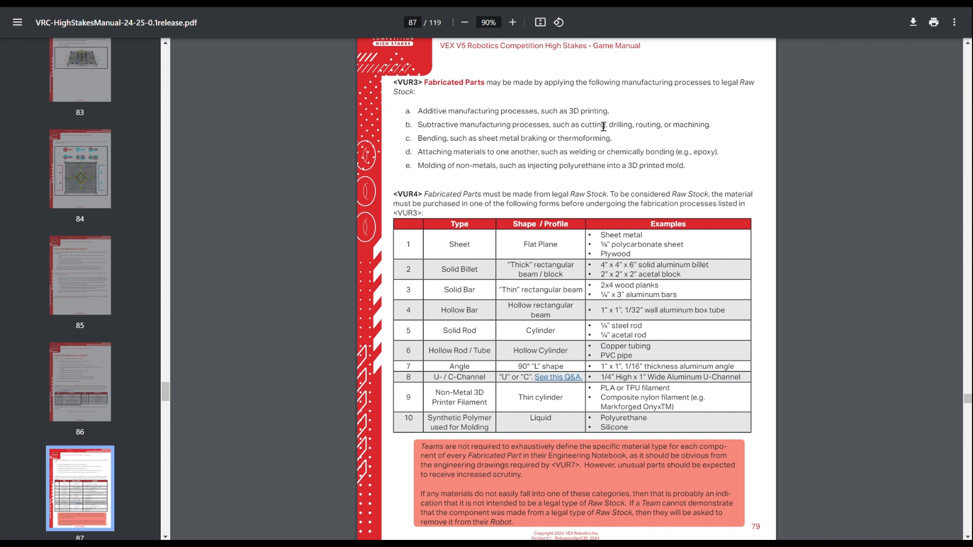
pyautogui.moveTo(694, 158)
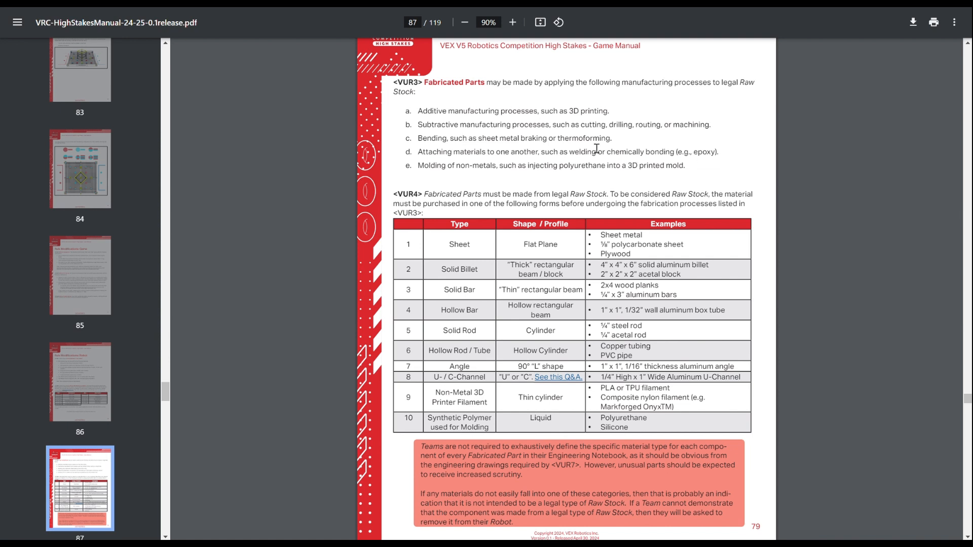
pyautogui.moveTo(565, 184)
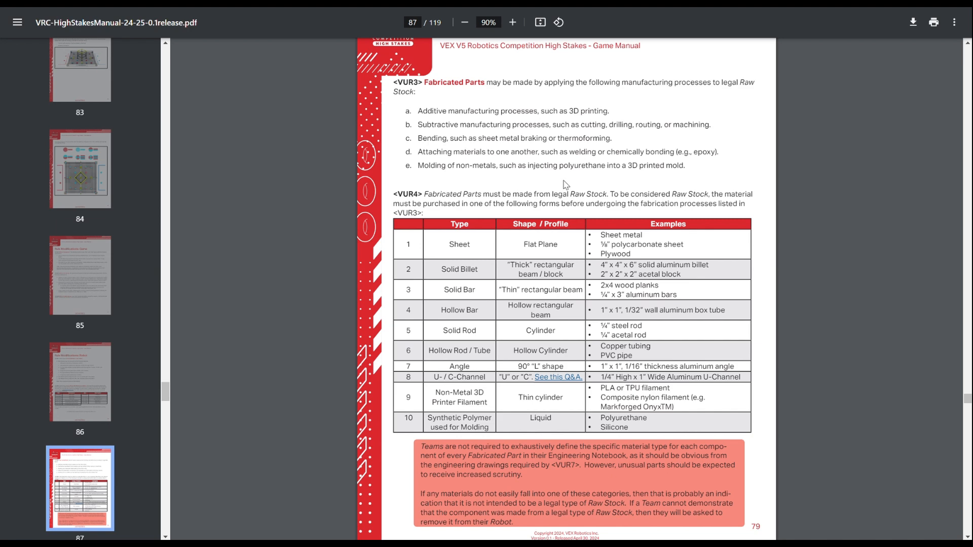
pyautogui.scroll(-3)
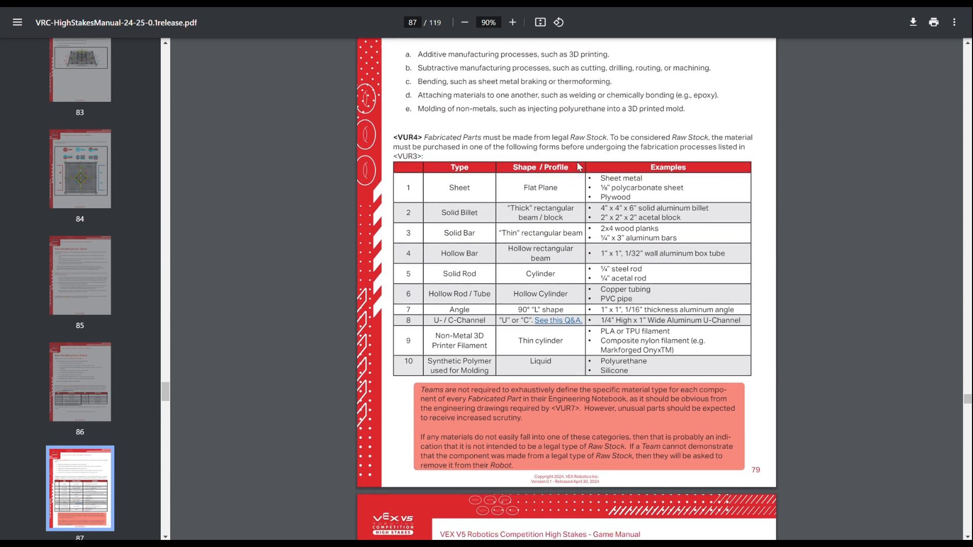
pyautogui.moveTo(582, 180)
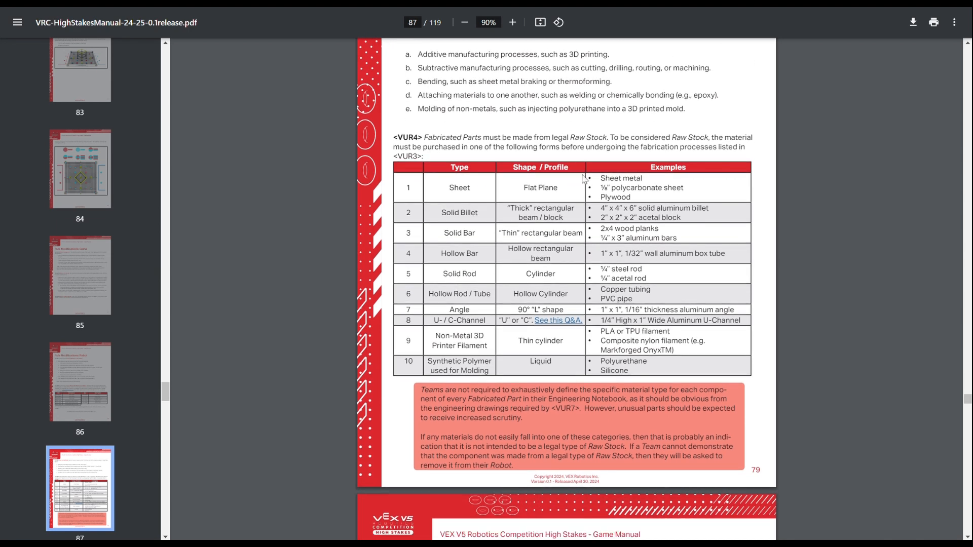
pyautogui.scroll(-3)
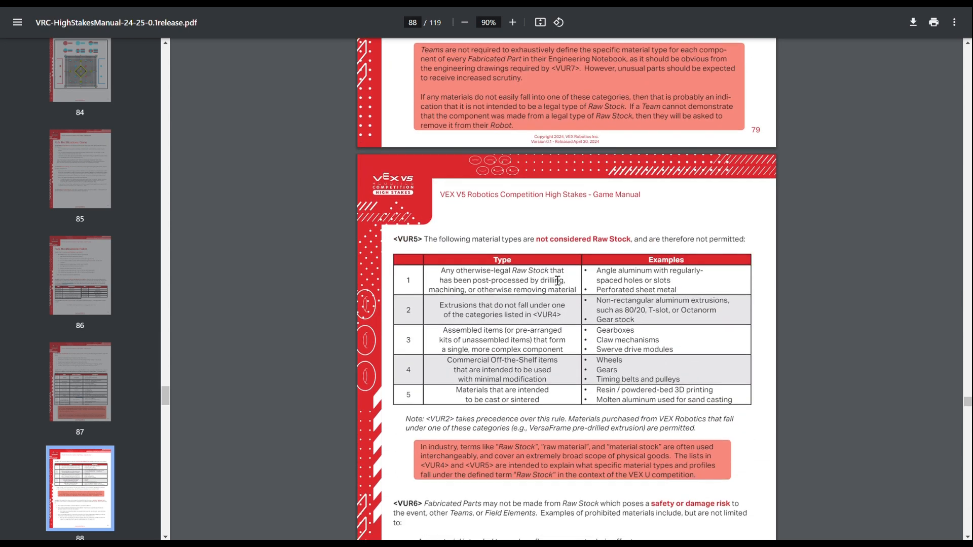
pyautogui.moveTo(576, 312)
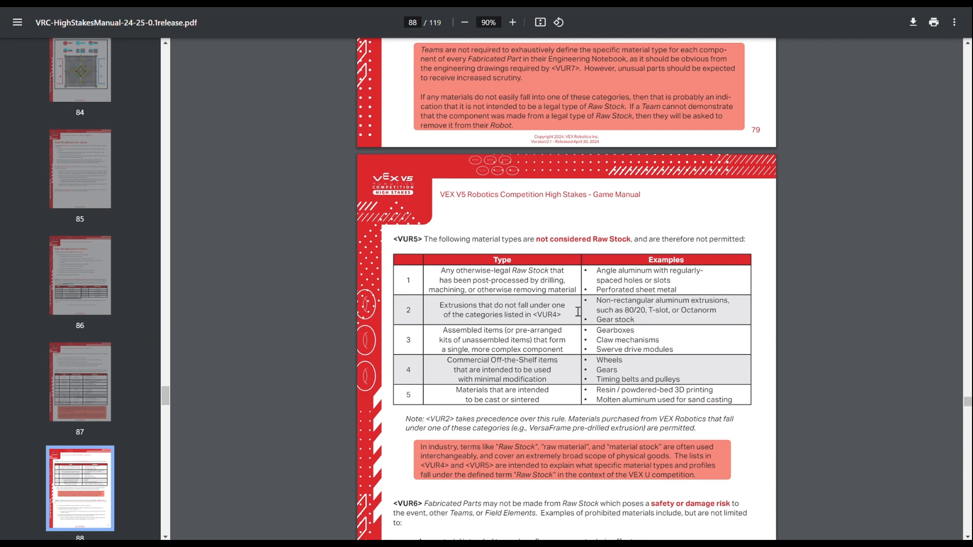
# Step: Scroll through VUR6 prohibited materials, selecting 'liquid mercury', then reach VUR7 at the top of page 89
pyautogui.scroll(-3)
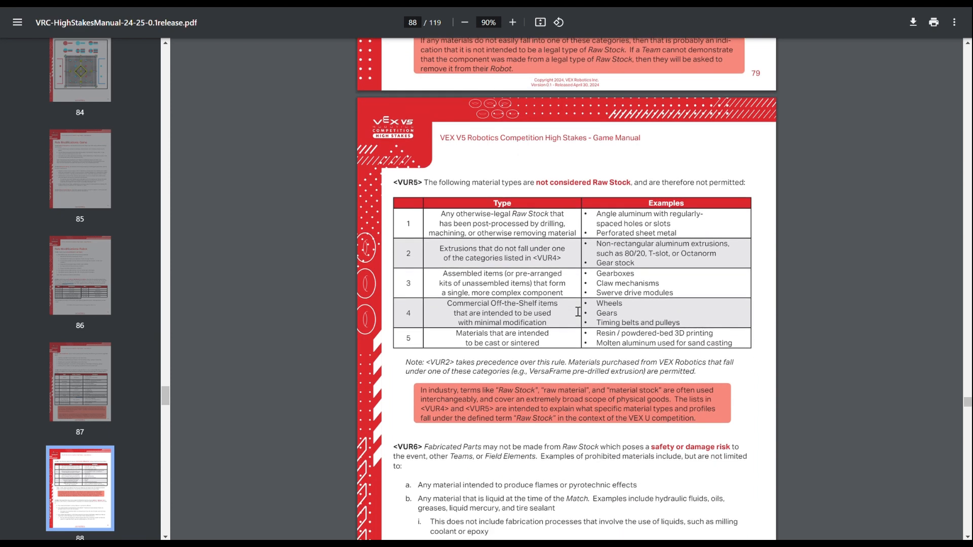
pyautogui.scroll(-3)
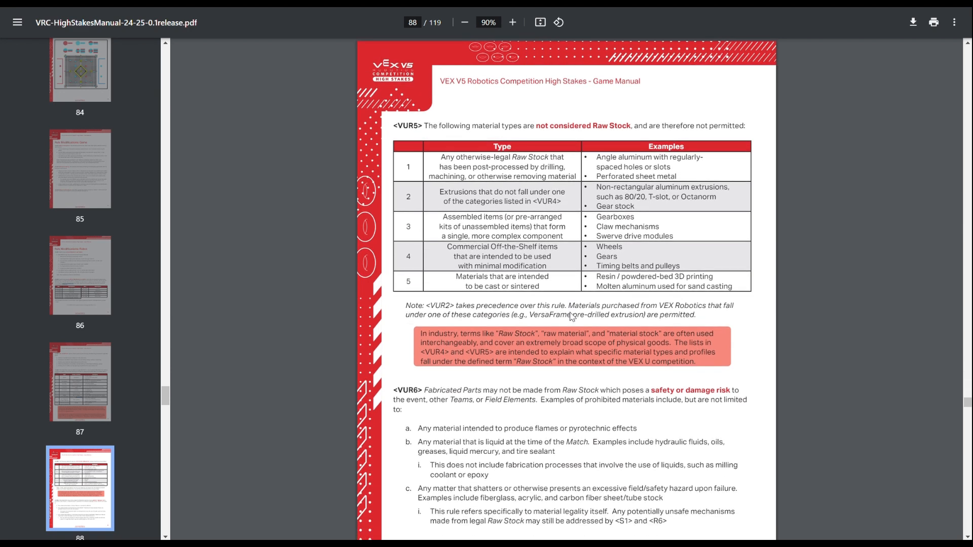
pyautogui.scroll(-3)
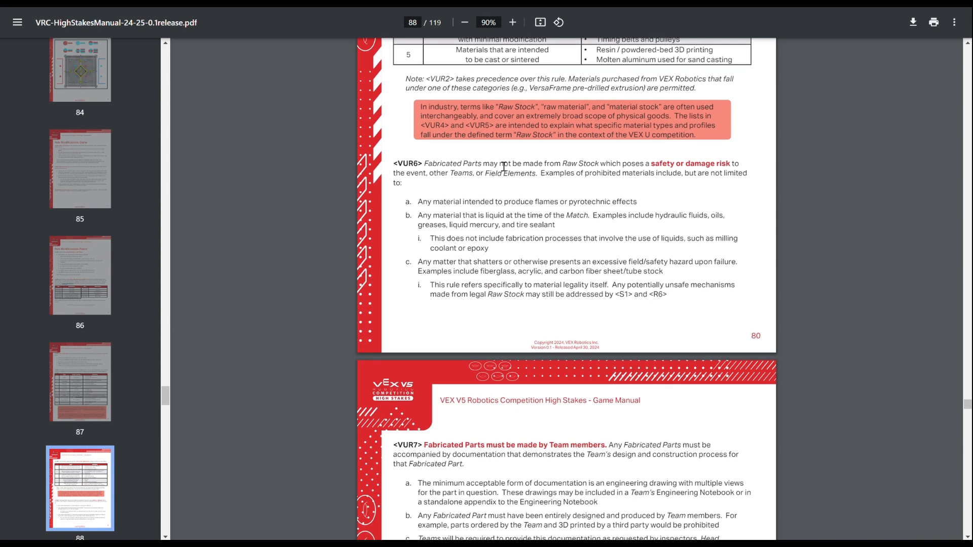
pyautogui.moveTo(624, 188)
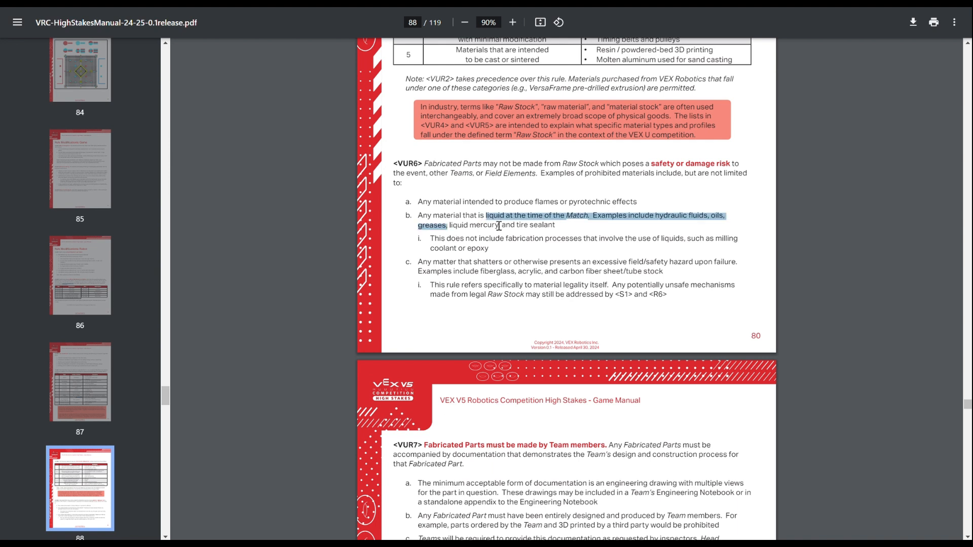
pyautogui.doubleClick(472, 225)
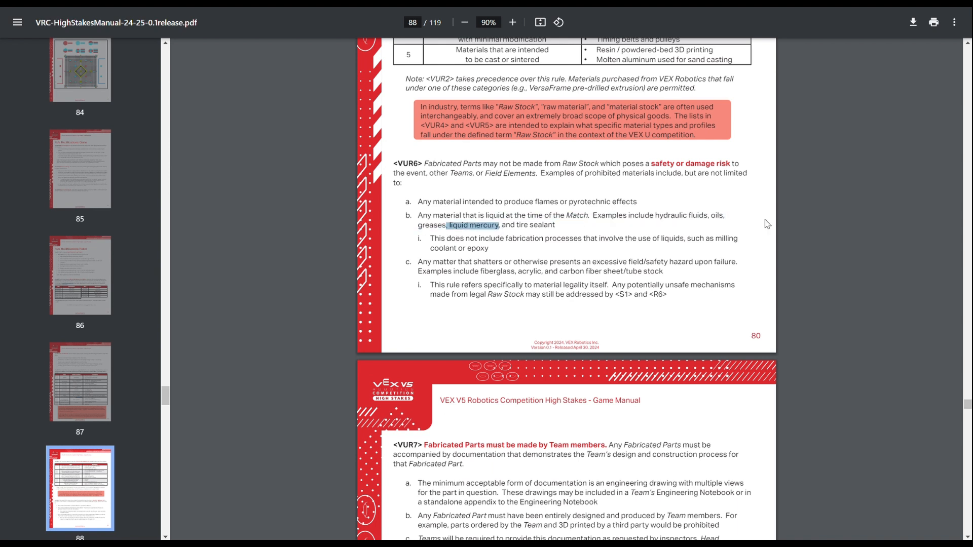
pyautogui.moveTo(832, 195)
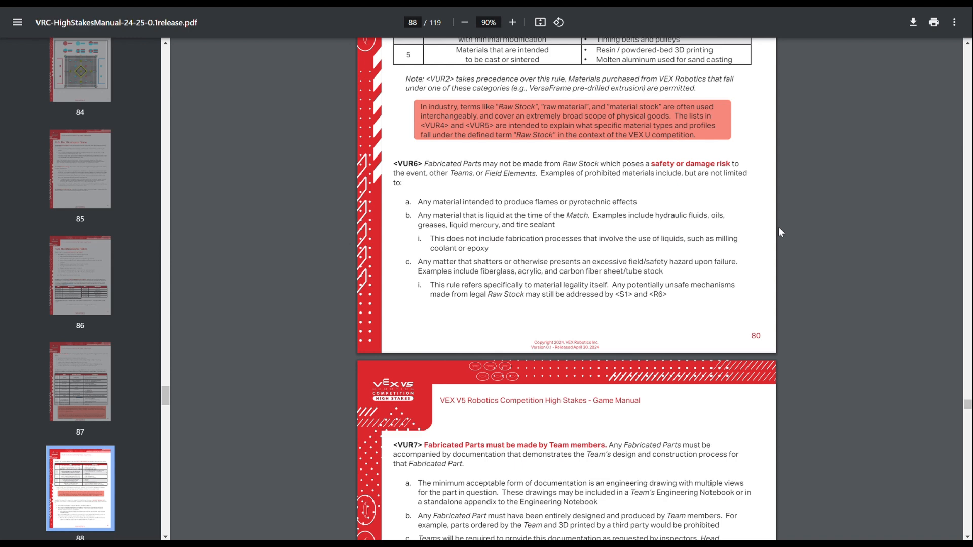
pyautogui.scroll(-3)
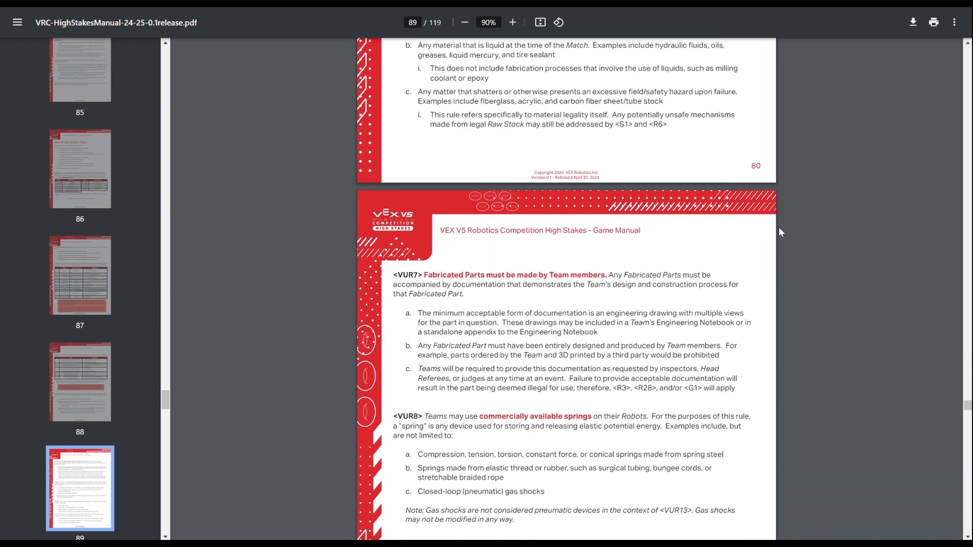
# Step: Scroll down past VUR7, VUR8 and VUR9 fasteners to page 90's VUR10 and VUR11 electronics rules
pyautogui.scroll(-3)
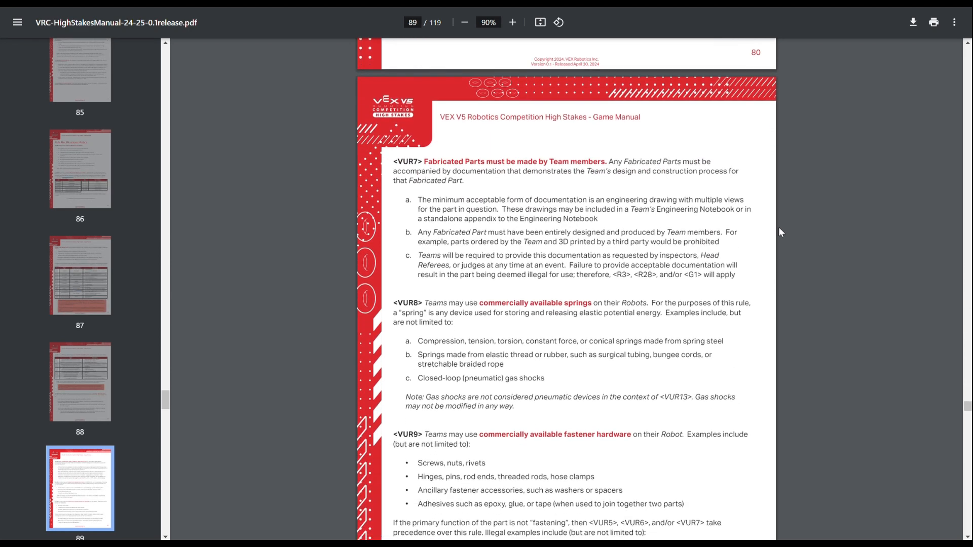
pyautogui.scroll(-3)
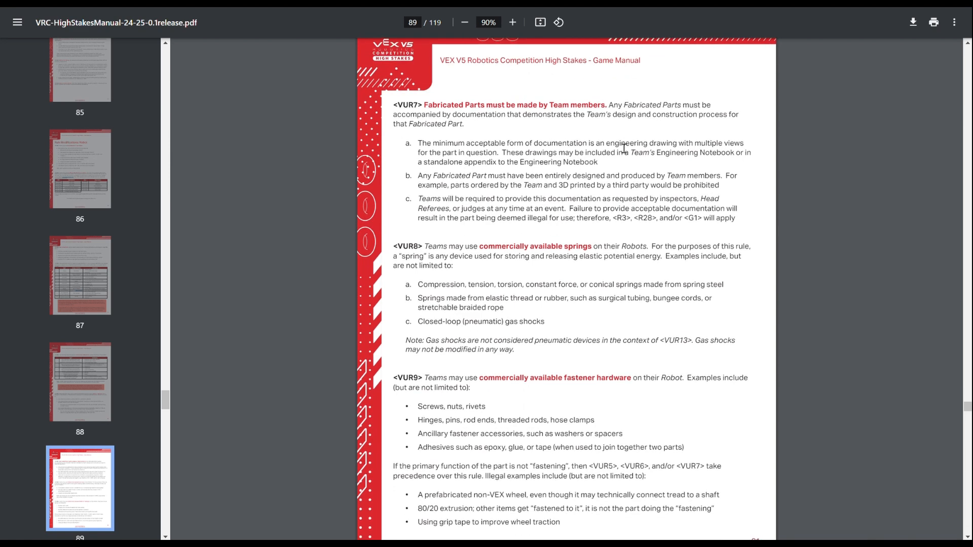
pyautogui.scroll(-3)
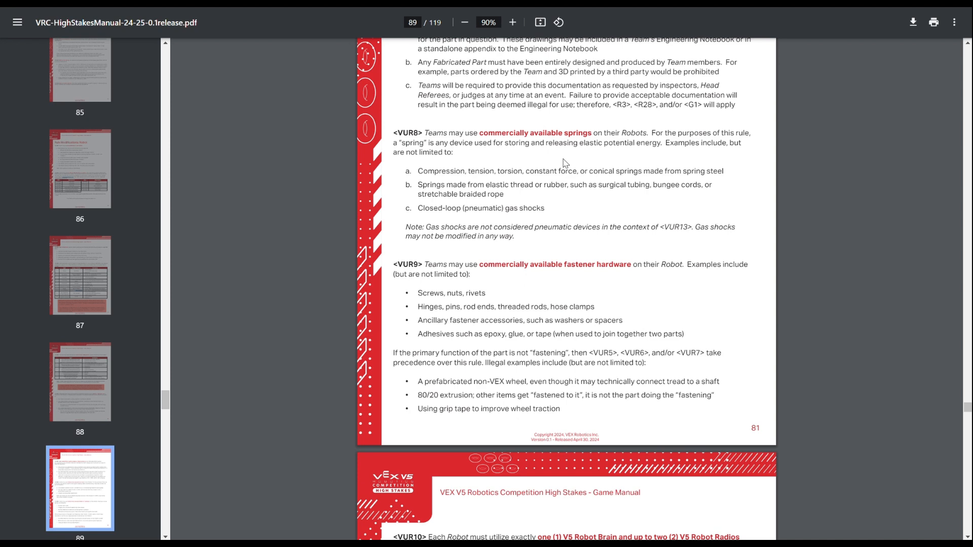
pyautogui.scroll(-3)
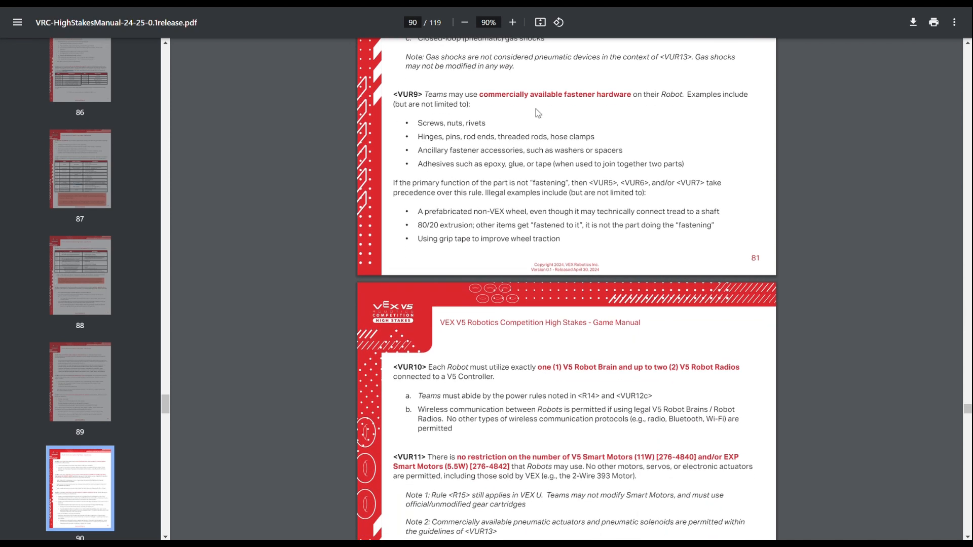
pyautogui.moveTo(532, 128)
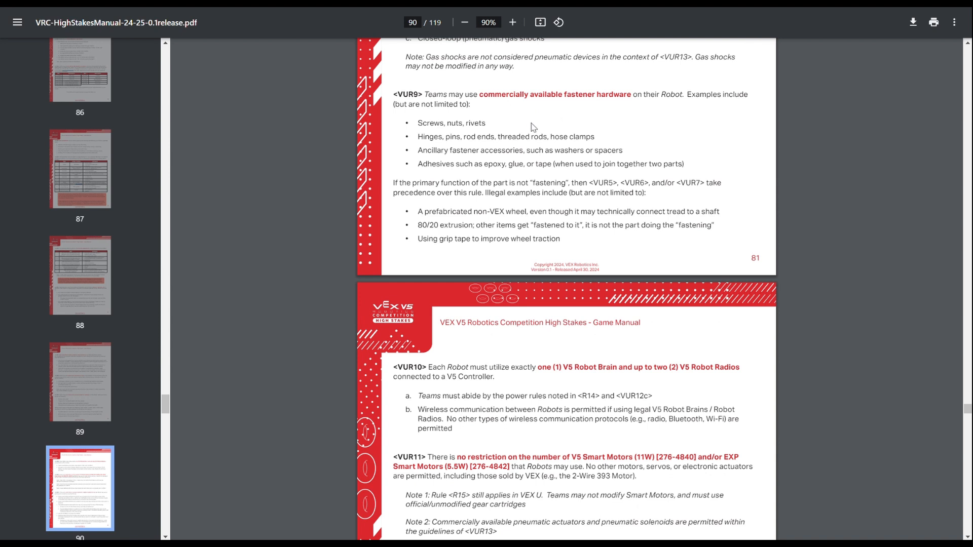
pyautogui.moveTo(510, 143)
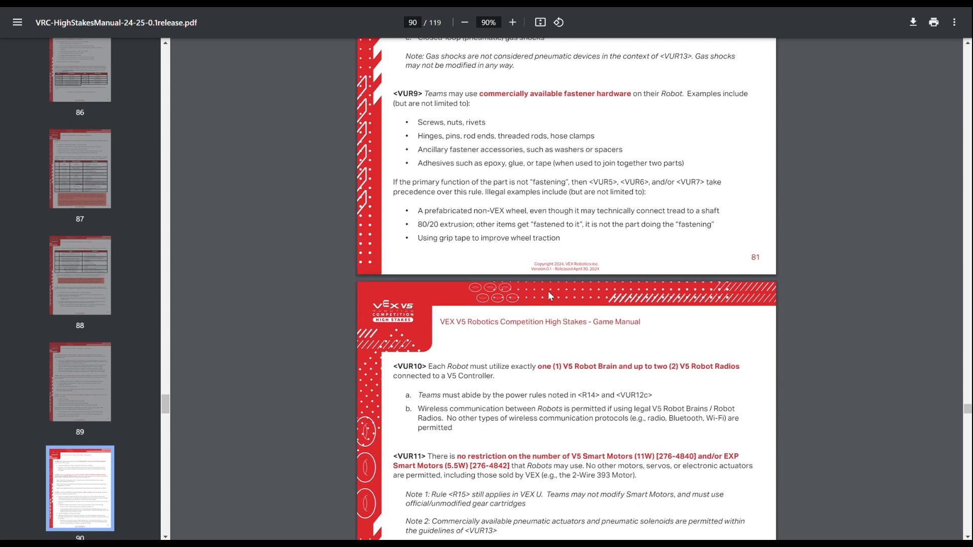
# Step: Scroll down and back up around page 82 to reread the VUR11 Smart Motor rule
pyautogui.scroll(-3)
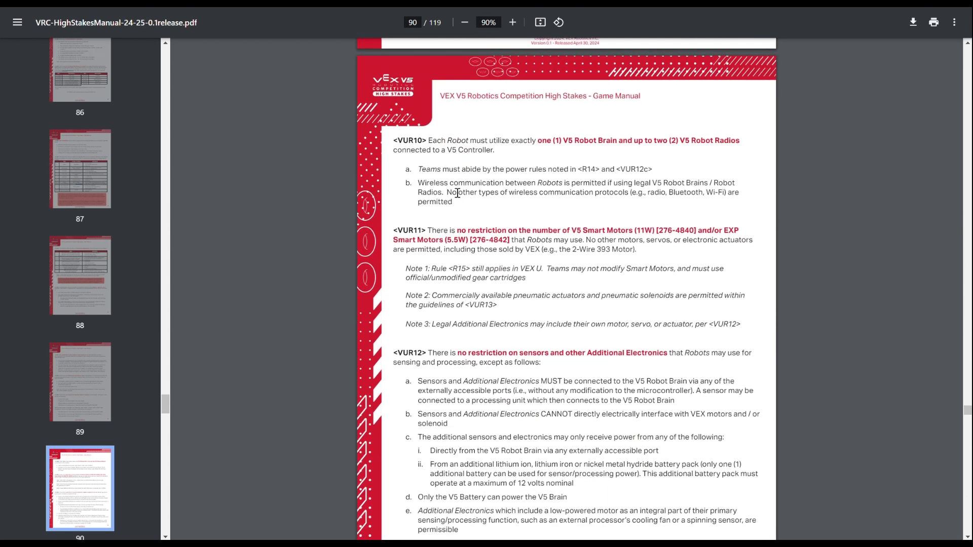
pyautogui.moveTo(583, 176)
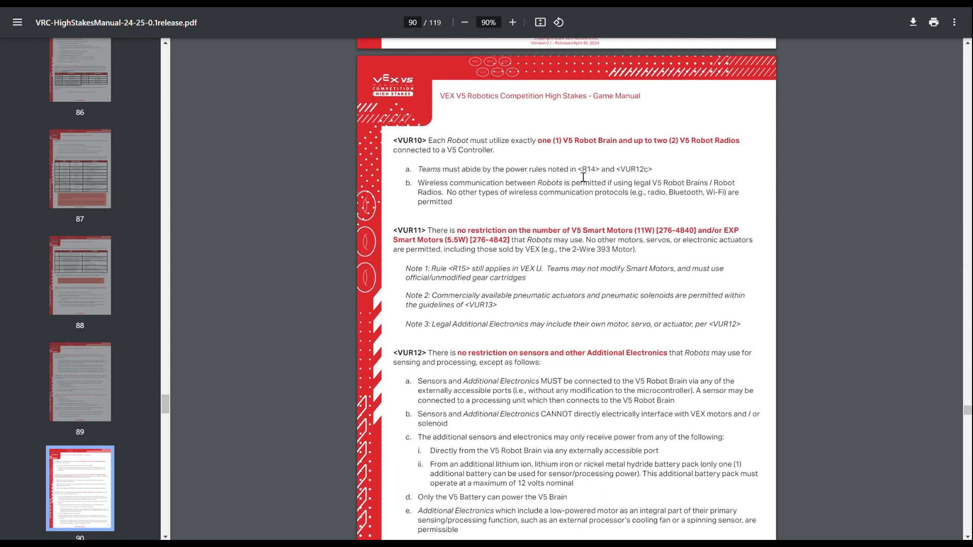
pyautogui.scroll(3)
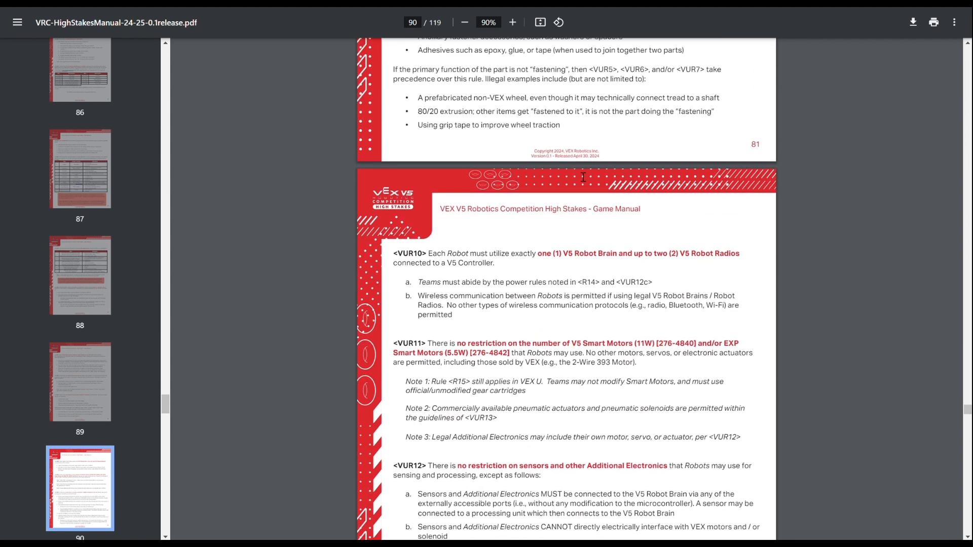
pyautogui.scroll(3)
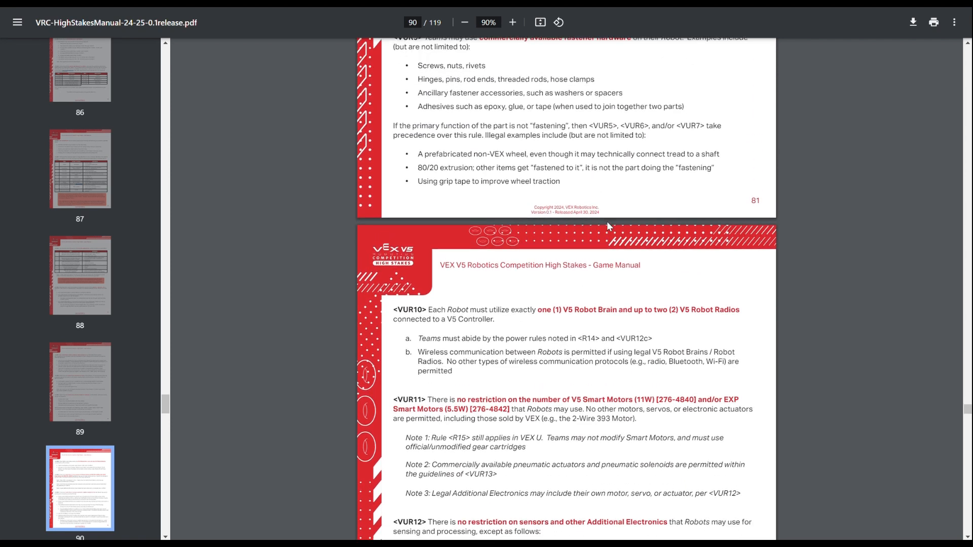
pyautogui.scroll(-3)
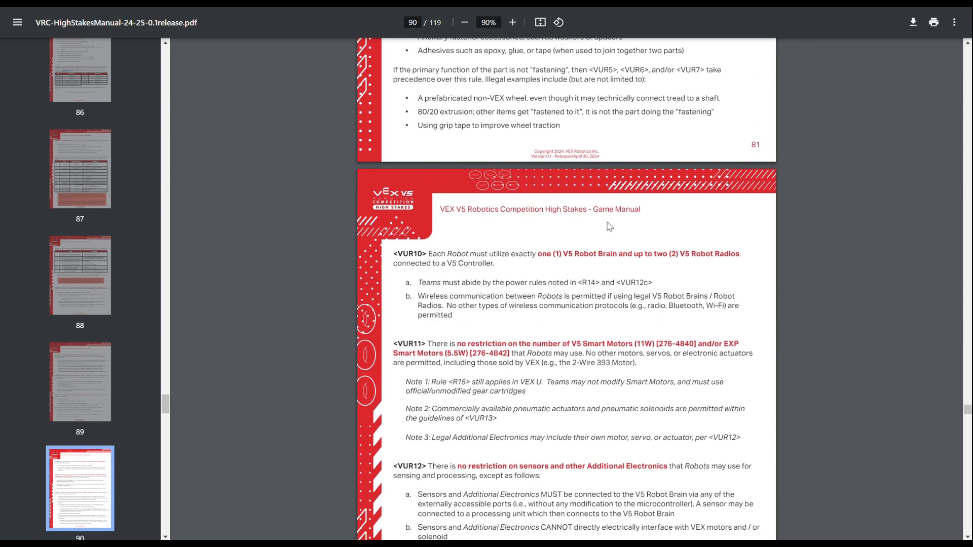
pyautogui.moveTo(557, 271)
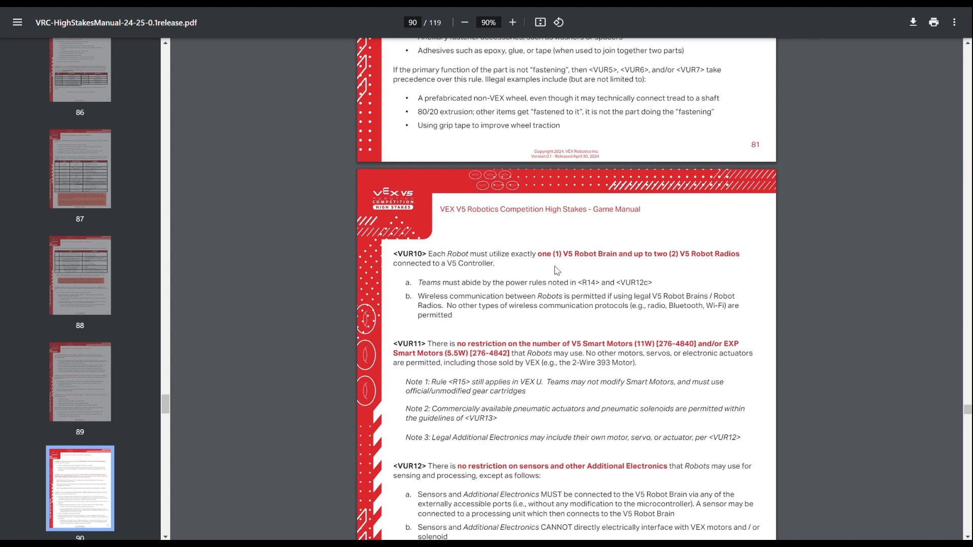
pyautogui.scroll(3)
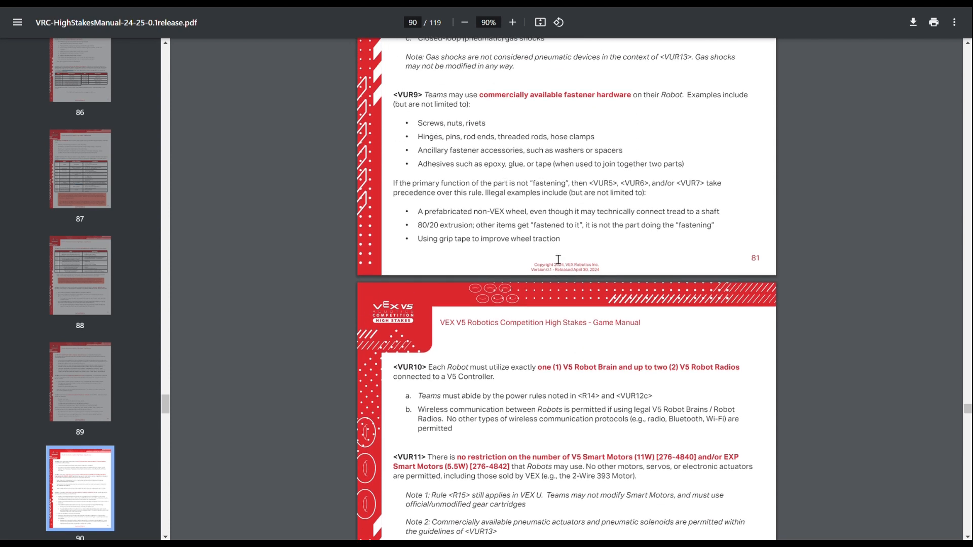
pyautogui.moveTo(554, 258)
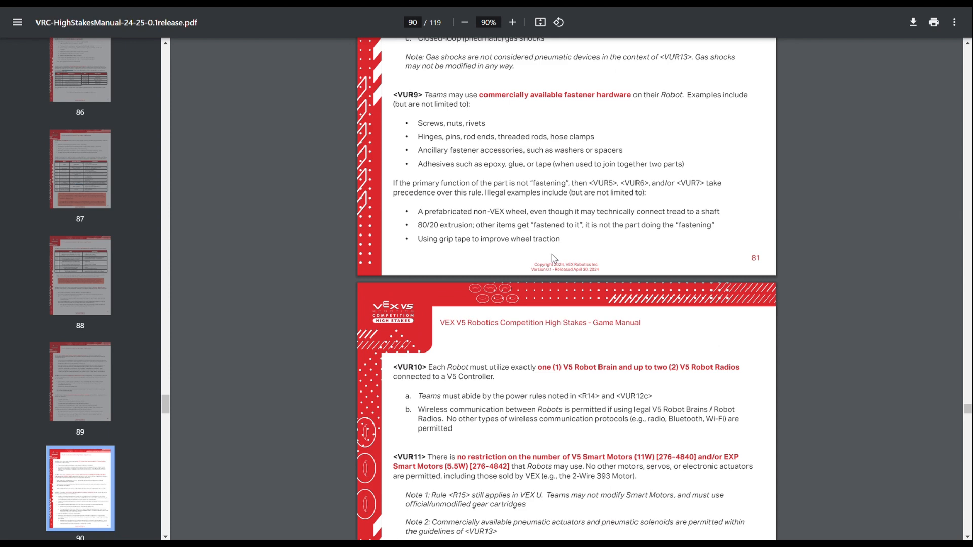
# Step: Scroll down through the VUR12 sensors and Additional Electronics rule to item e
pyautogui.scroll(-3)
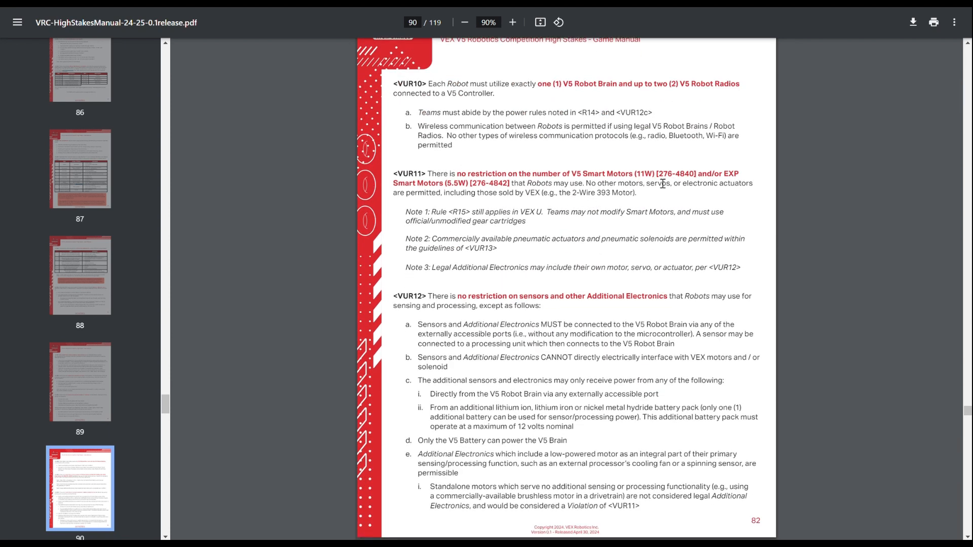
pyautogui.moveTo(716, 200)
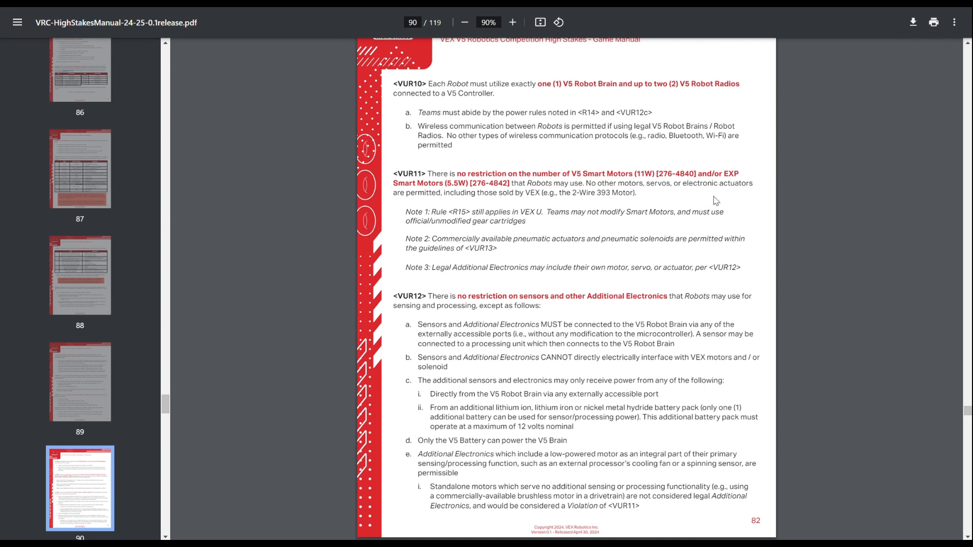
pyautogui.scroll(-3)
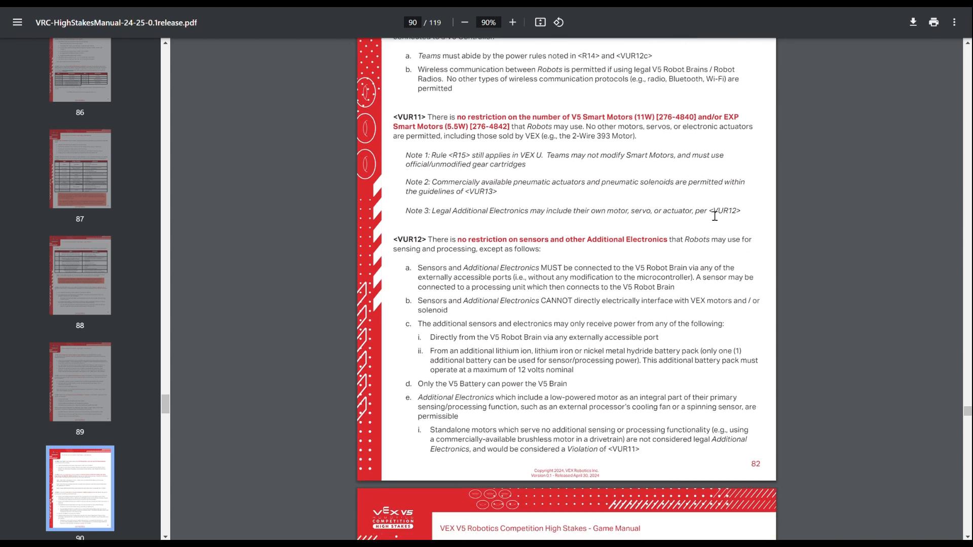
pyautogui.moveTo(686, 254)
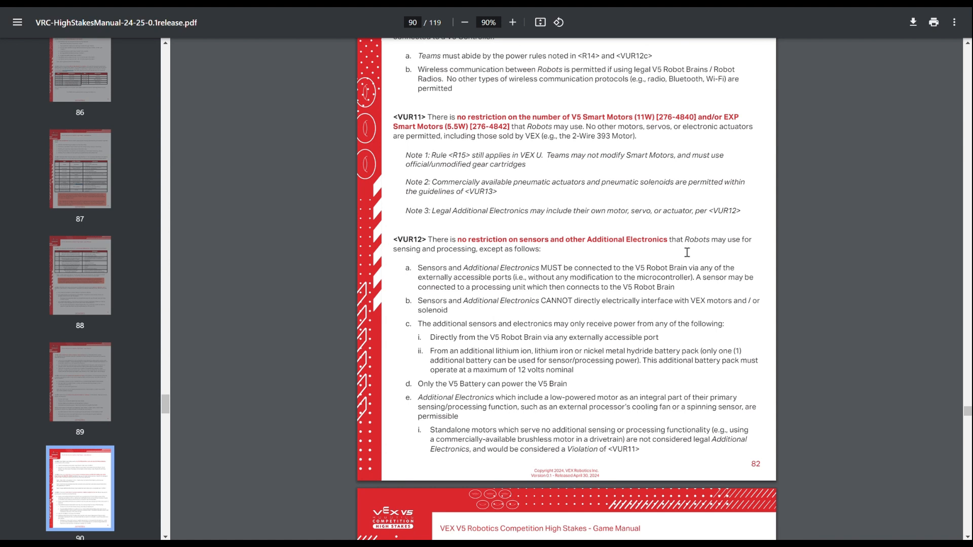
pyautogui.moveTo(441, 330)
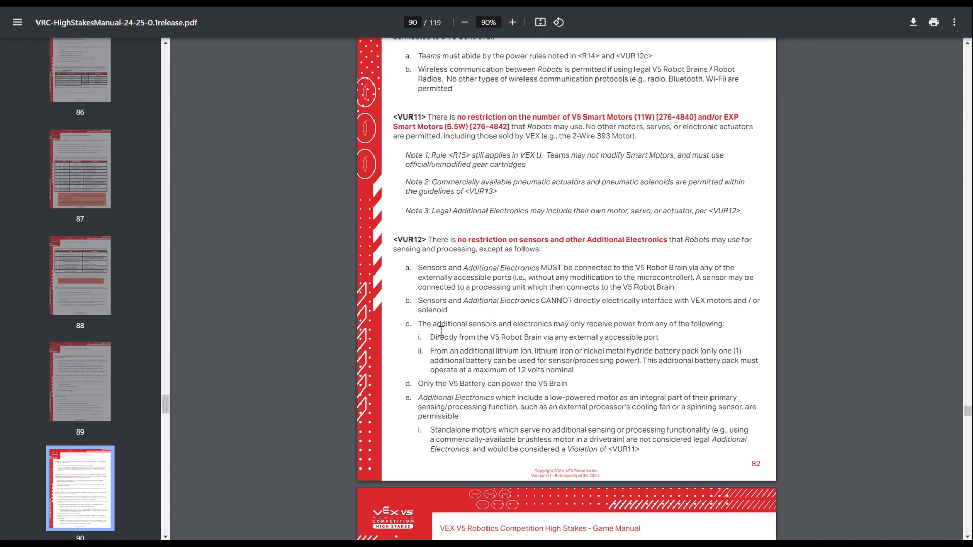
pyautogui.scroll(-3)
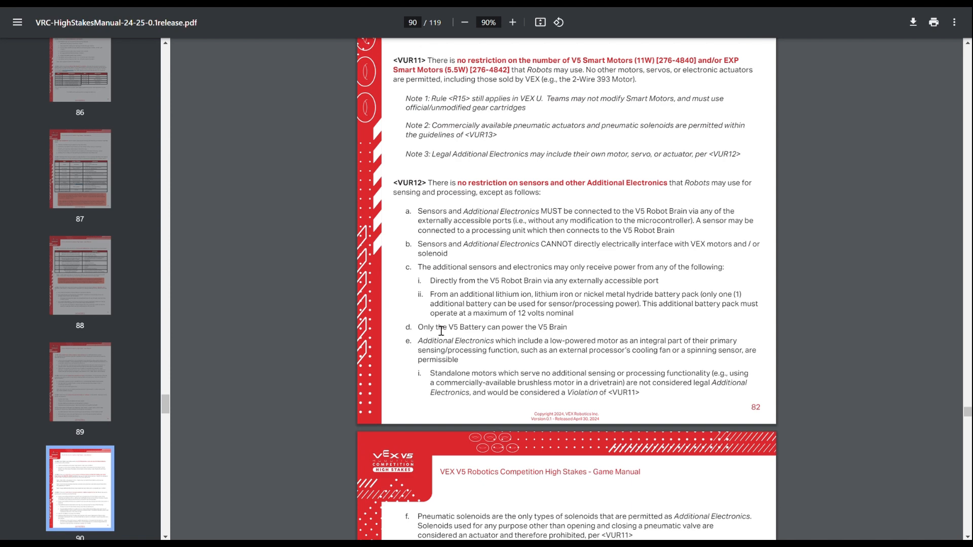
# Step: Scroll down through page 83's VUR13 pneumatics rule
pyautogui.scroll(-3)
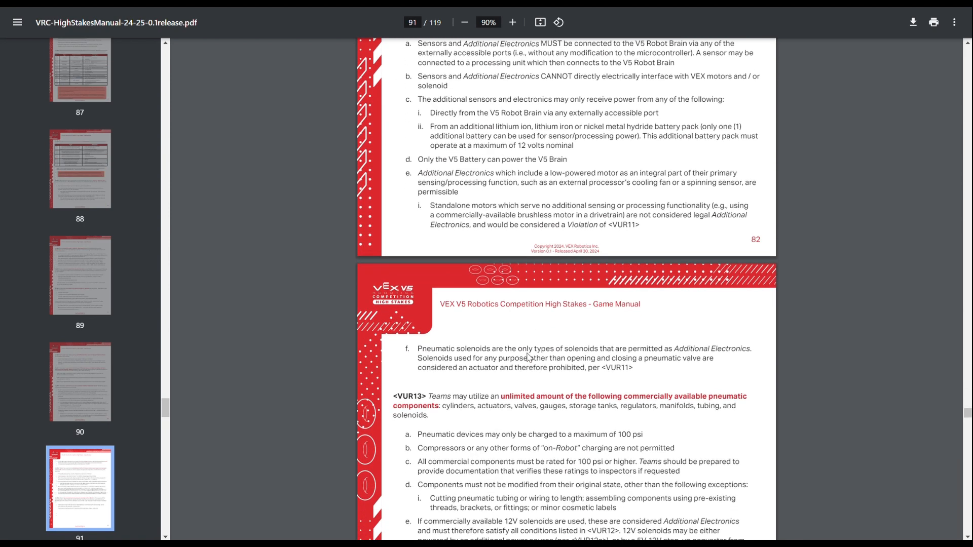
pyautogui.scroll(-3)
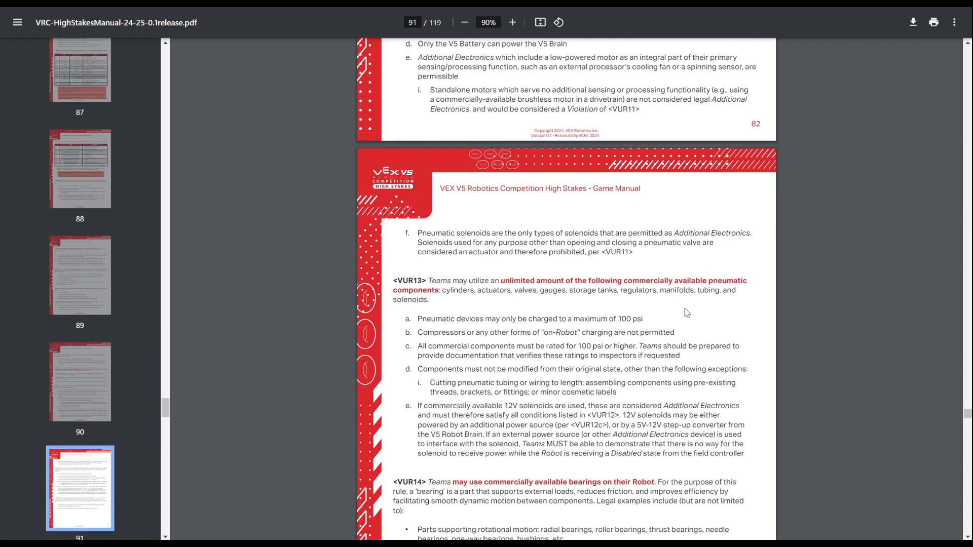
pyautogui.scroll(-3)
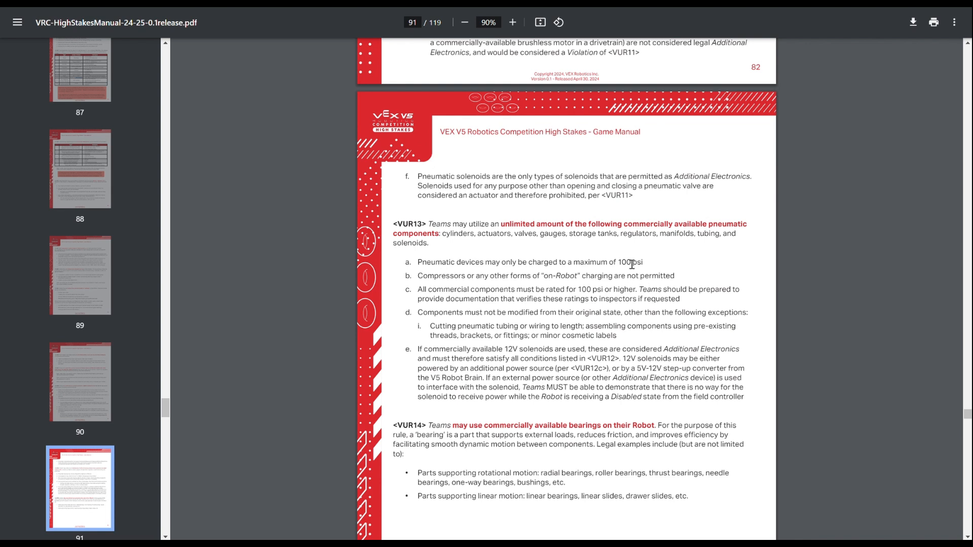
pyautogui.moveTo(459, 279)
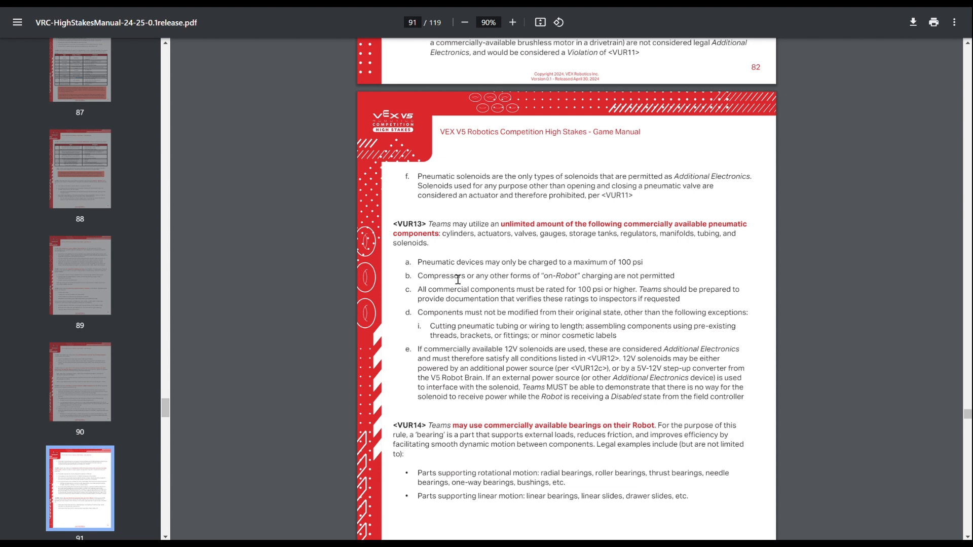
pyautogui.moveTo(477, 272)
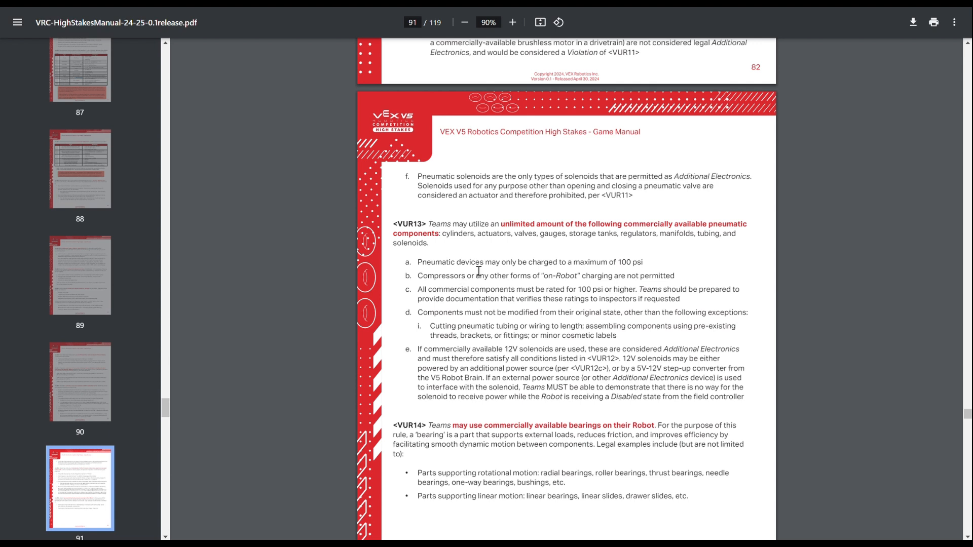
pyautogui.moveTo(582, 329)
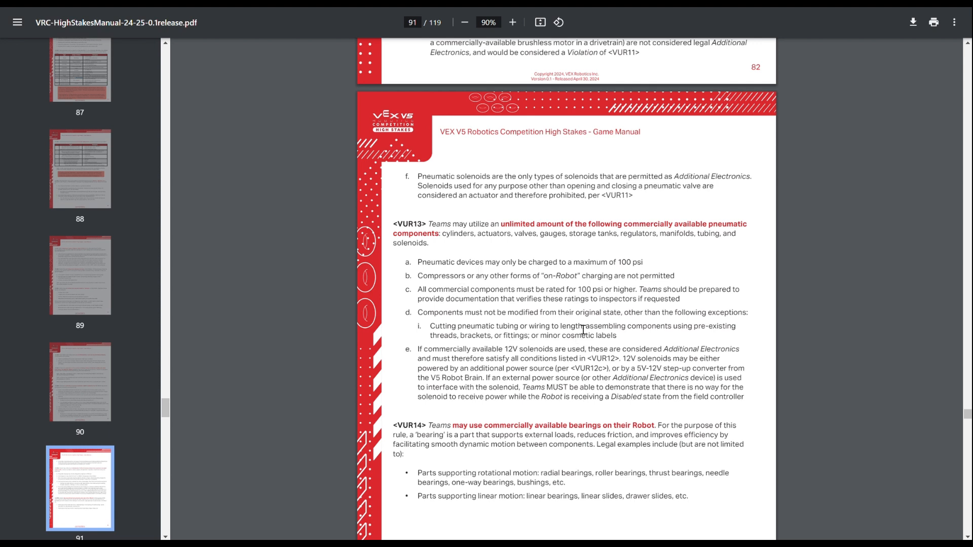
pyautogui.moveTo(617, 340)
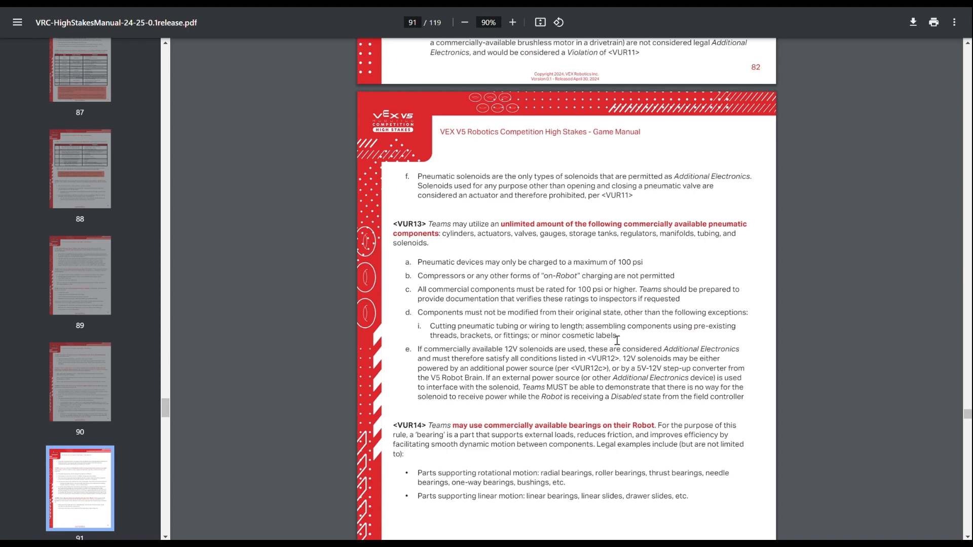
# Step: Scroll past the VUR14 bearings rule until the Rule Modifications: Tournament heading appears
pyautogui.scroll(-3)
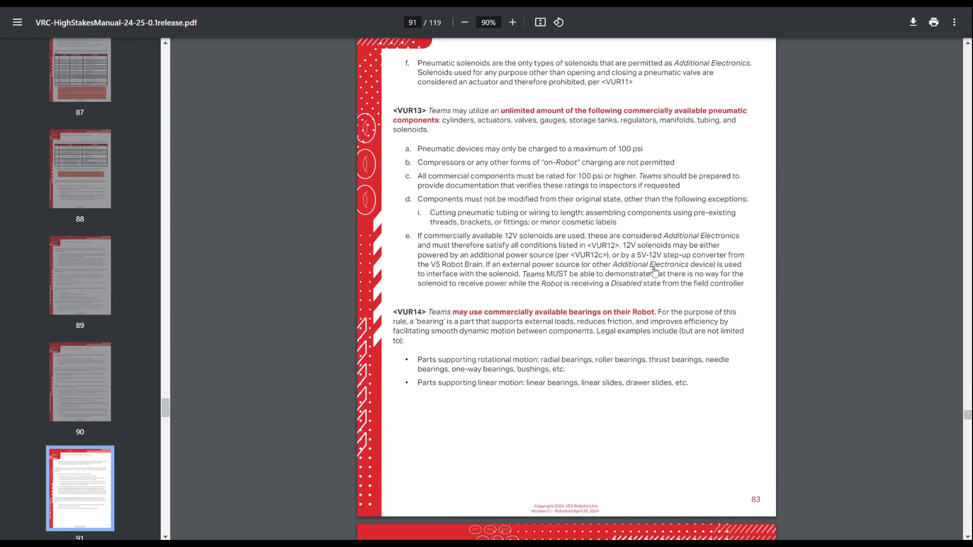
pyautogui.moveTo(660, 336)
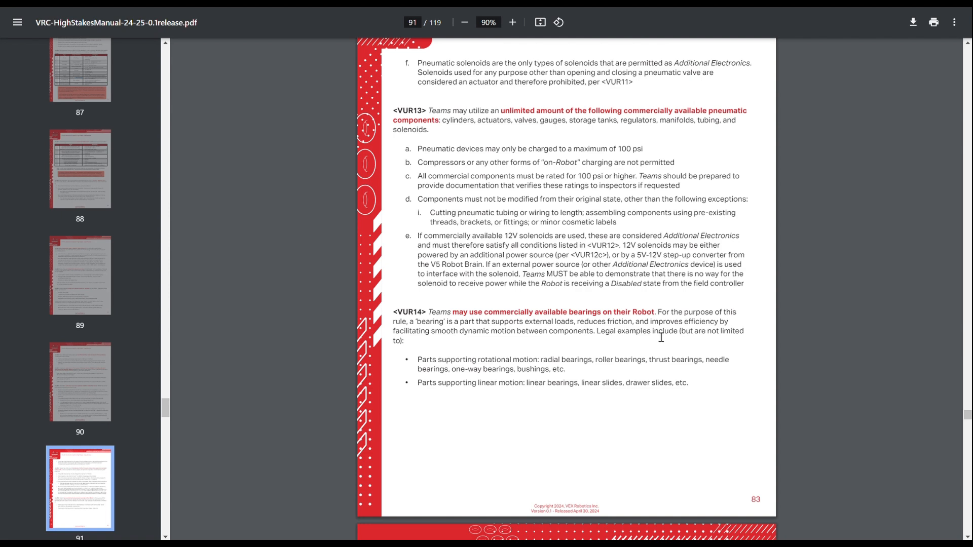
pyautogui.scroll(-3)
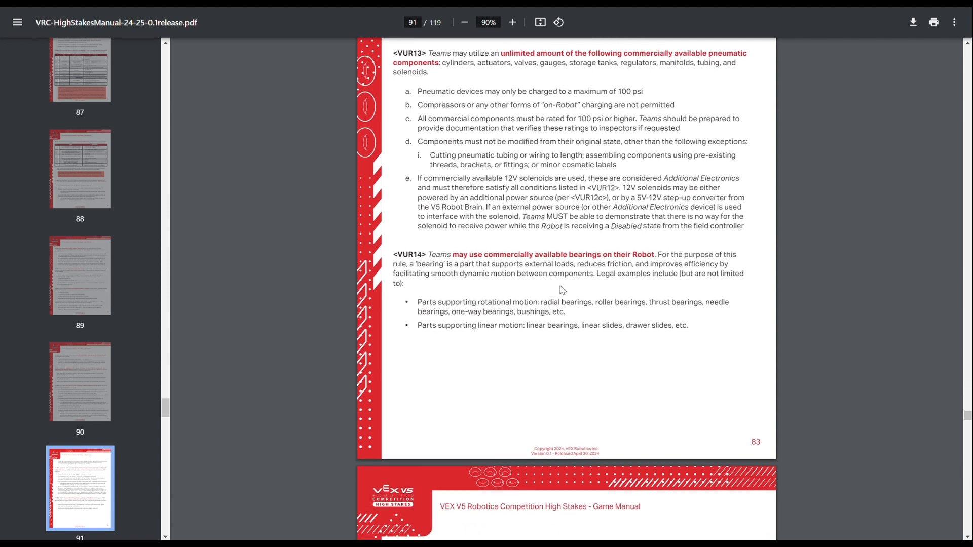
pyautogui.scroll(-3)
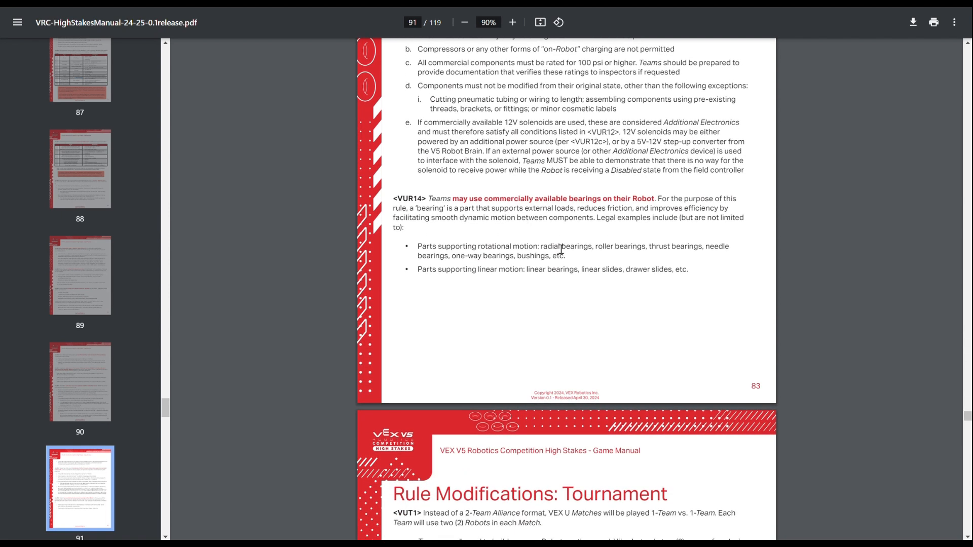
# Step: Scroll down to bring tournament rules VUT4 through VUT7 on student eligibility into view
pyautogui.scroll(-3)
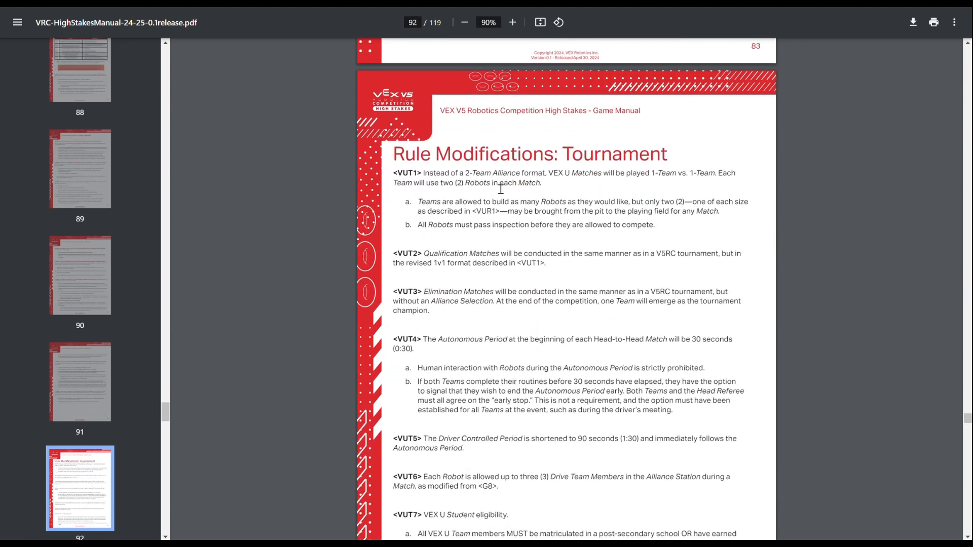
pyautogui.moveTo(496, 244)
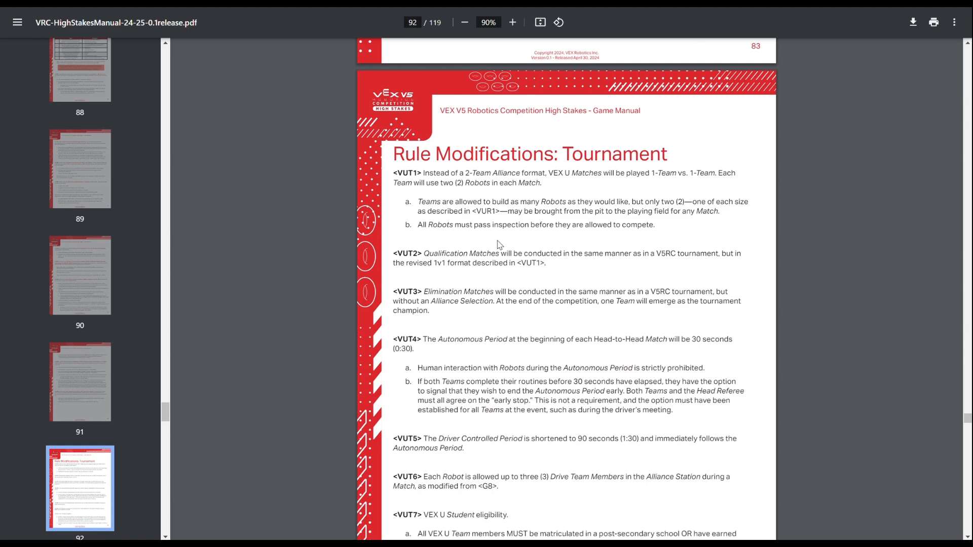
pyautogui.scroll(-3)
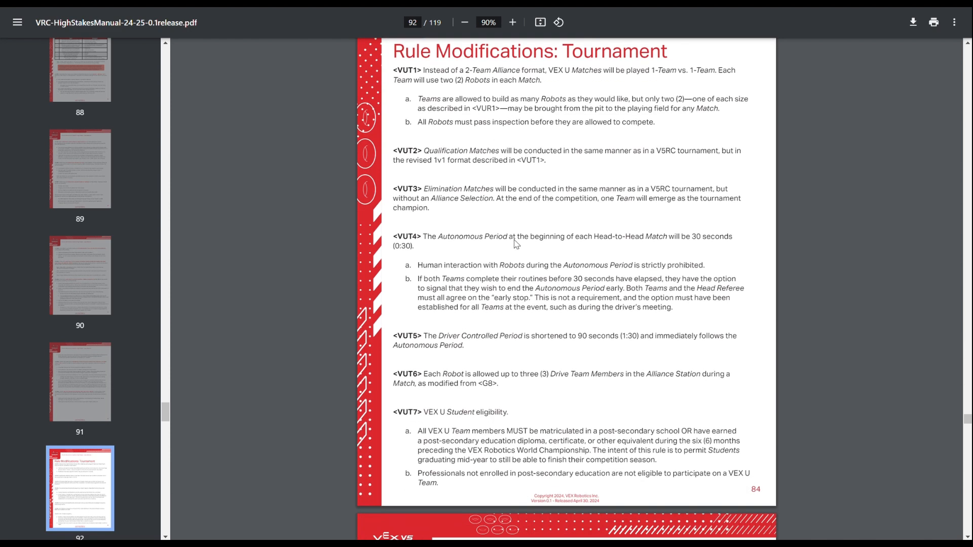
pyautogui.scroll(-3)
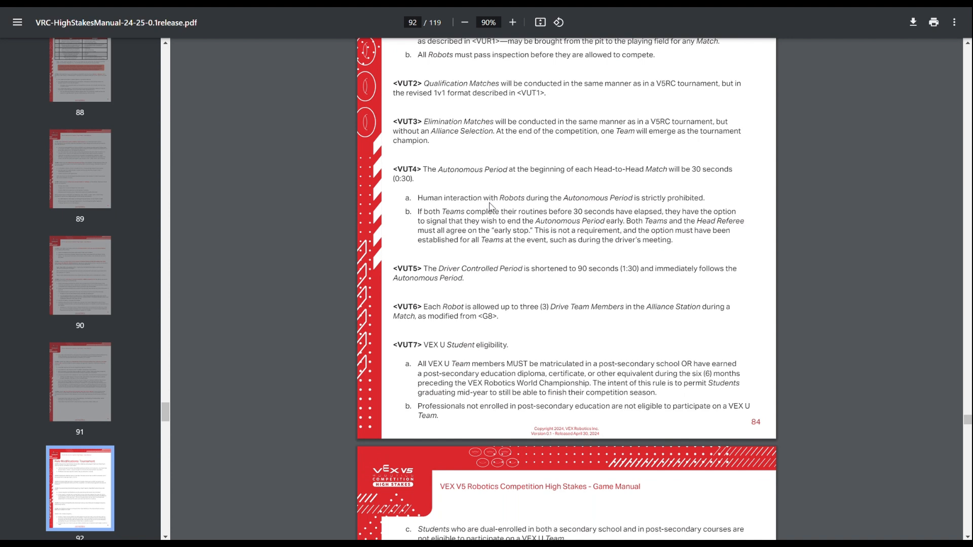
pyautogui.scroll(-3)
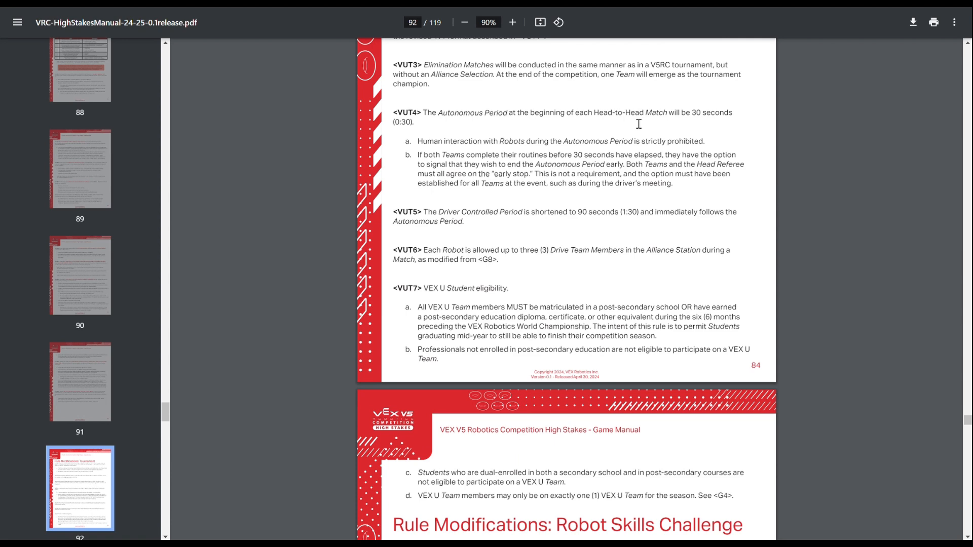
pyautogui.scroll(-3)
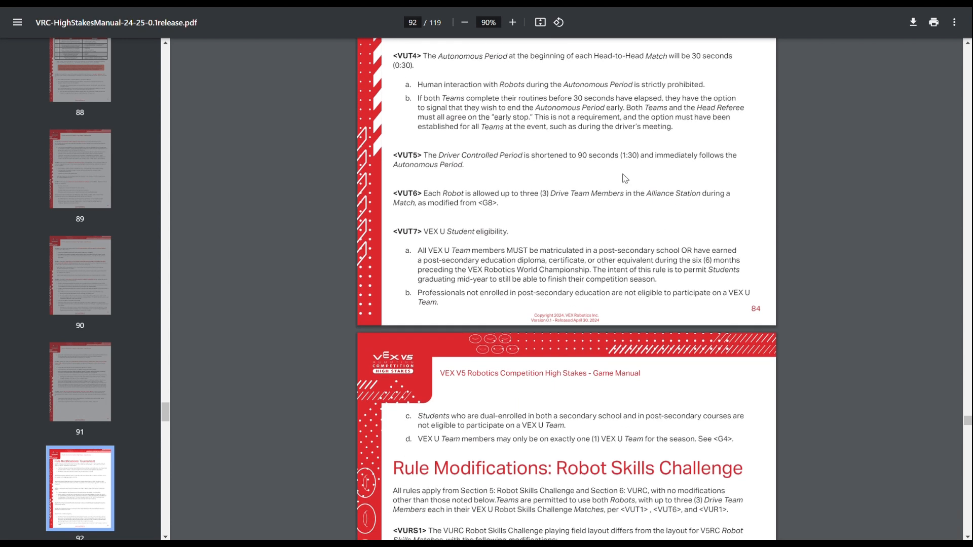
pyautogui.moveTo(590, 166)
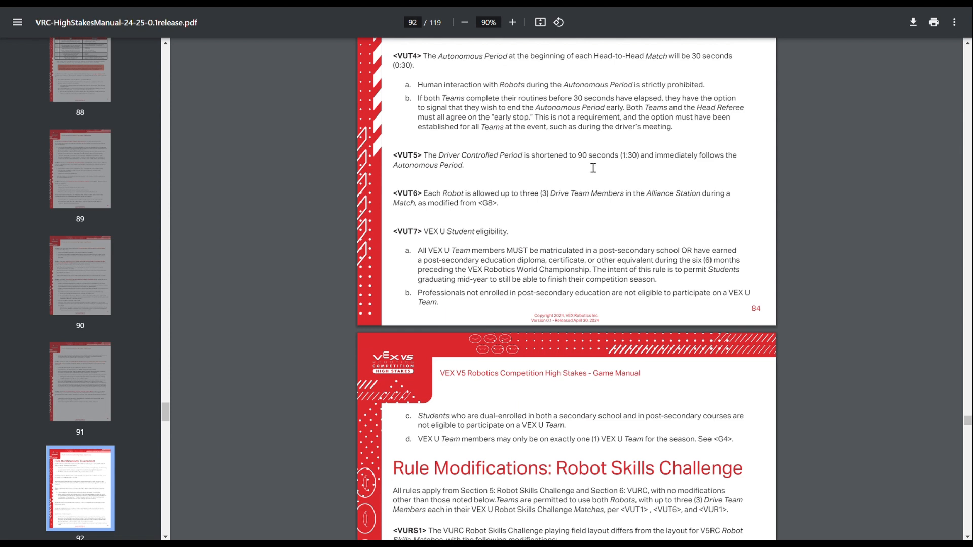
pyautogui.moveTo(510, 211)
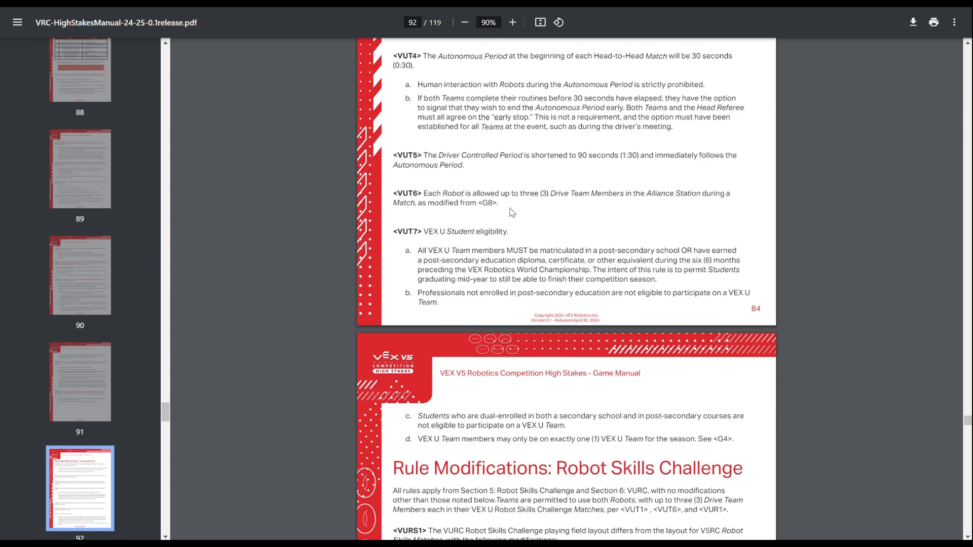
# Step: Scroll to the Robot Skills Challenge modifications VURS1–VURS4 and their field layout image
pyautogui.scroll(-3)
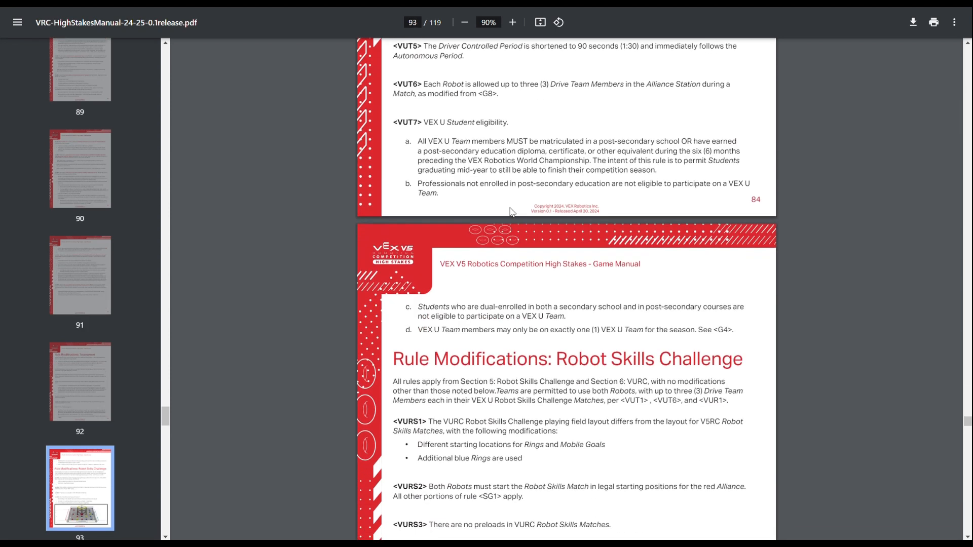
pyautogui.scroll(3)
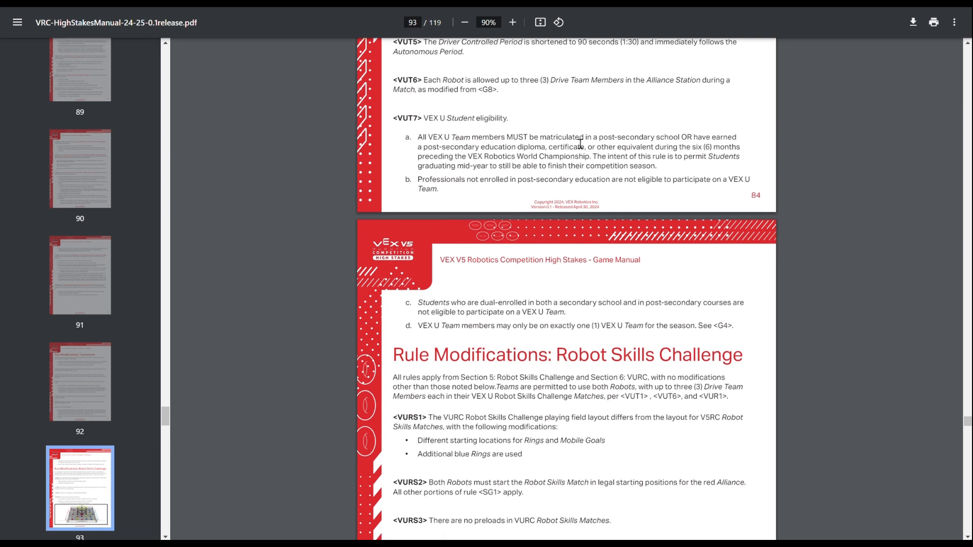
pyautogui.scroll(-3)
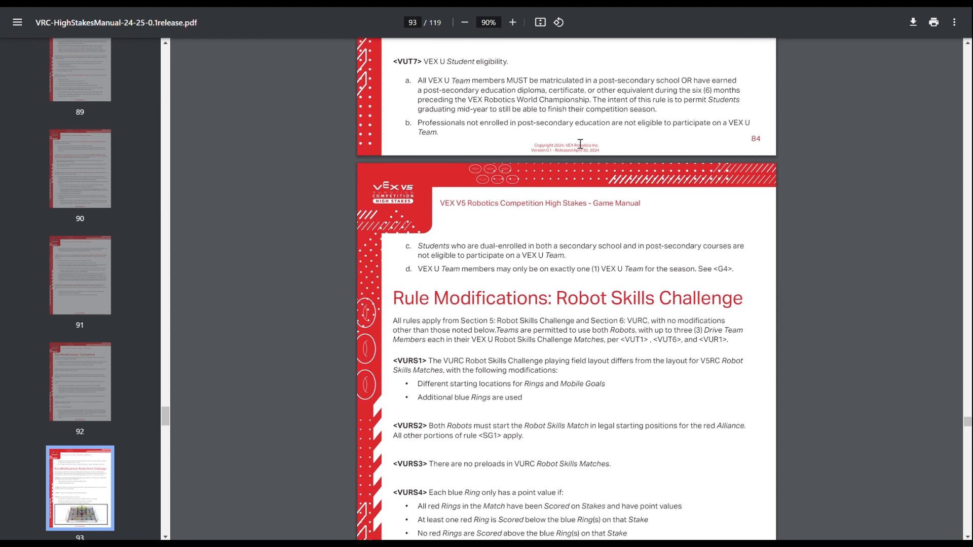
pyautogui.scroll(-3)
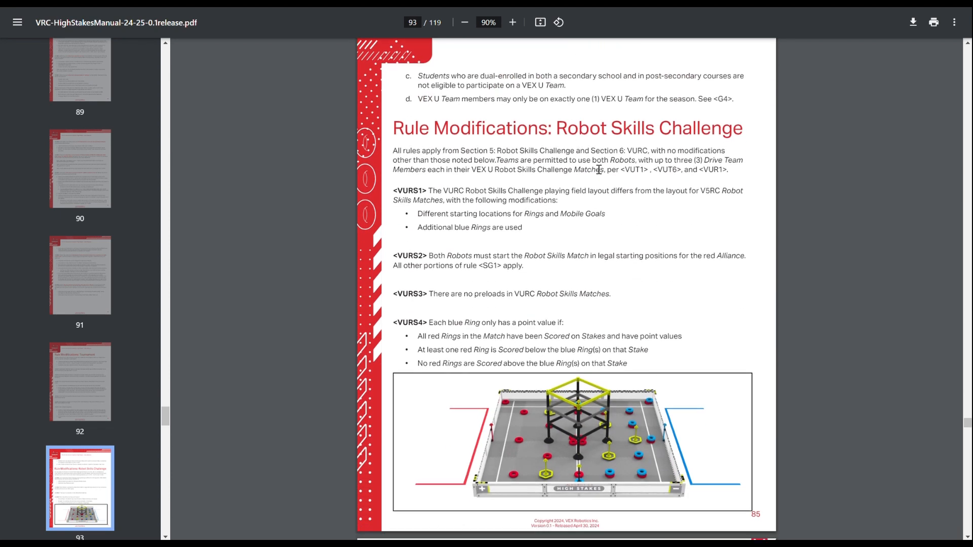
pyautogui.moveTo(458, 164)
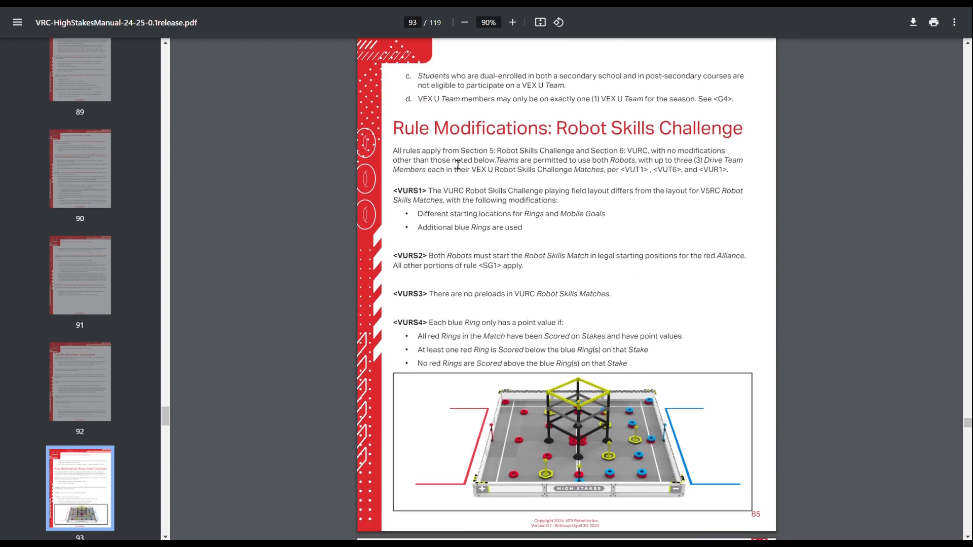
pyautogui.moveTo(441, 131)
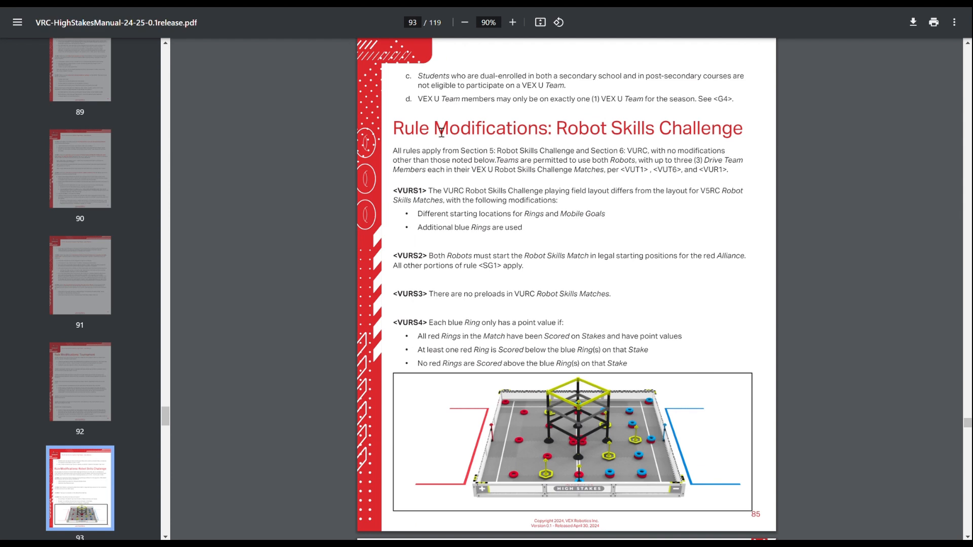
pyautogui.scroll(-3)
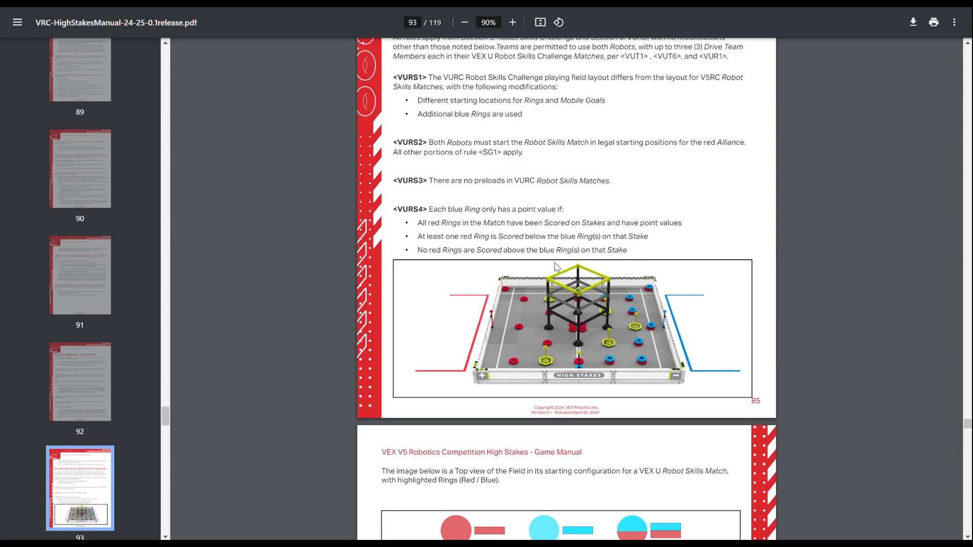
pyautogui.moveTo(556, 367)
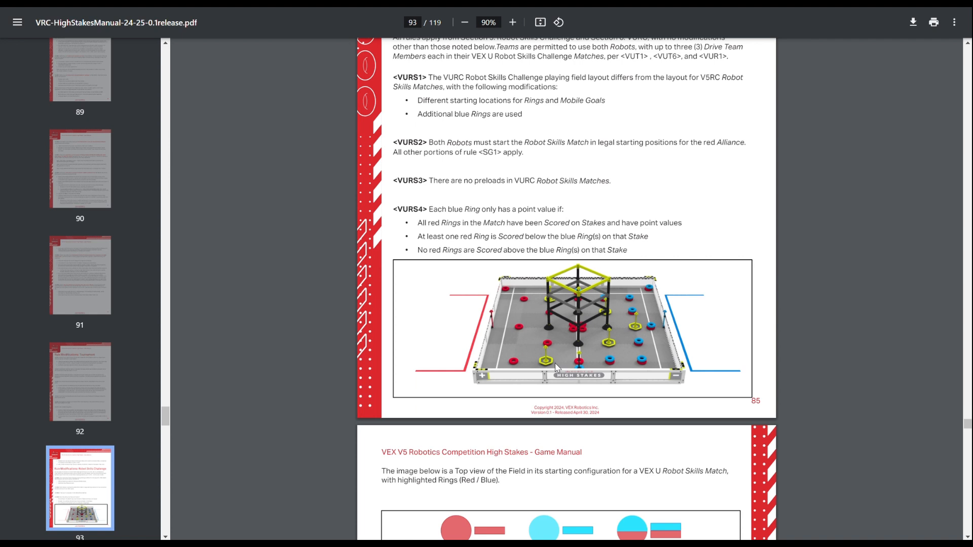
pyautogui.scroll(3)
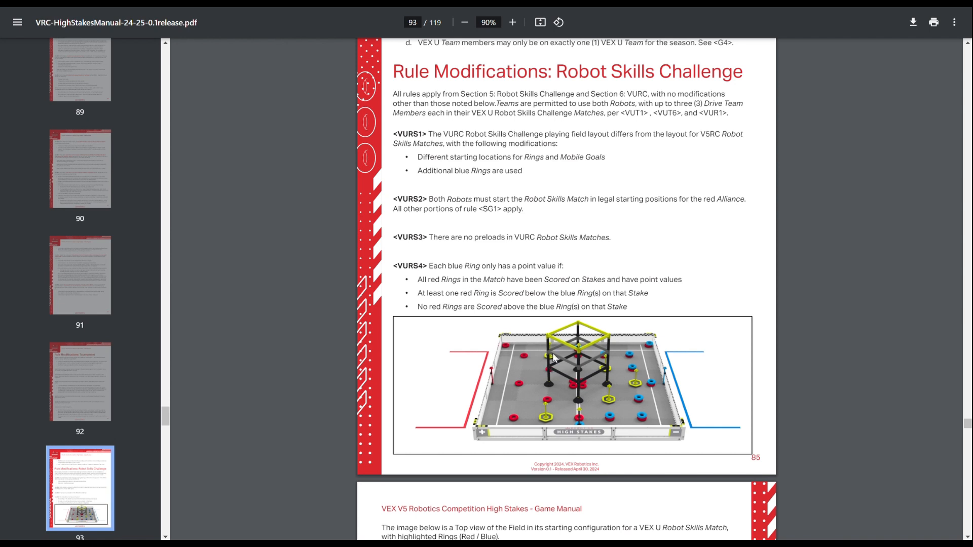
pyautogui.moveTo(608, 351)
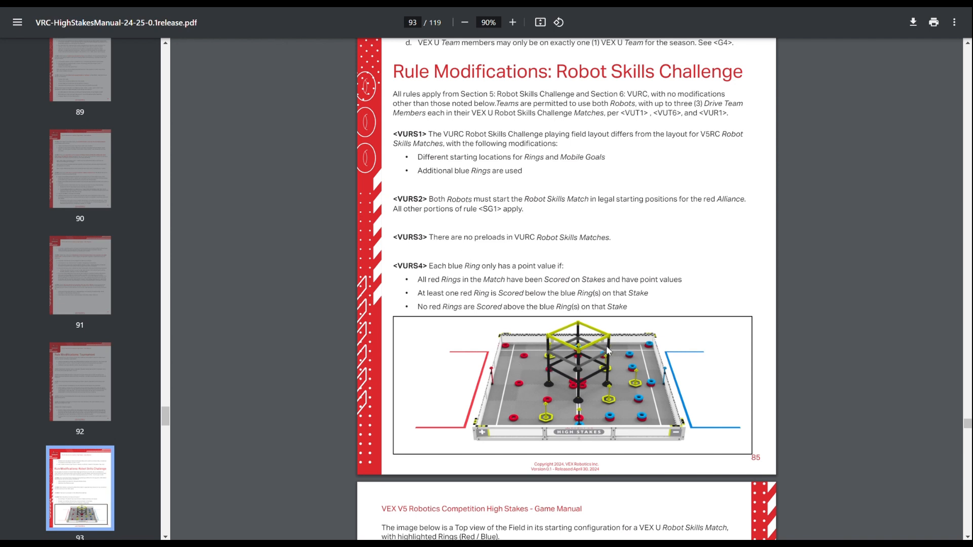
pyautogui.scroll(-3)
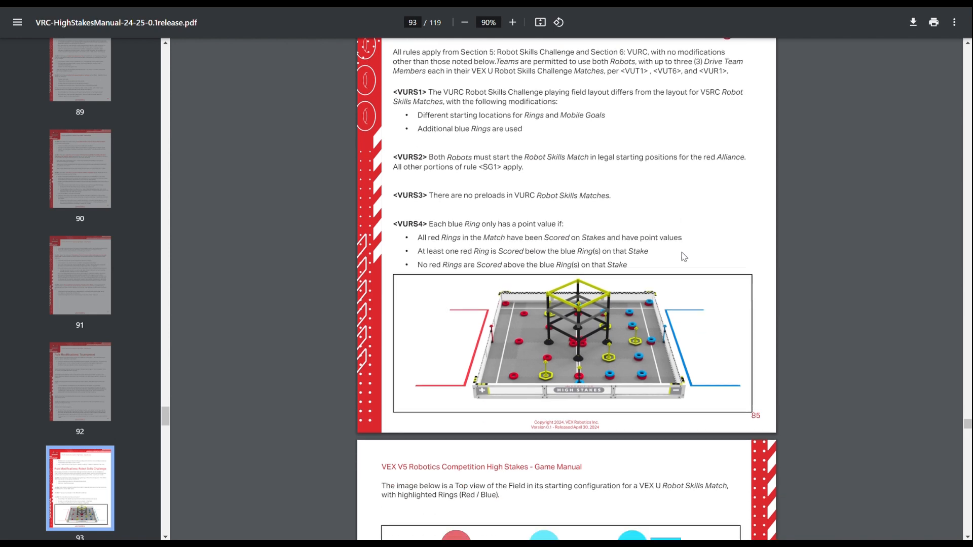
# Step: Scroll past the top-view field and Team Composition, then back up to rules VUT2–VUT7
pyautogui.scroll(-3)
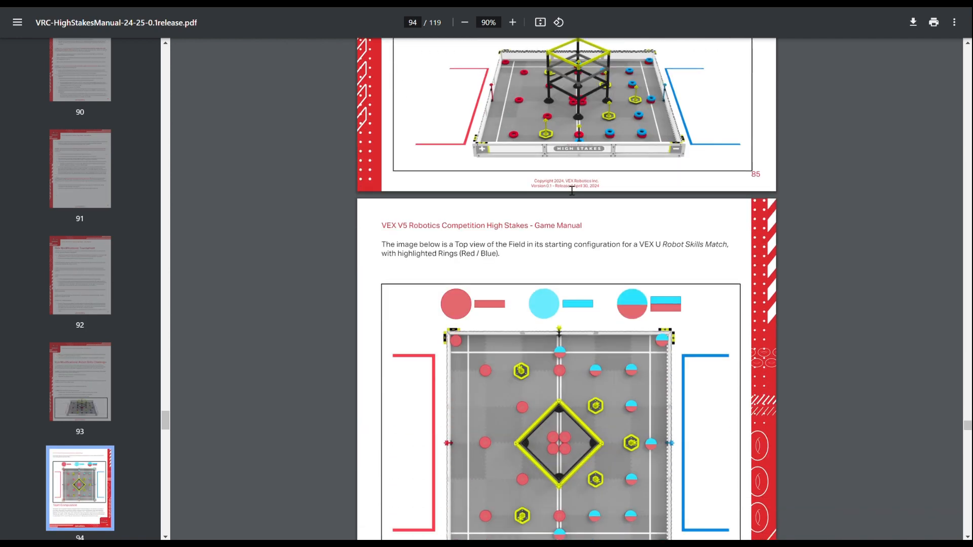
pyautogui.scroll(-3)
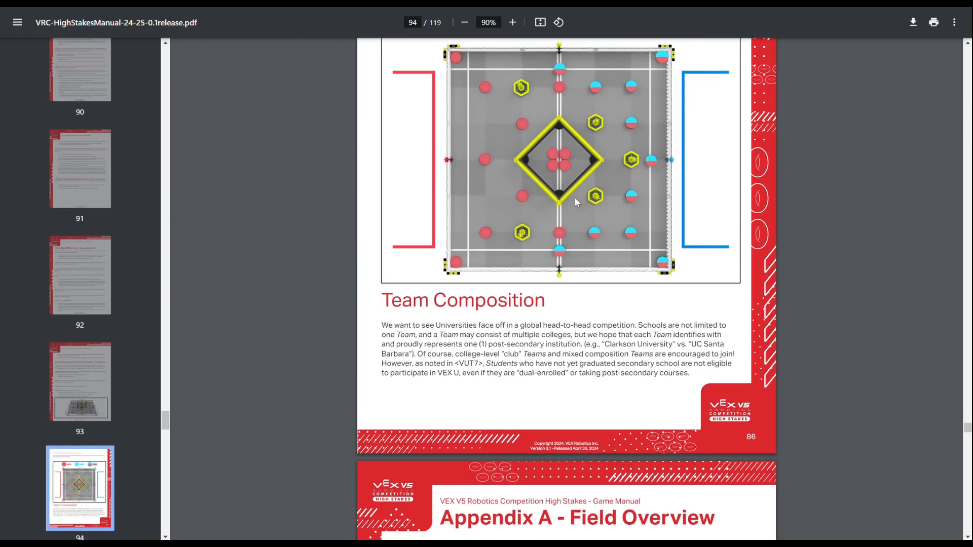
pyautogui.scroll(3)
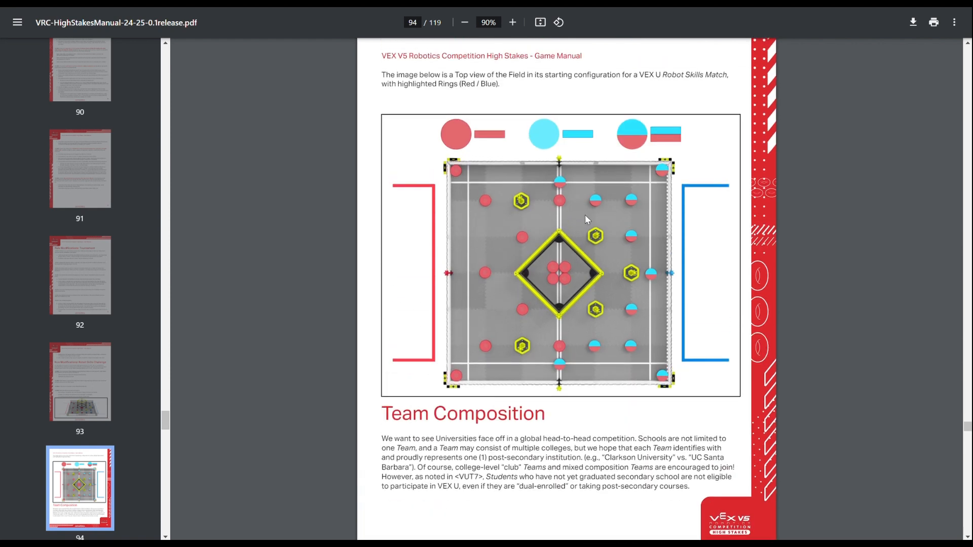
pyautogui.moveTo(608, 225)
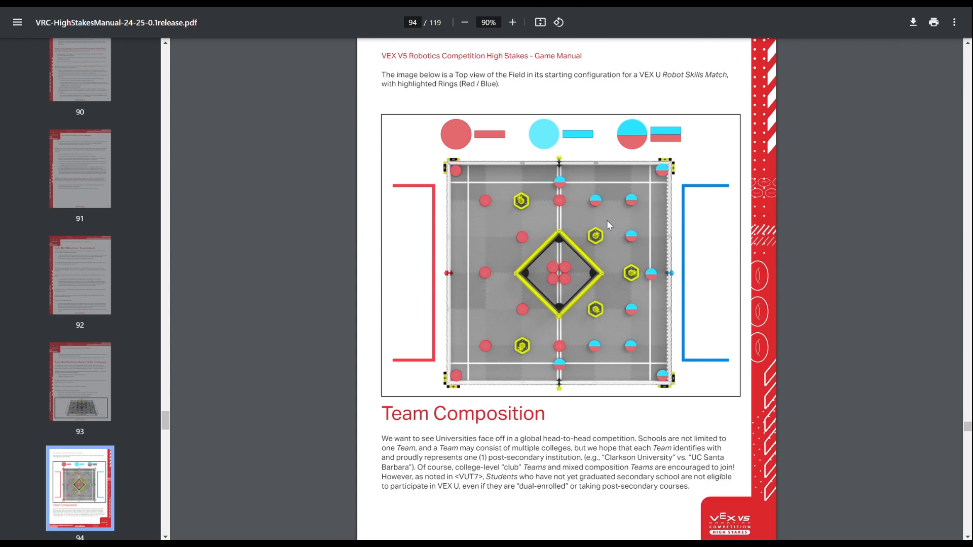
pyautogui.scroll(3)
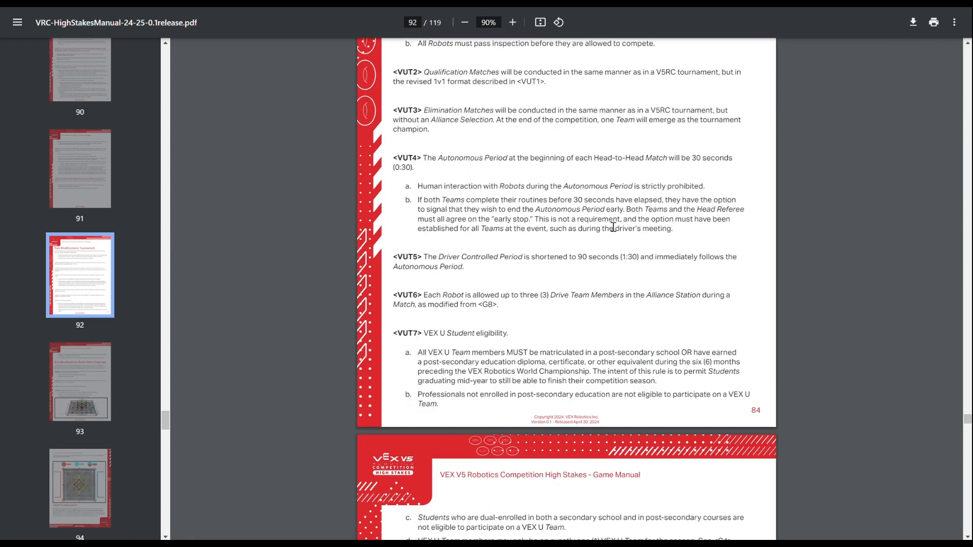
# Step: Scroll up to the Rule Modifications: Field Setup page with its modified field illustration
pyautogui.scroll(3)
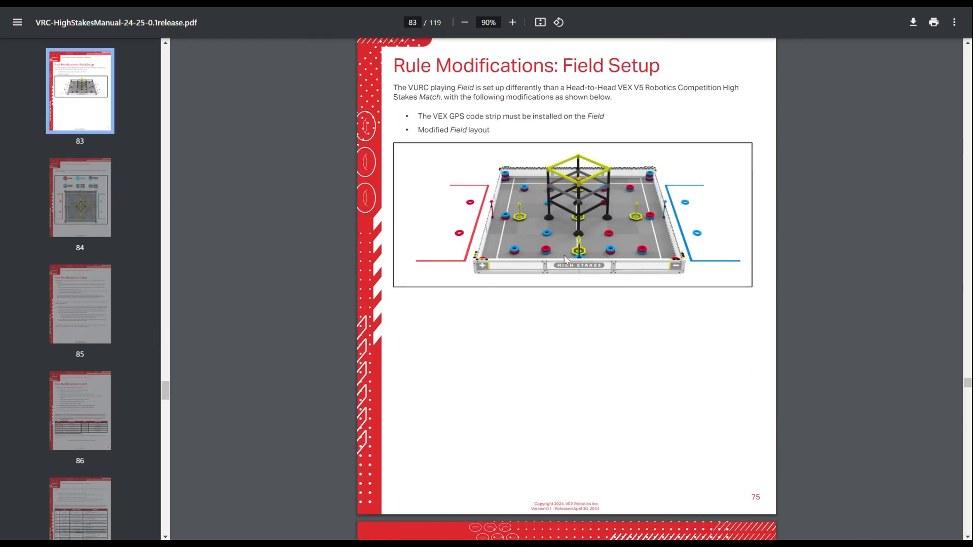
pyautogui.moveTo(598, 244)
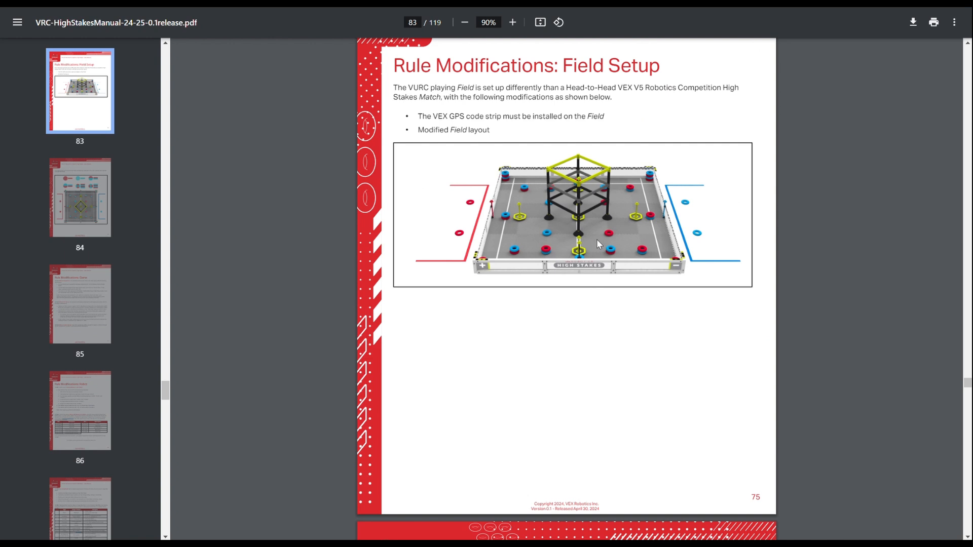
pyautogui.moveTo(573, 241)
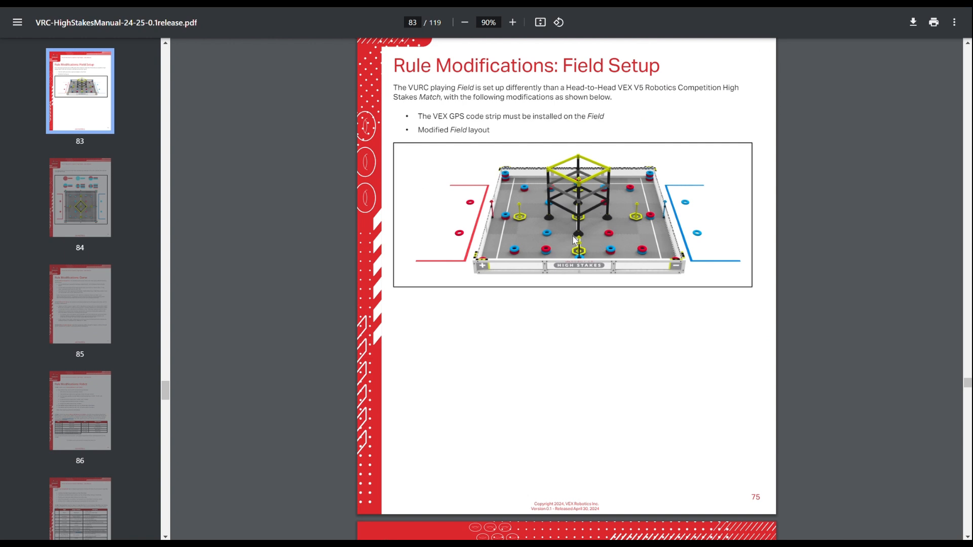
pyautogui.moveTo(595, 237)
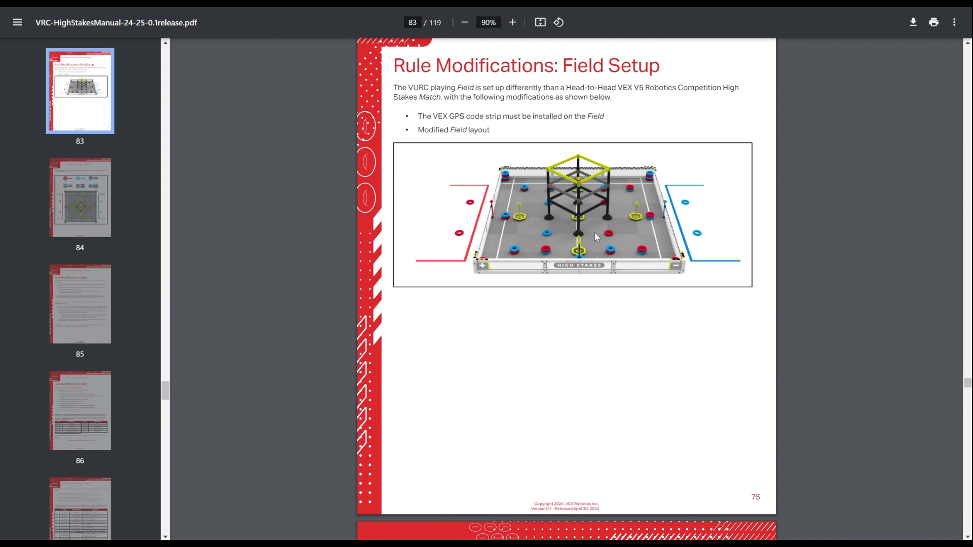
pyautogui.moveTo(922, 65)
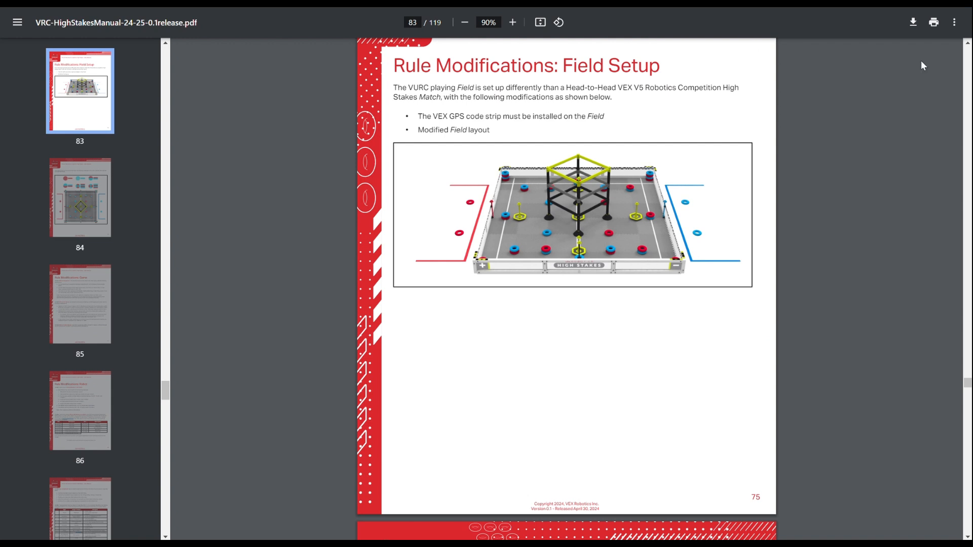